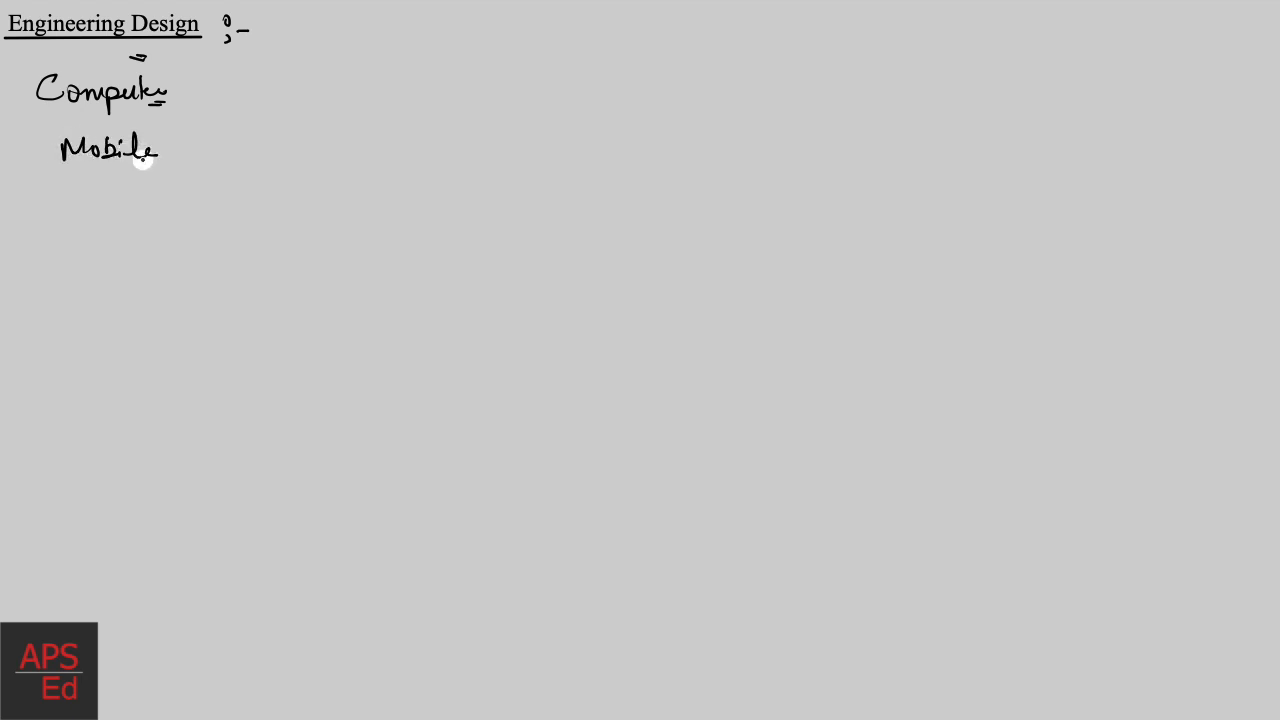
mouse_move(56, 180)
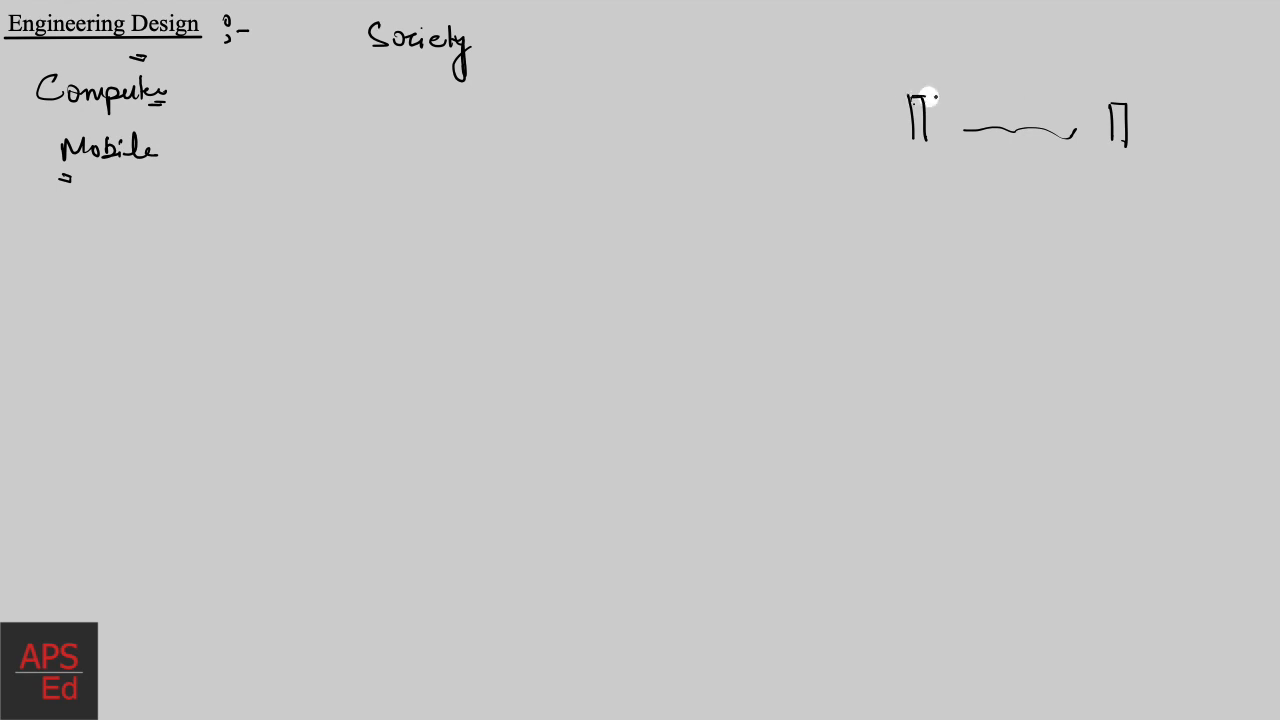
Step: Draw the bridge deck across the pillars and add vertical hangers beneath the arch
left_click_drag(924, 96, 1124, 100)
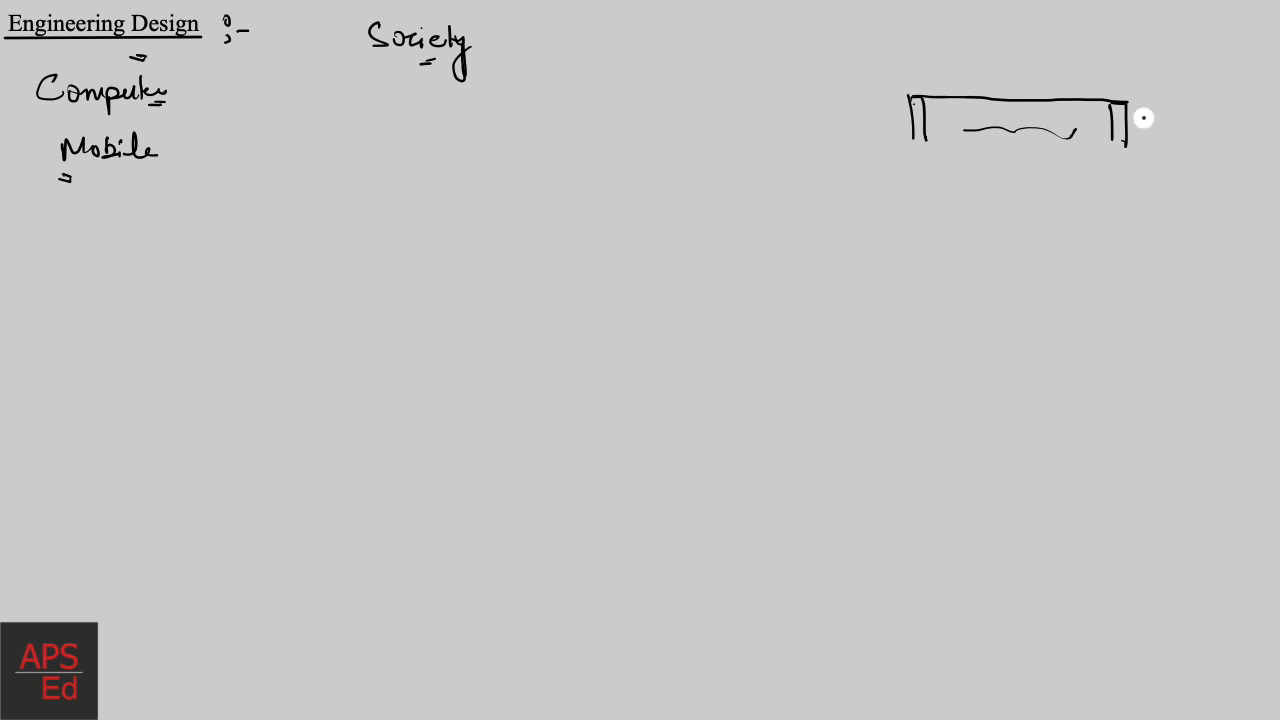
mouse_move(884, 84)
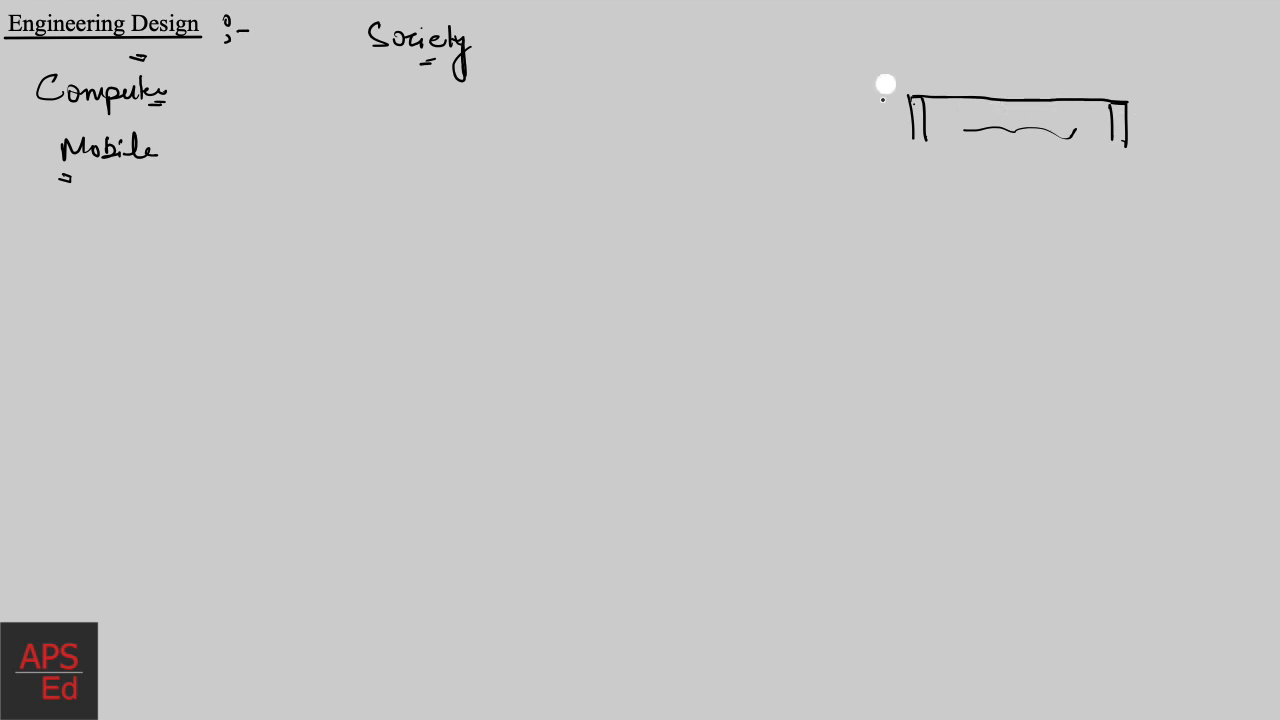
mouse_move(954, 104)
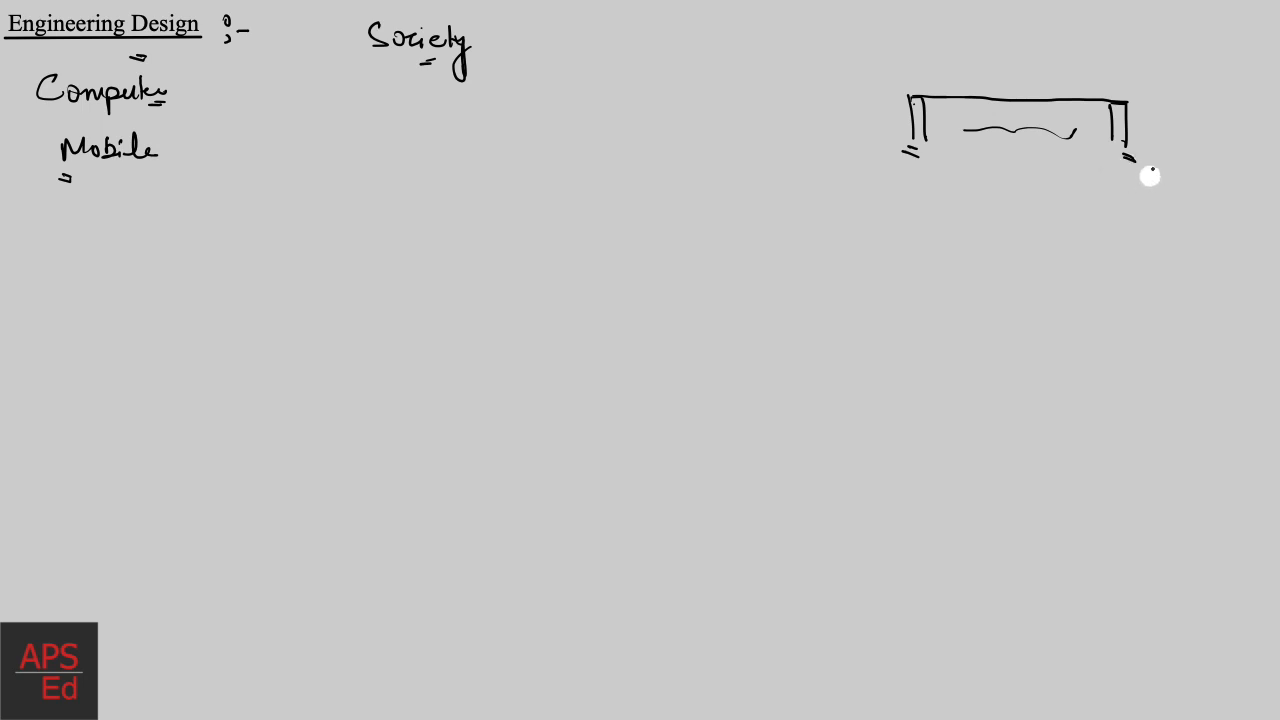
mouse_move(948, 80)
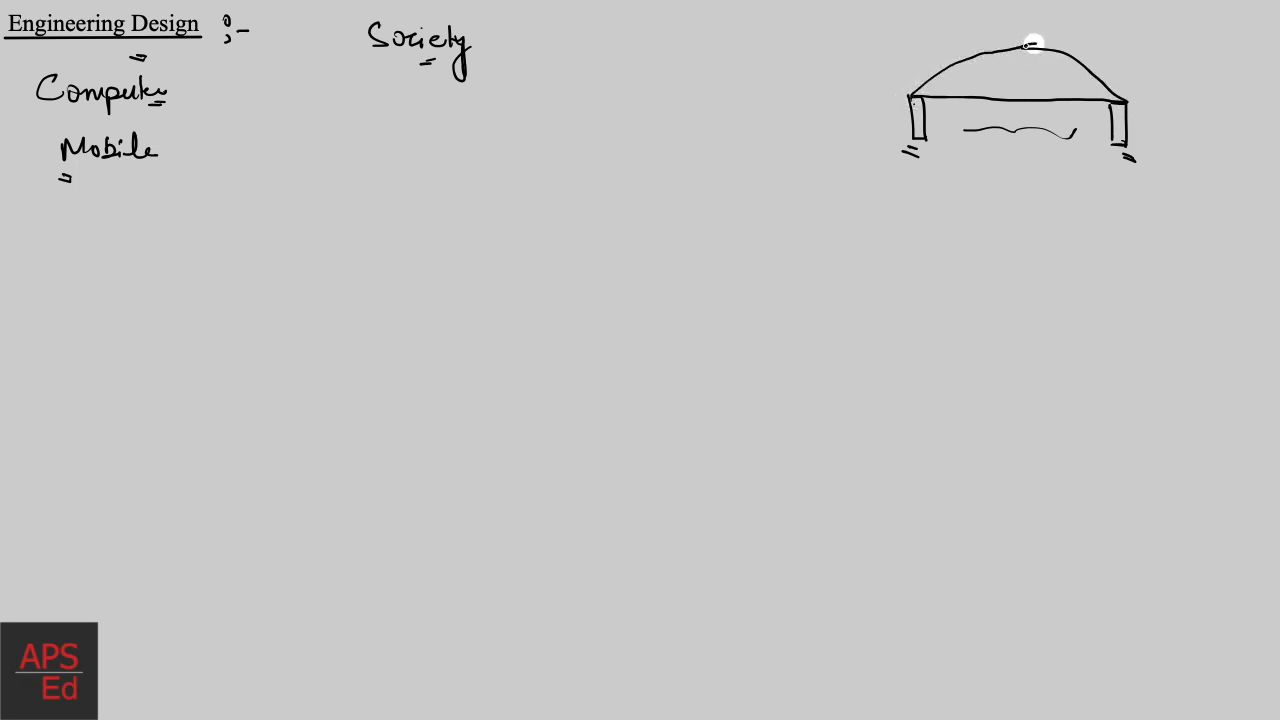
left_click_drag(1036, 44, 1020, 90)
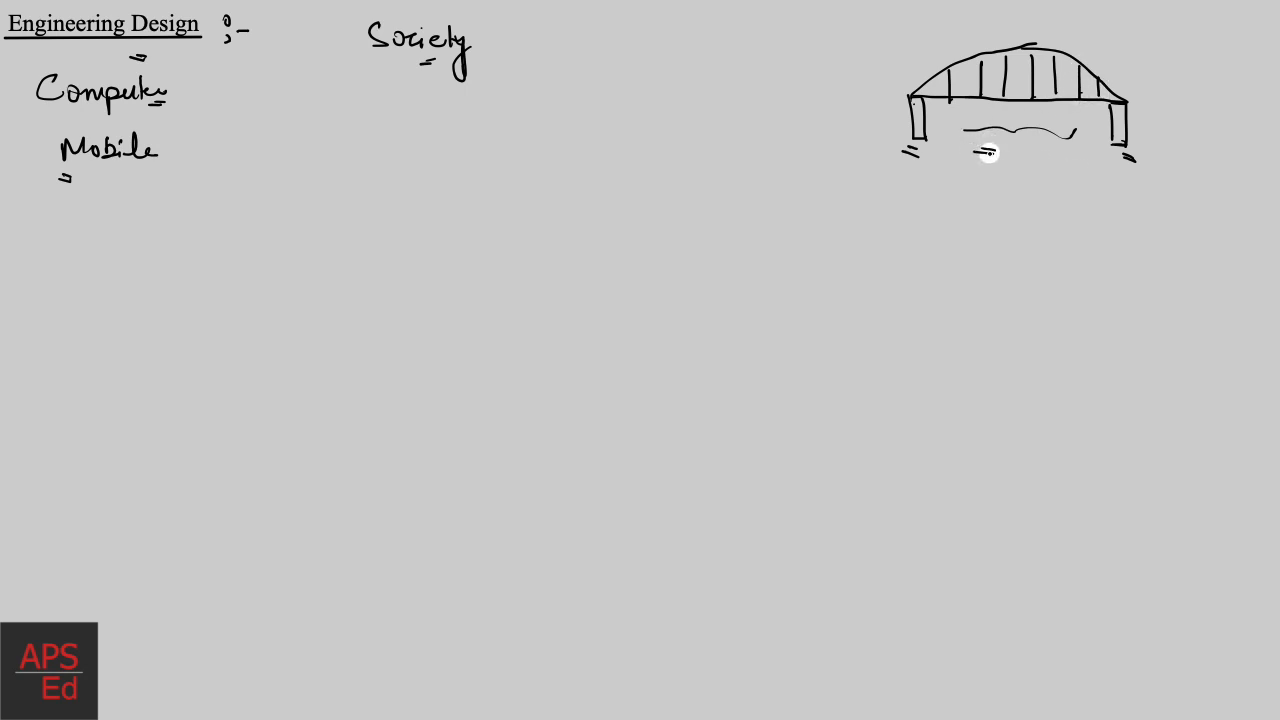
mouse_move(1036, 178)
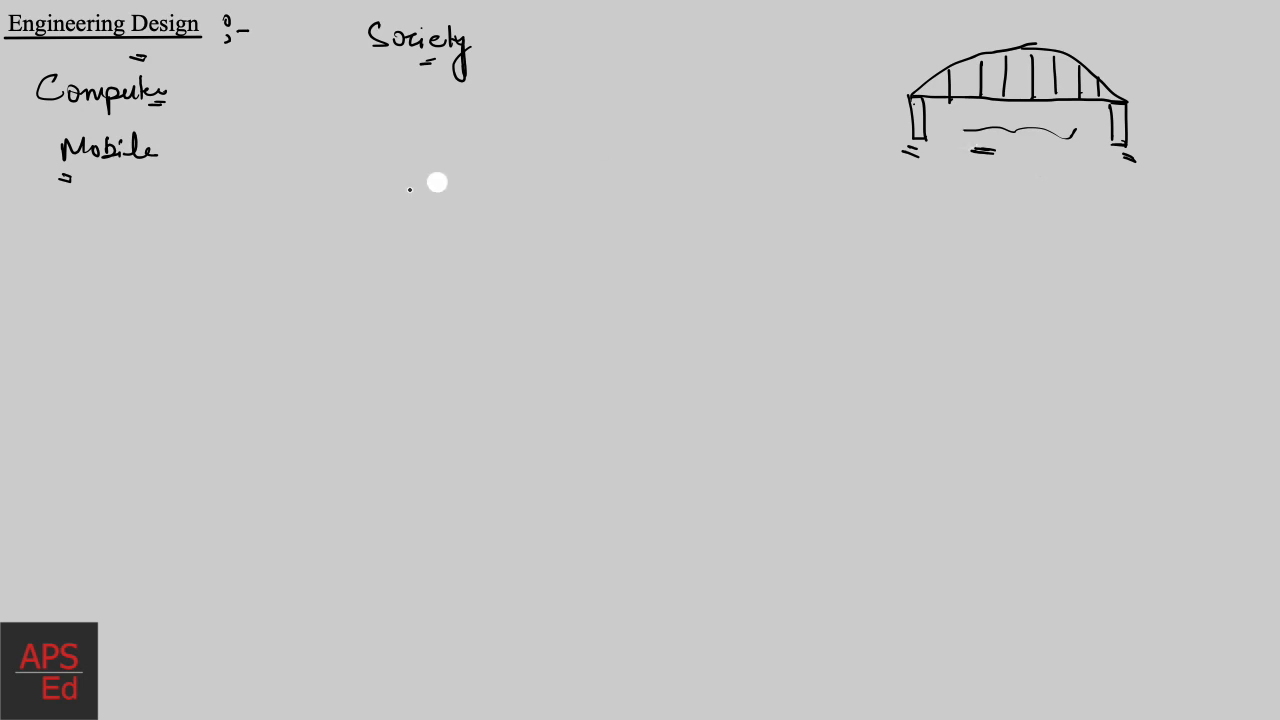
mouse_move(176, 204)
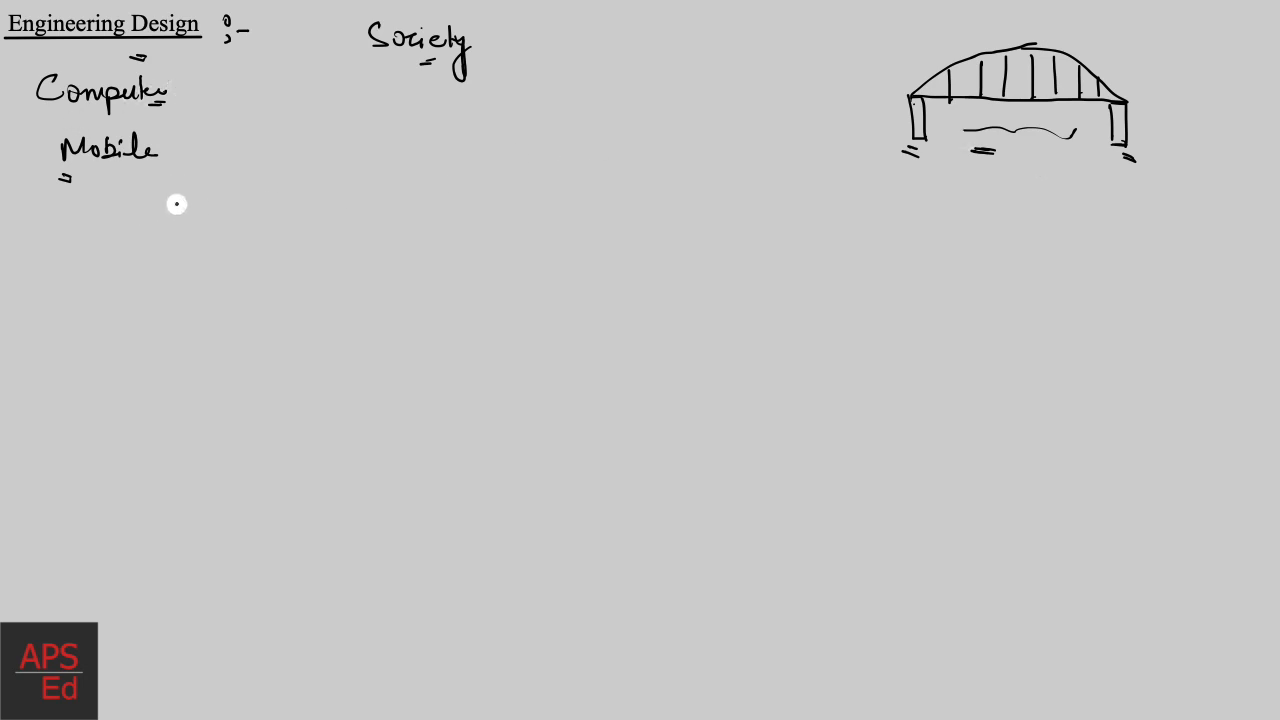
mouse_move(280, 182)
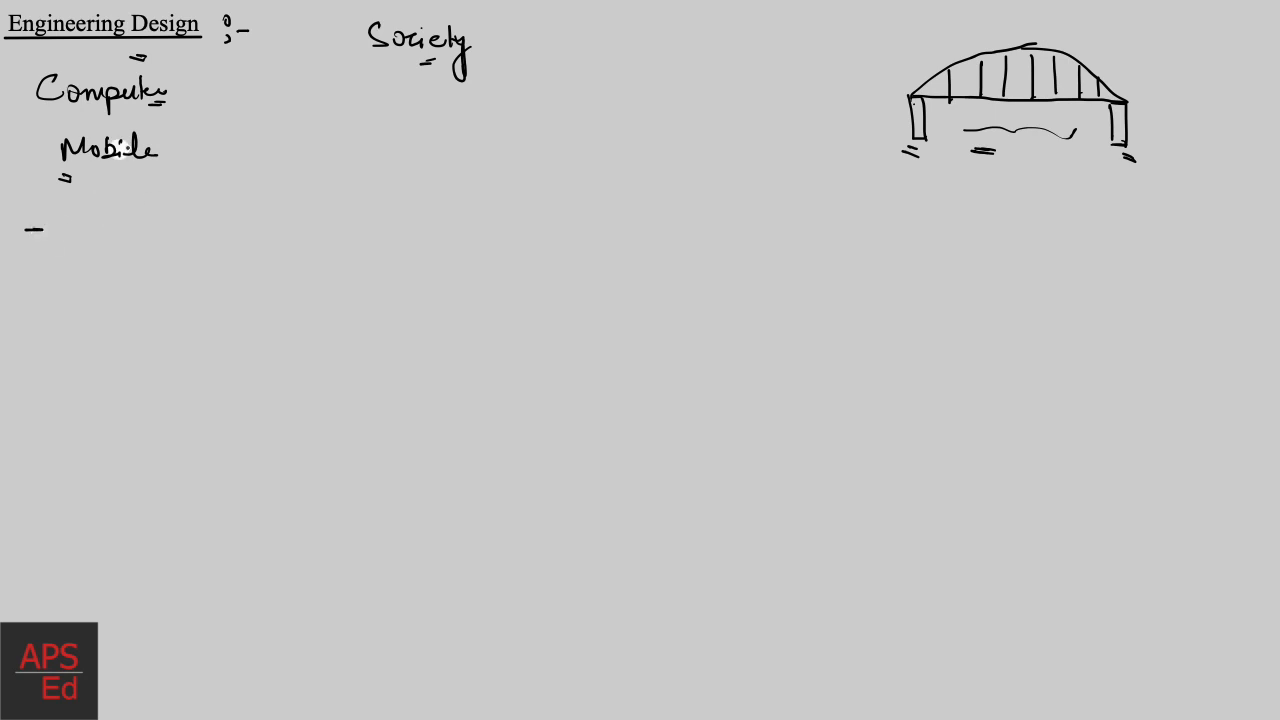
Step: Handwrite the definition ending 'in a new way to satisfy the recognised need of the society.'
type("To")
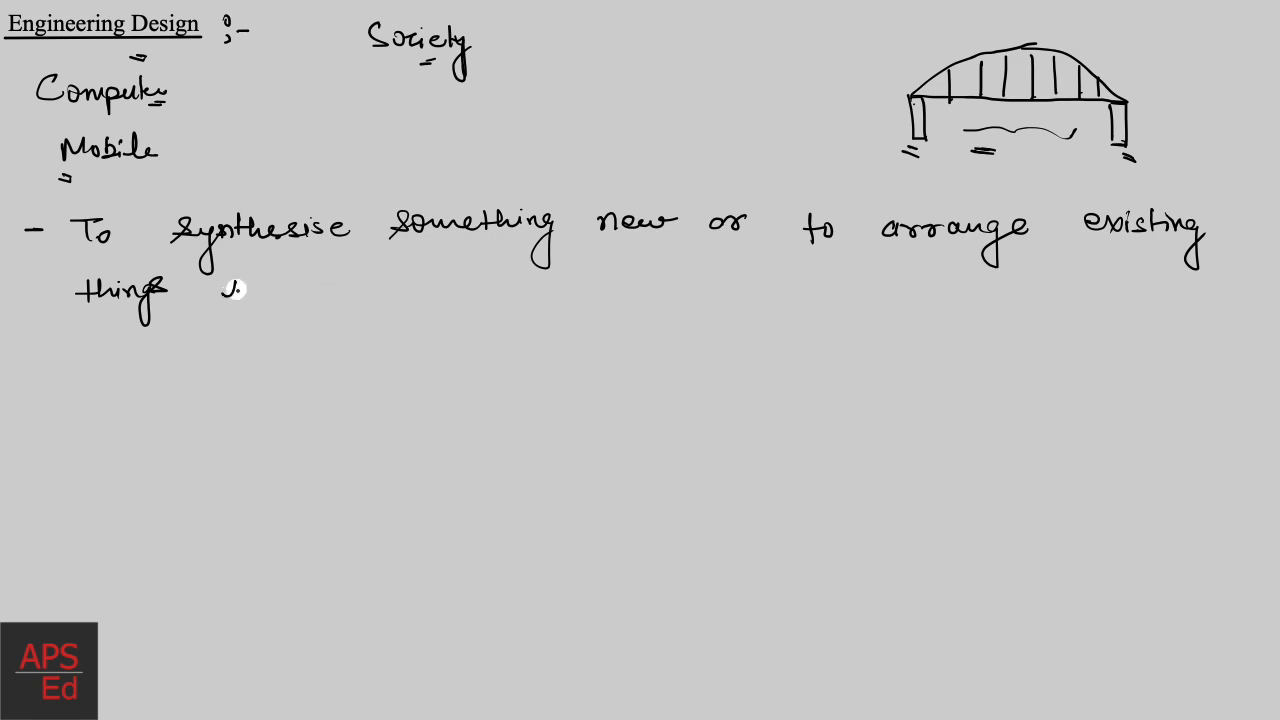
type("in a new way to satisfy")
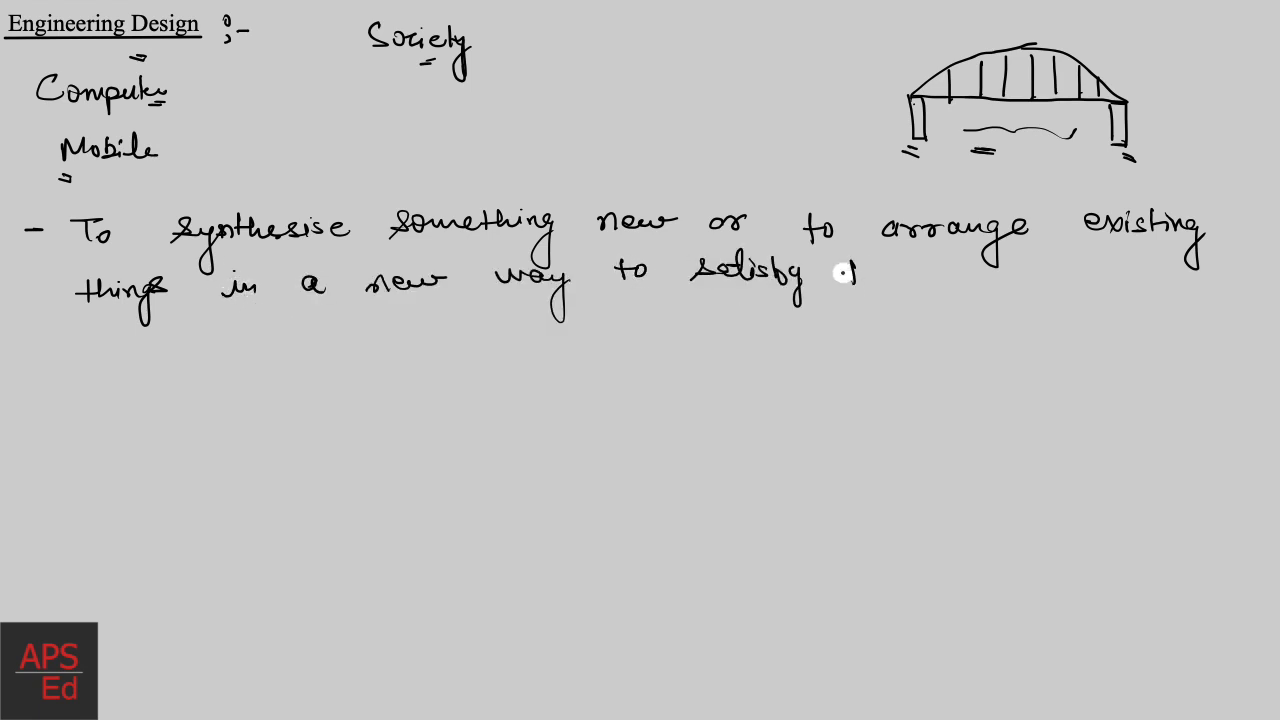
type("the")
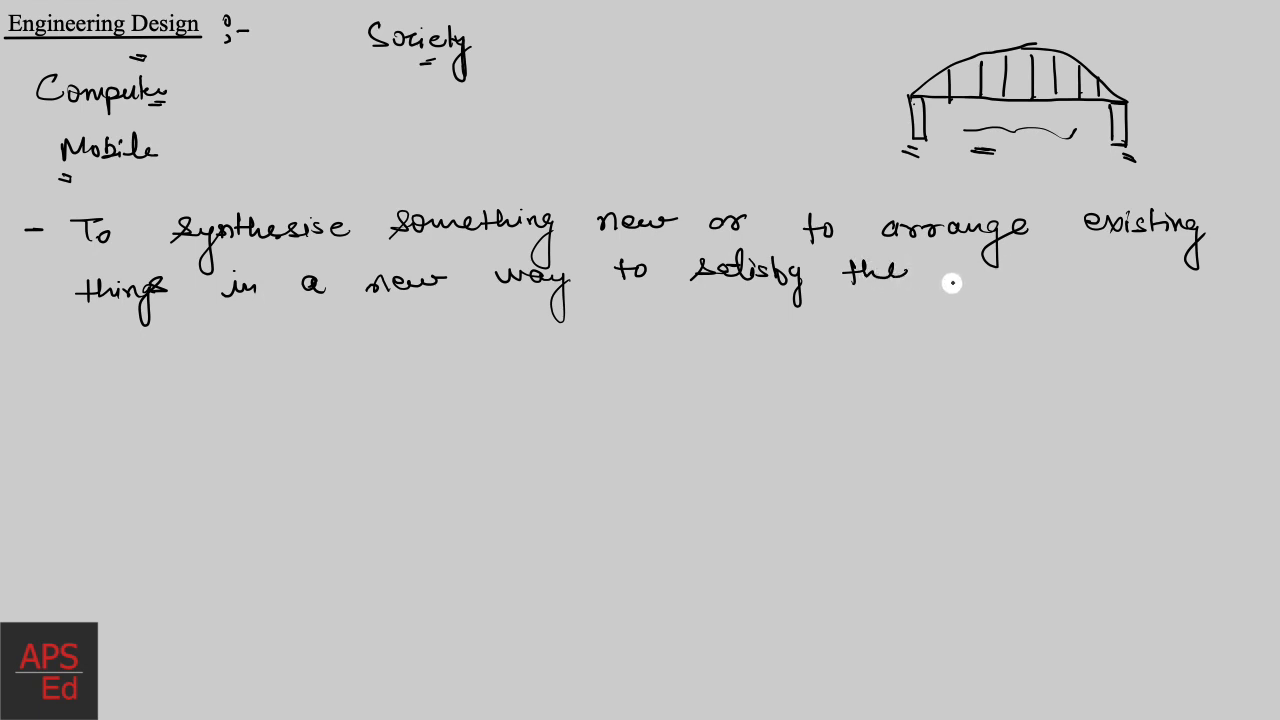
type("recognised need of the society.")
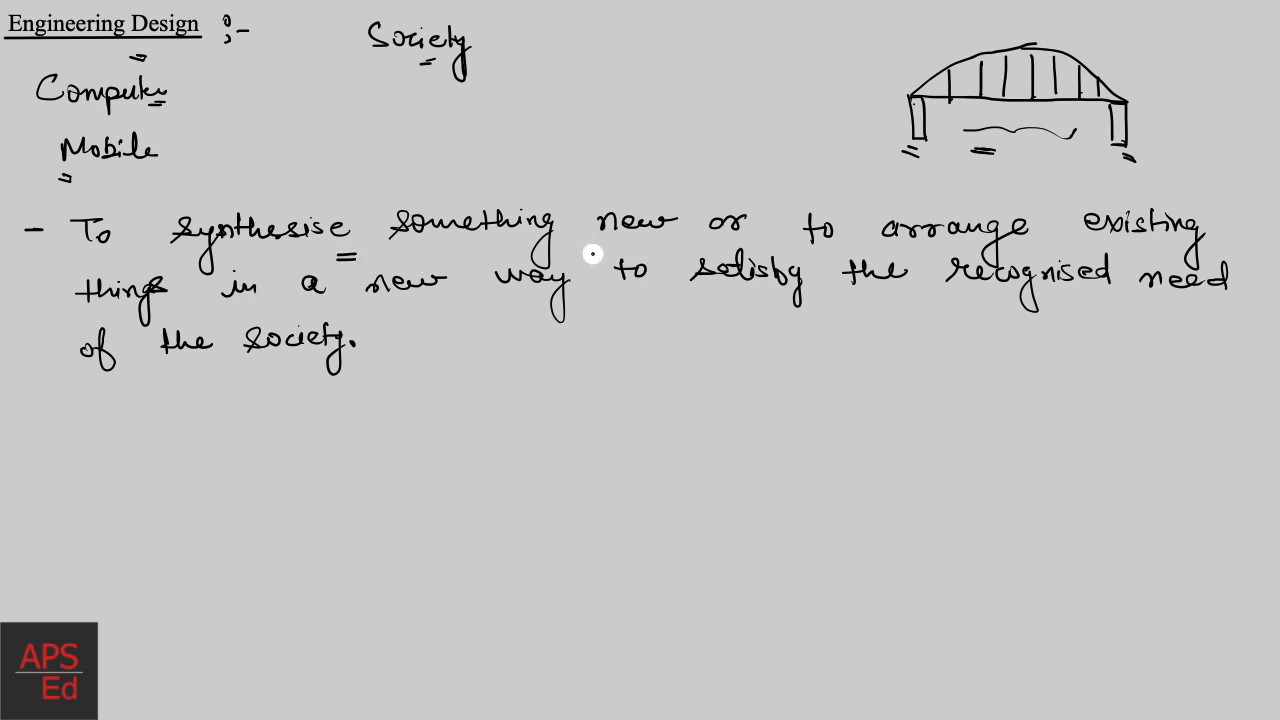
mouse_move(584, 248)
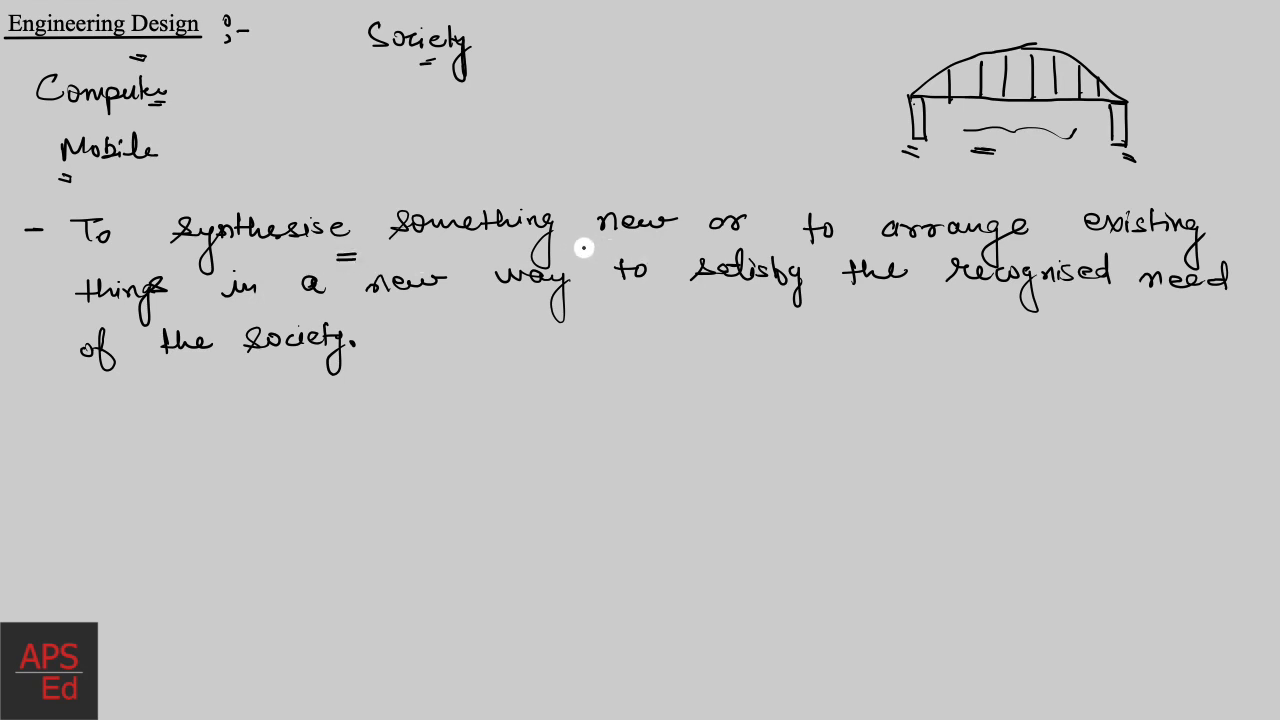
mouse_move(1004, 250)
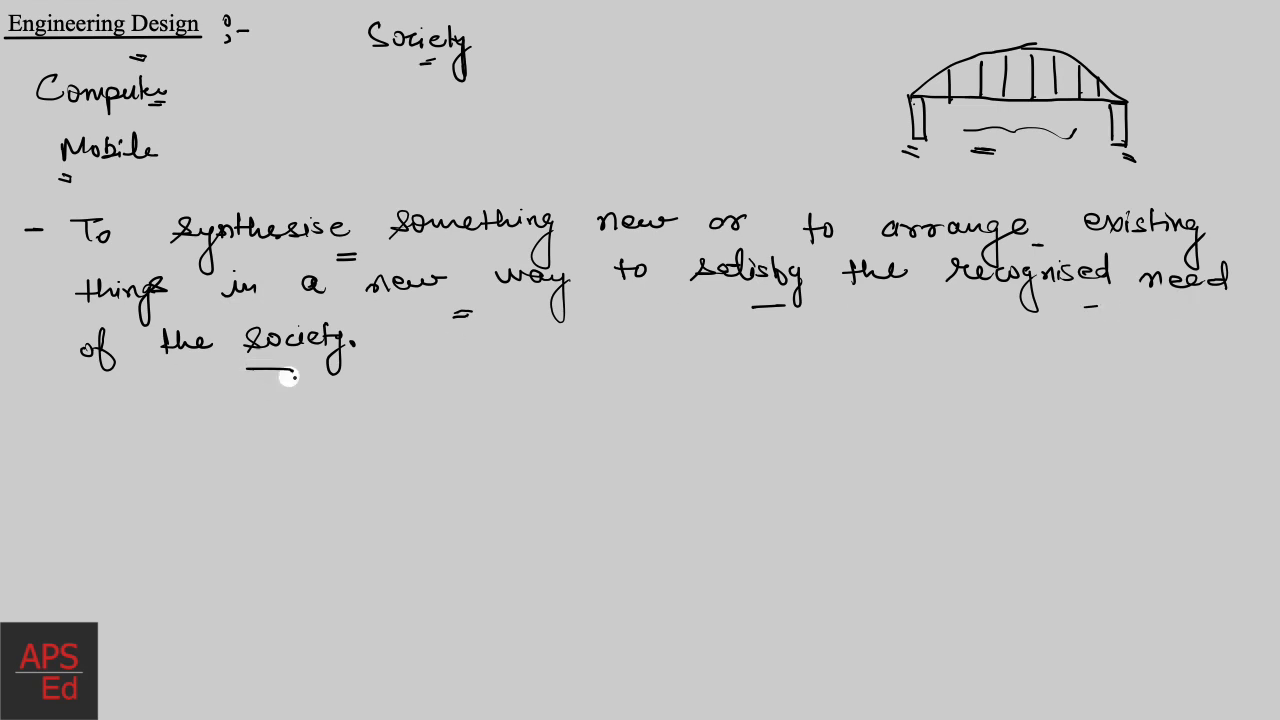
Step: Double-underline 'society' and write the circled word 'Purpose' beside it
left_click_drag(250, 382, 296, 382)
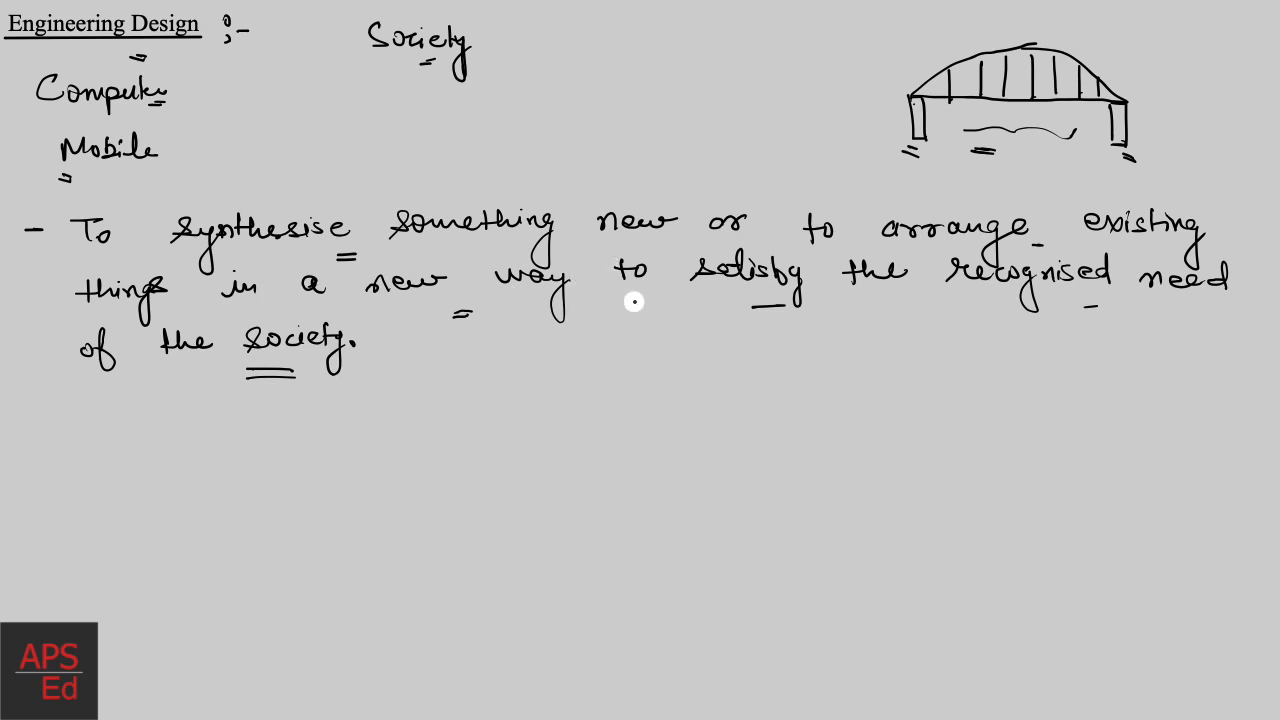
mouse_move(580, 100)
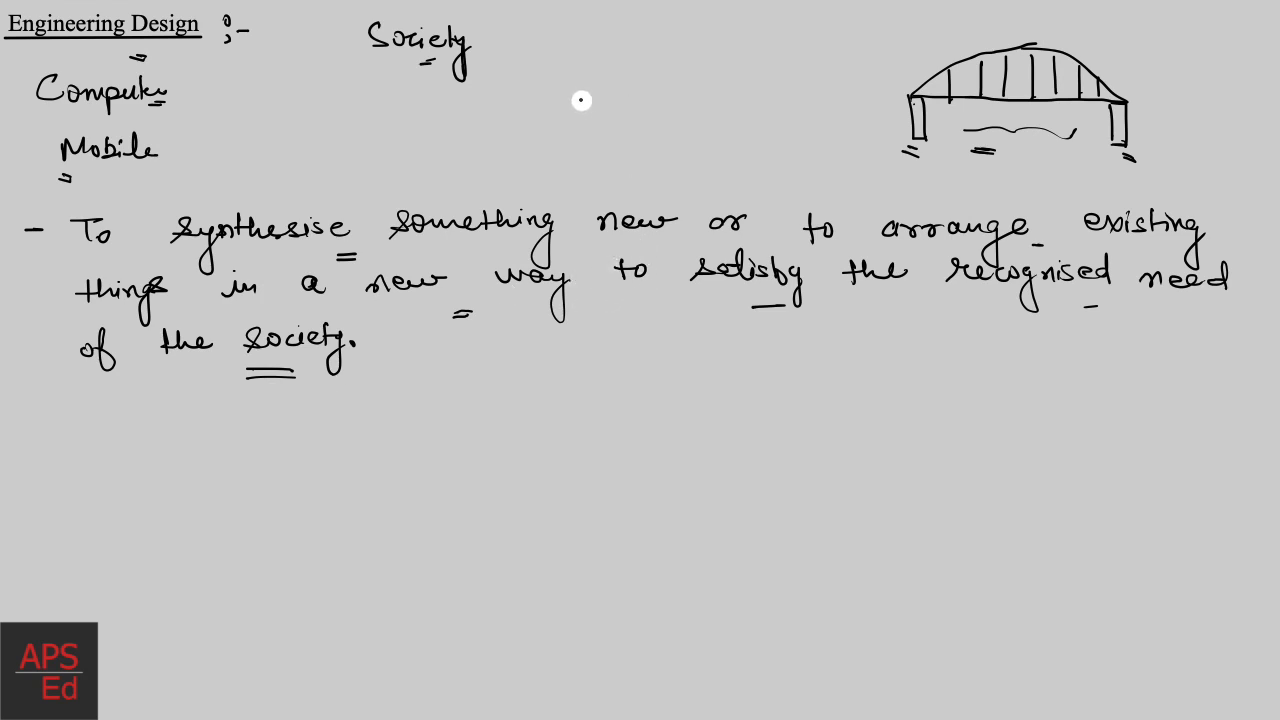
type("Prop")
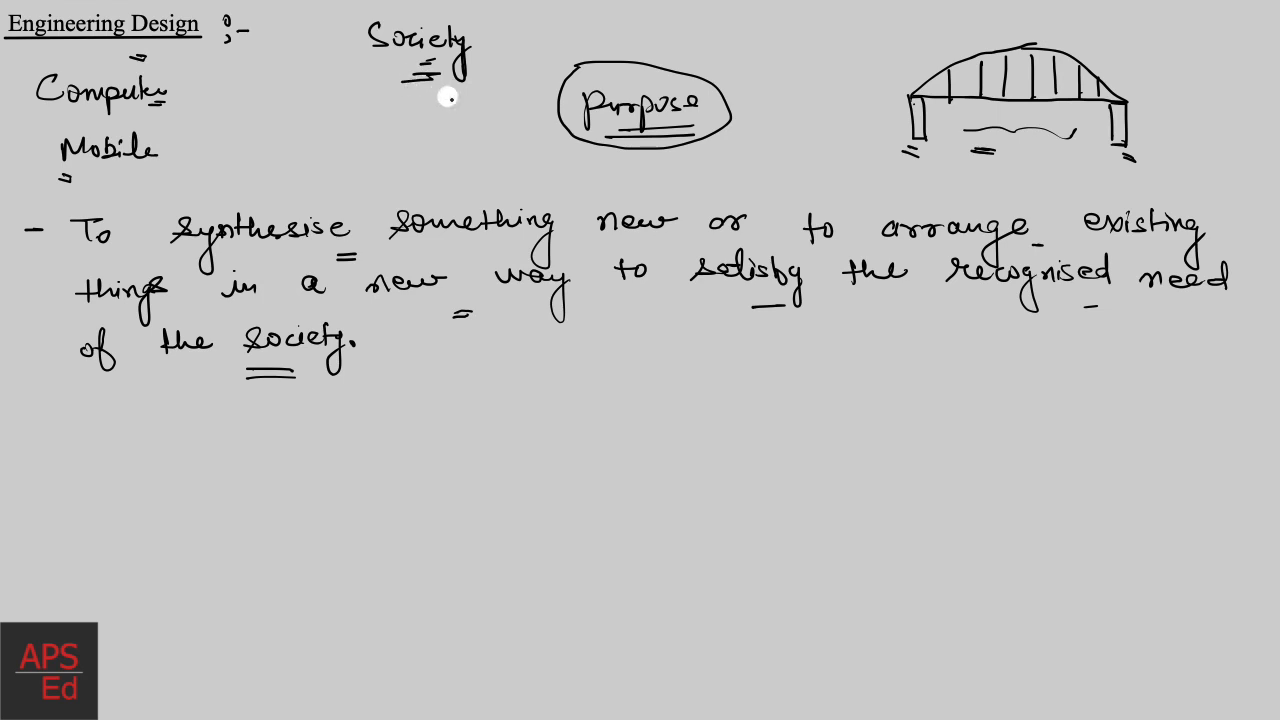
mouse_move(730, 180)
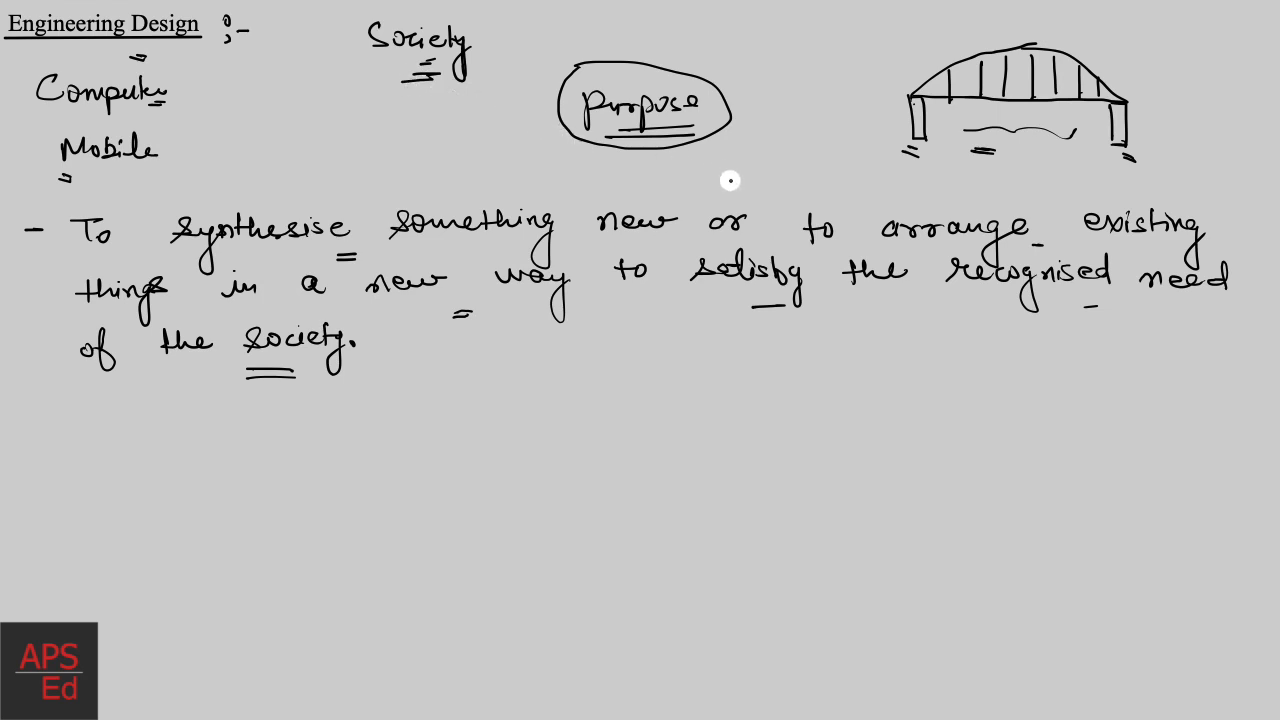
mouse_move(490, 208)
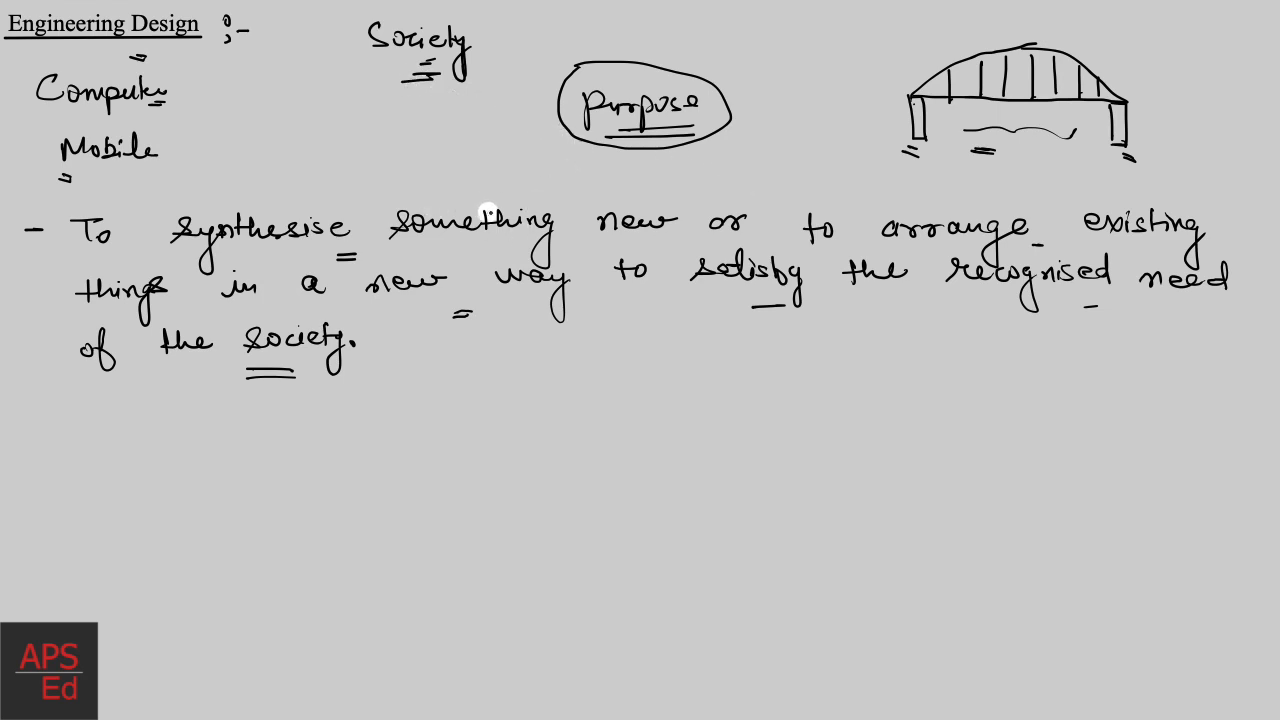
mouse_move(724, 180)
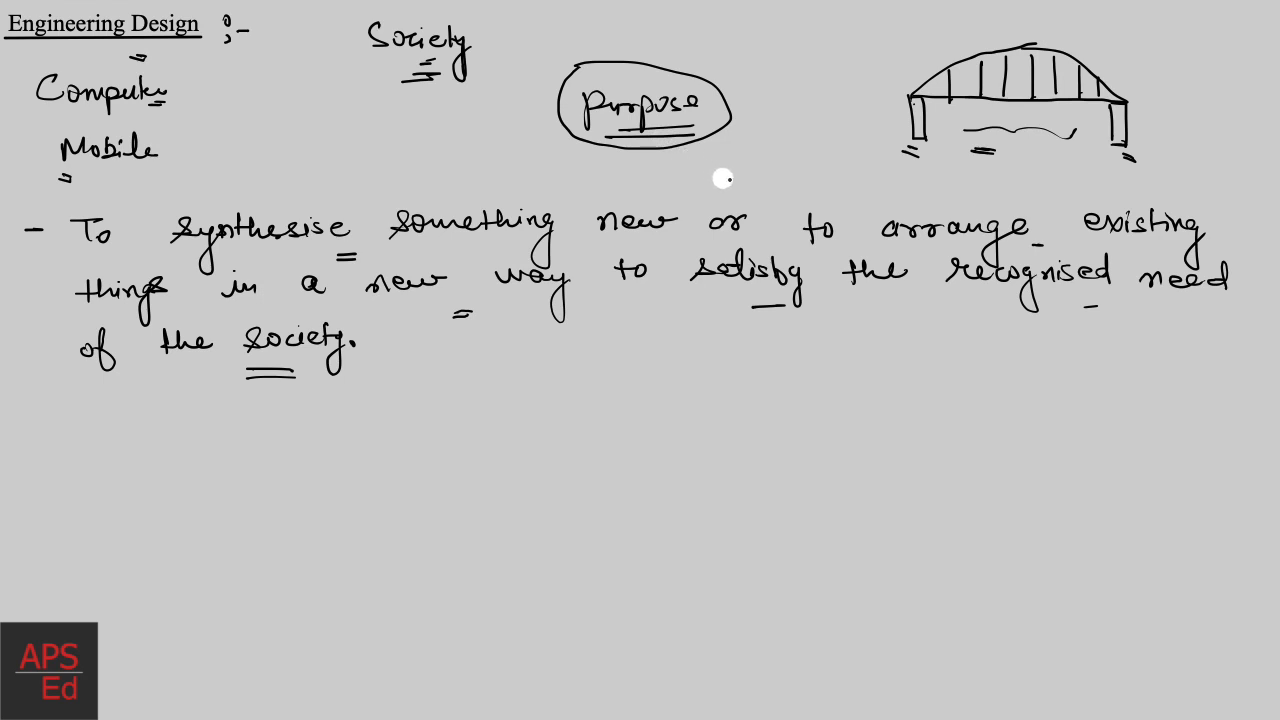
mouse_move(696, 198)
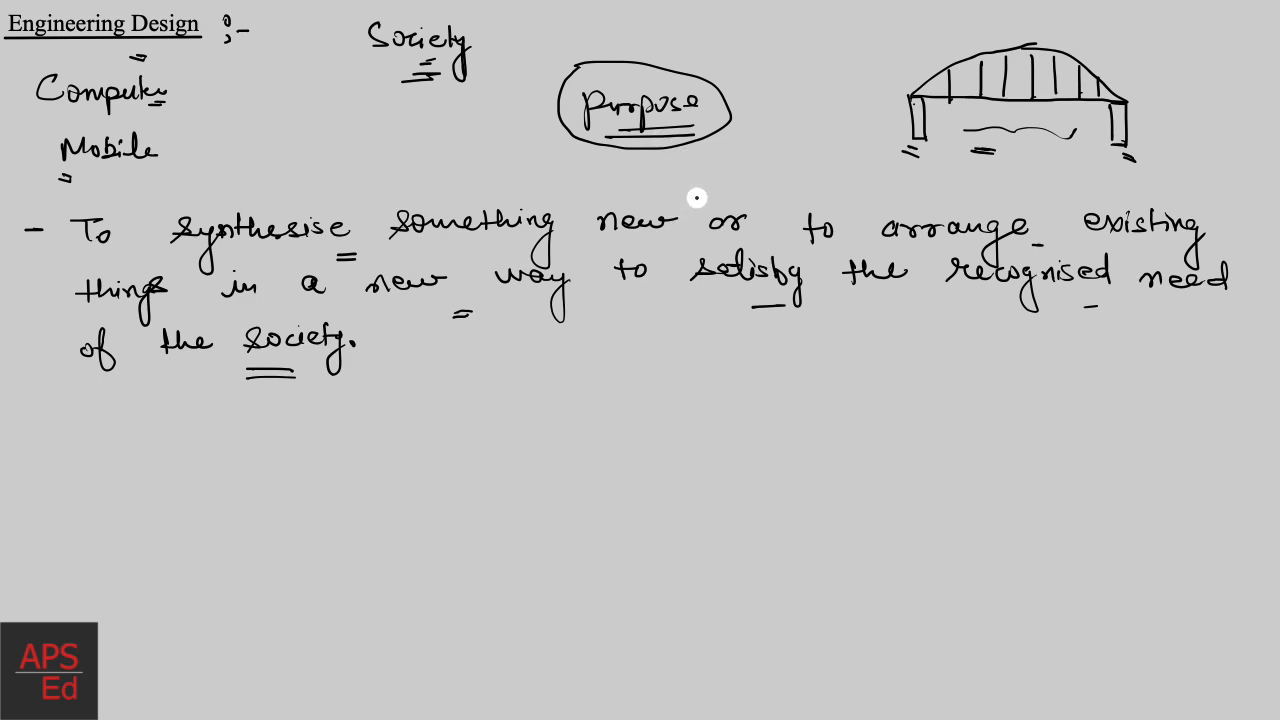
mouse_move(684, 184)
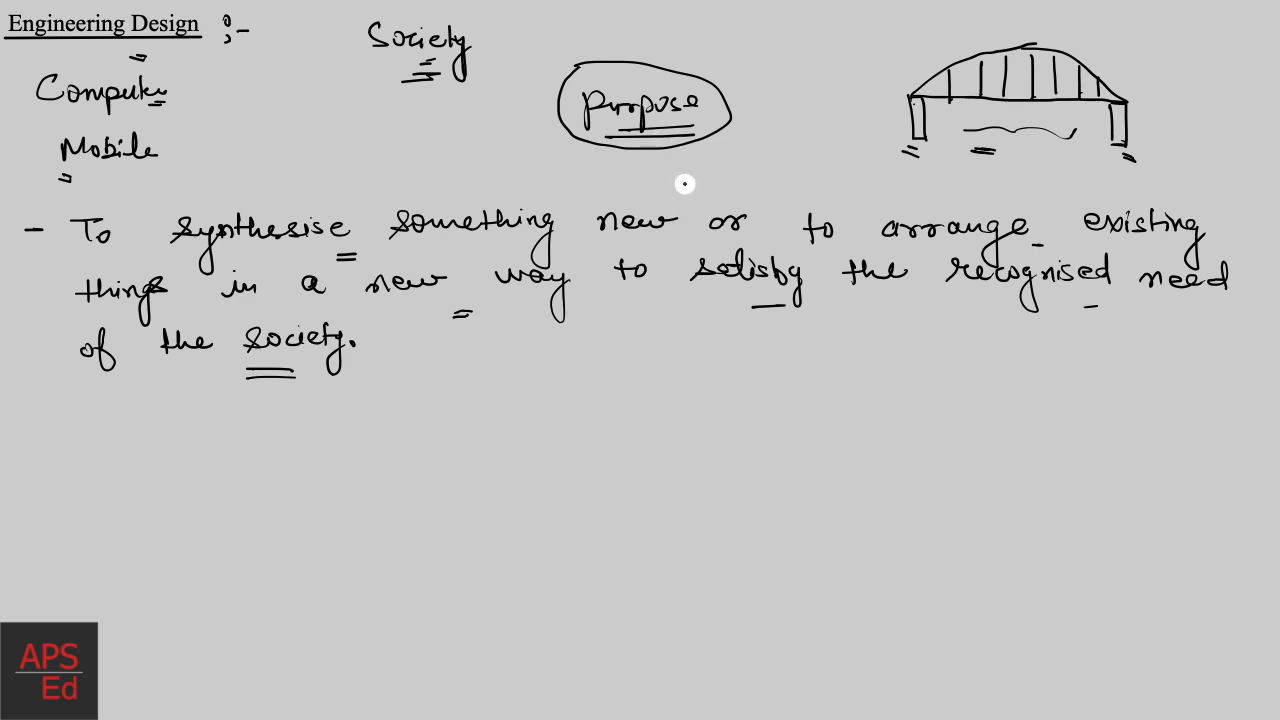
mouse_move(694, 176)
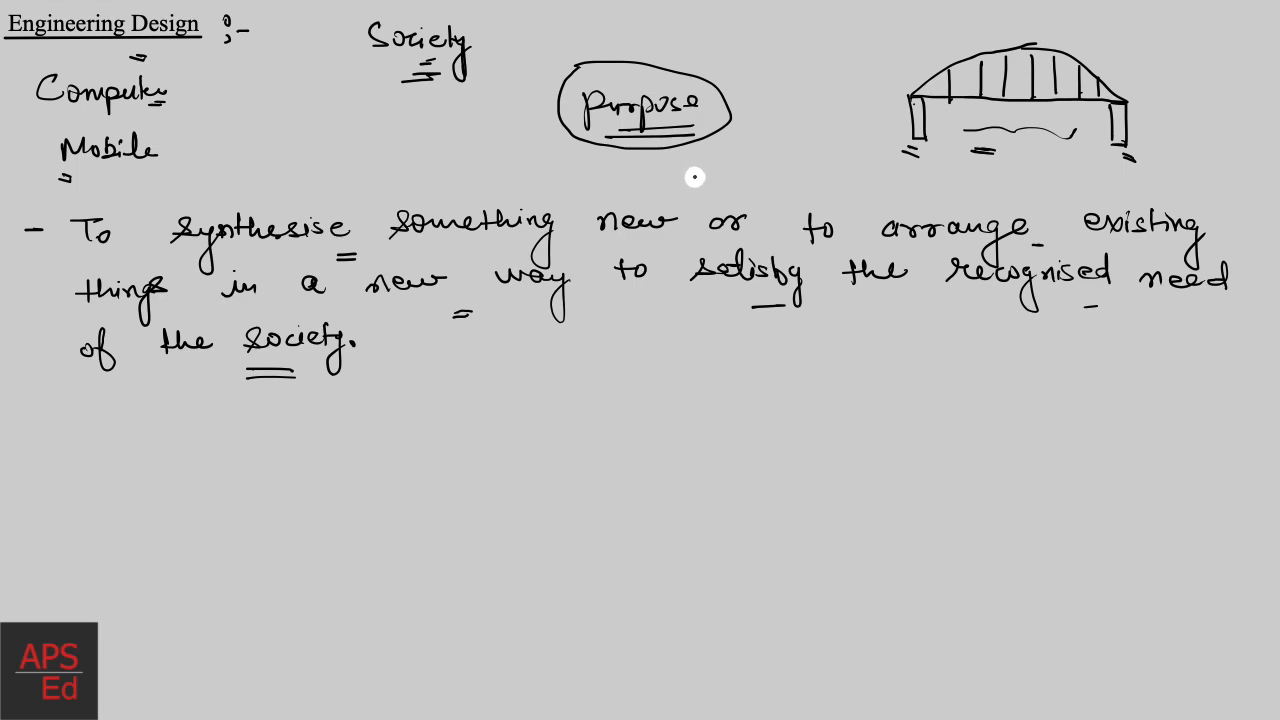
mouse_move(520, 340)
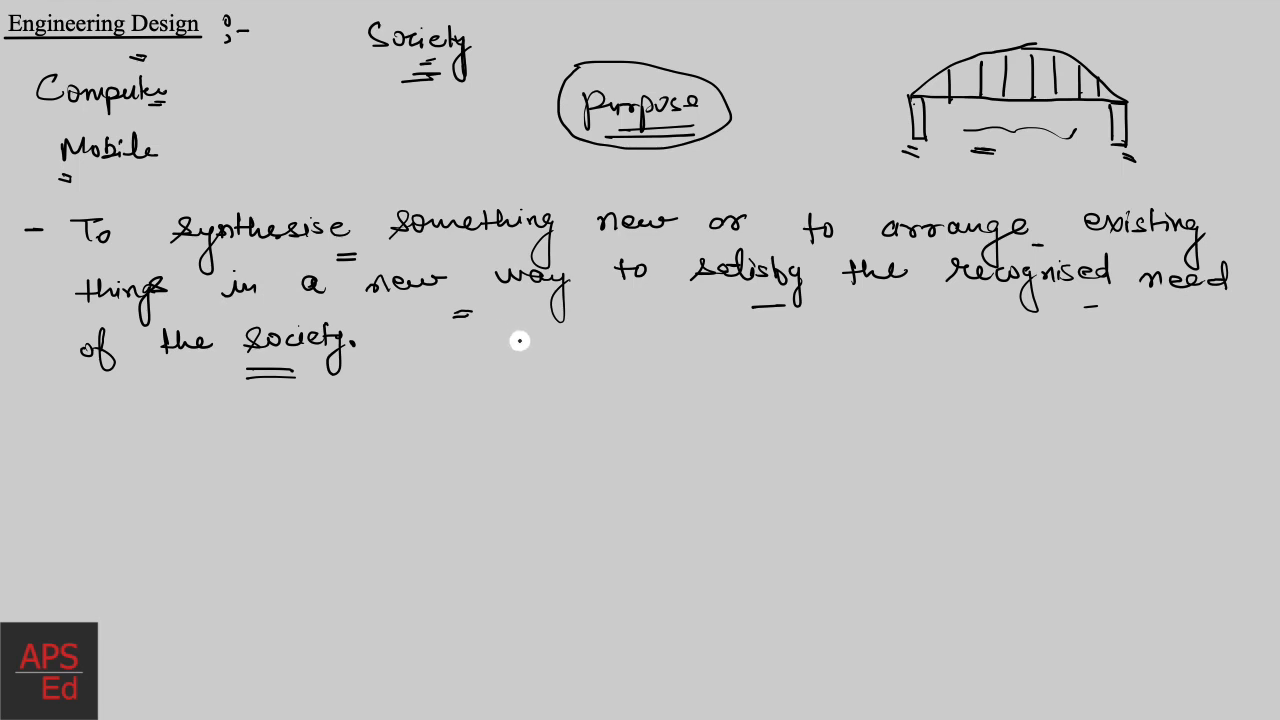
mouse_move(98, 424)
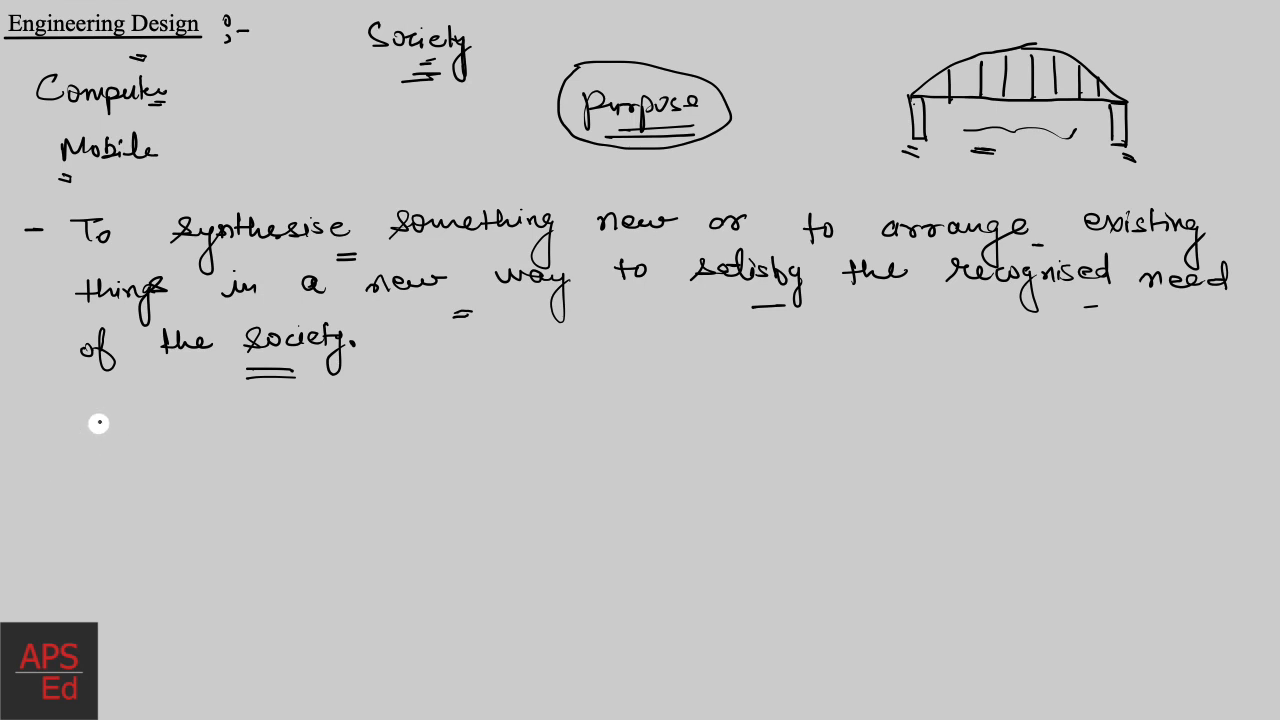
mouse_move(112, 420)
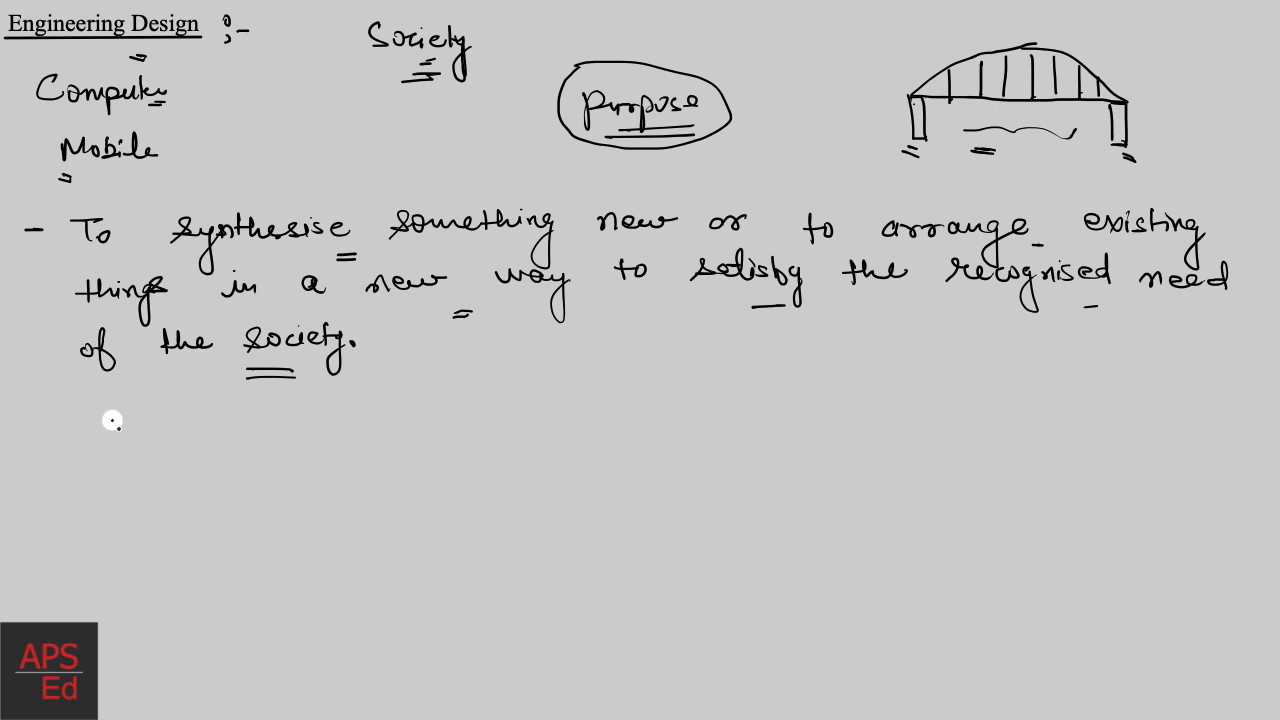
Step: Handwrite 'Analysis' and 'Synthesis' as a new list below the definition
type("Analyse")
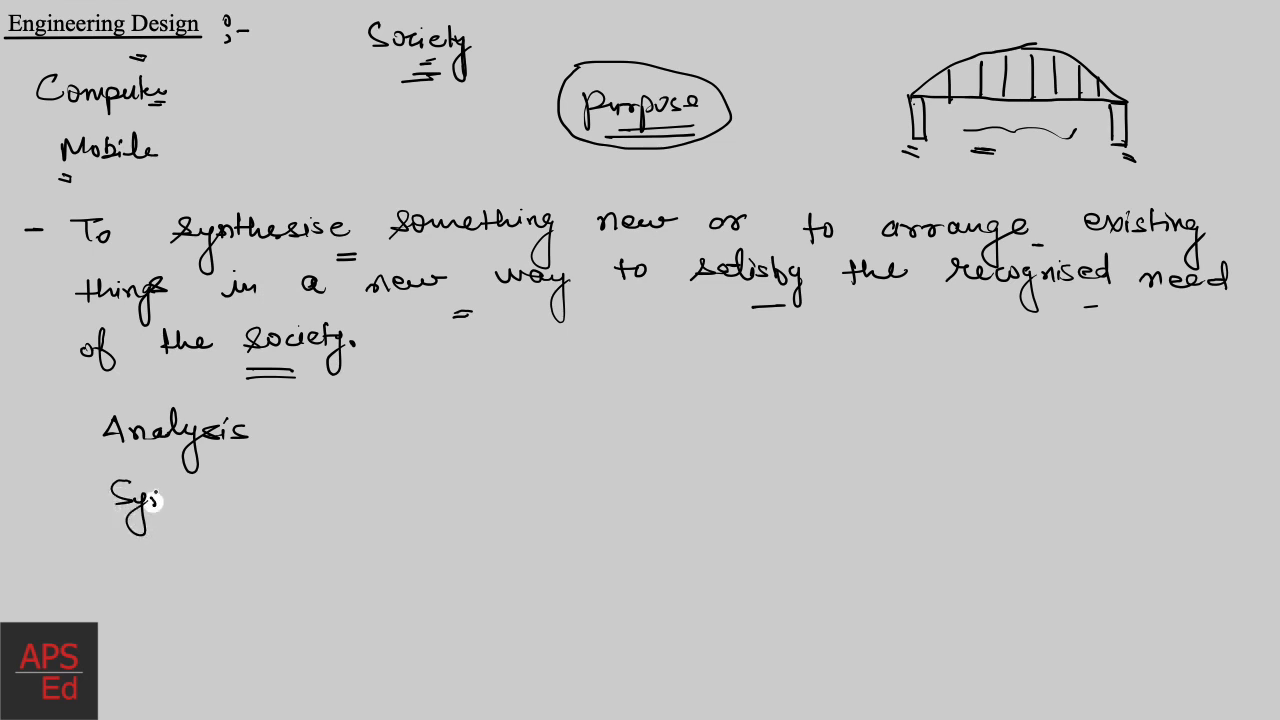
type("Synthesis")
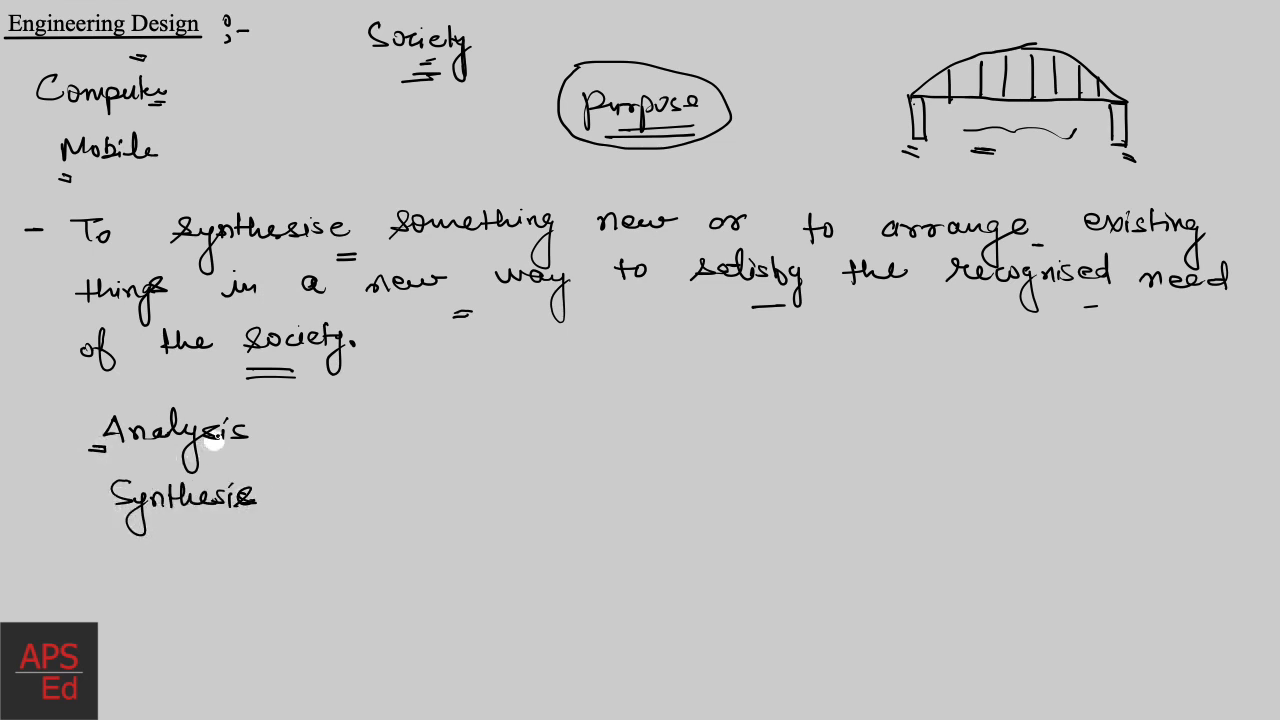
mouse_move(904, 150)
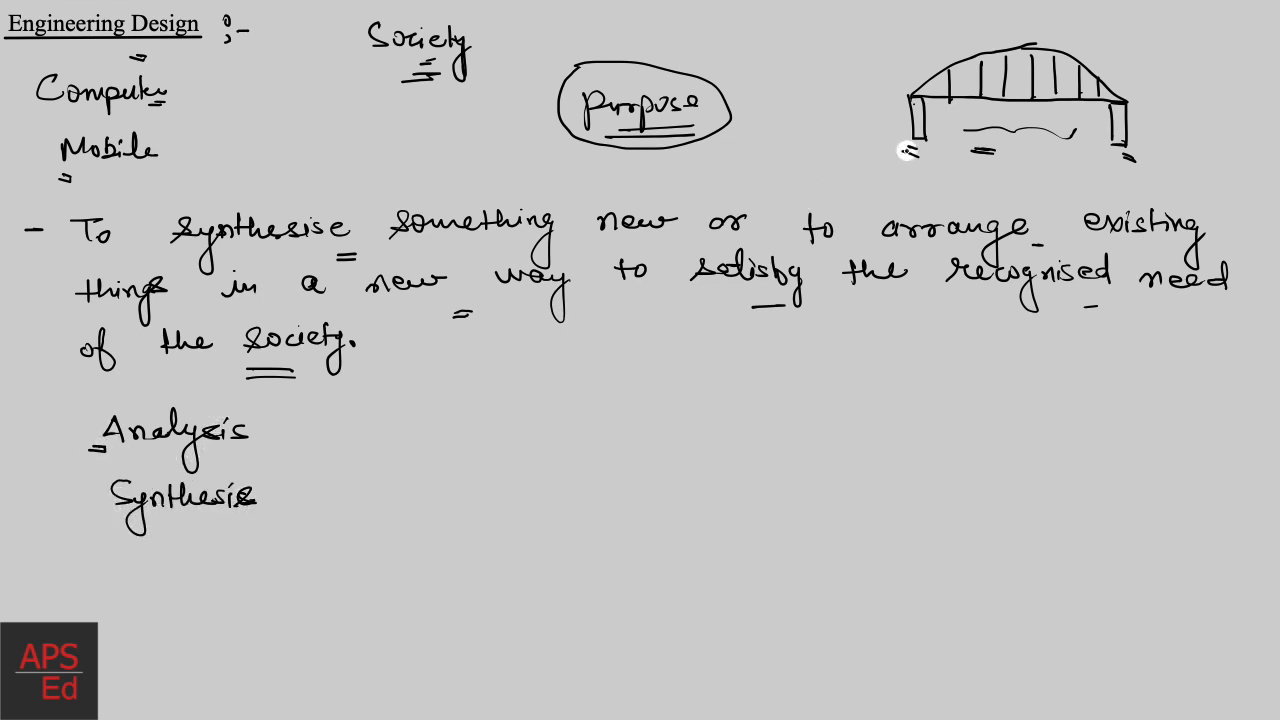
mouse_move(938, 138)
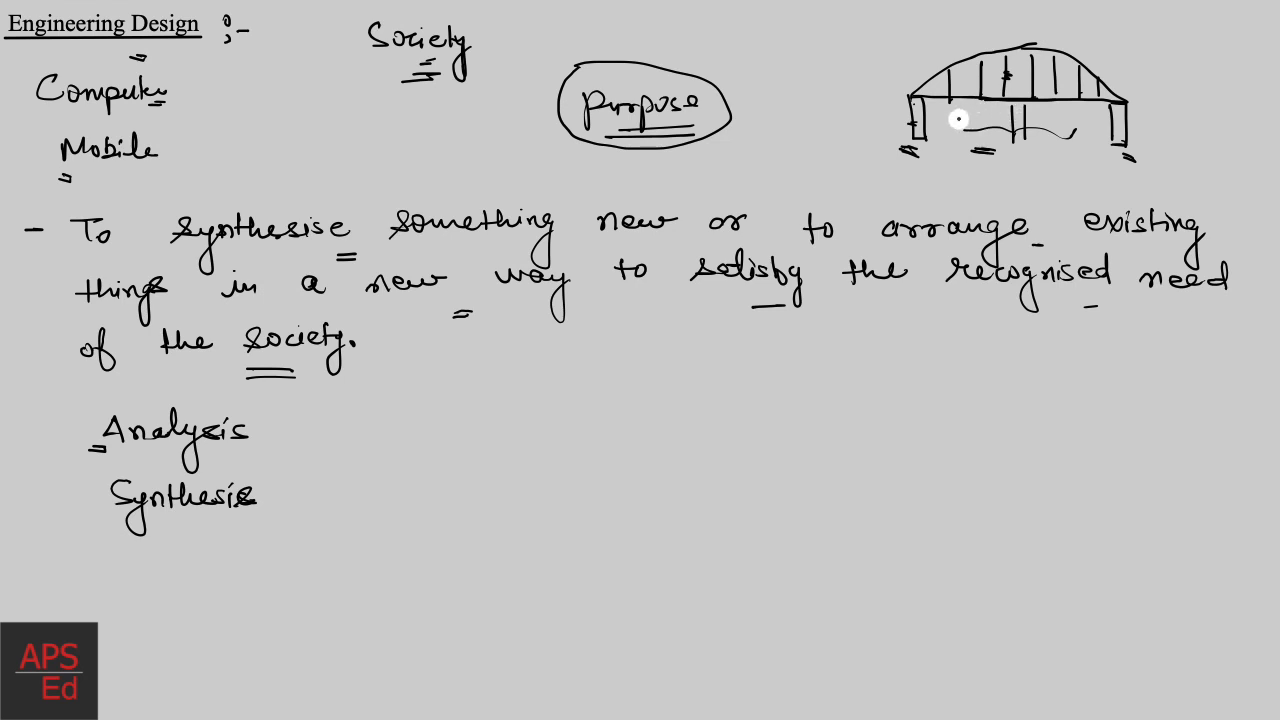
mouse_move(984, 140)
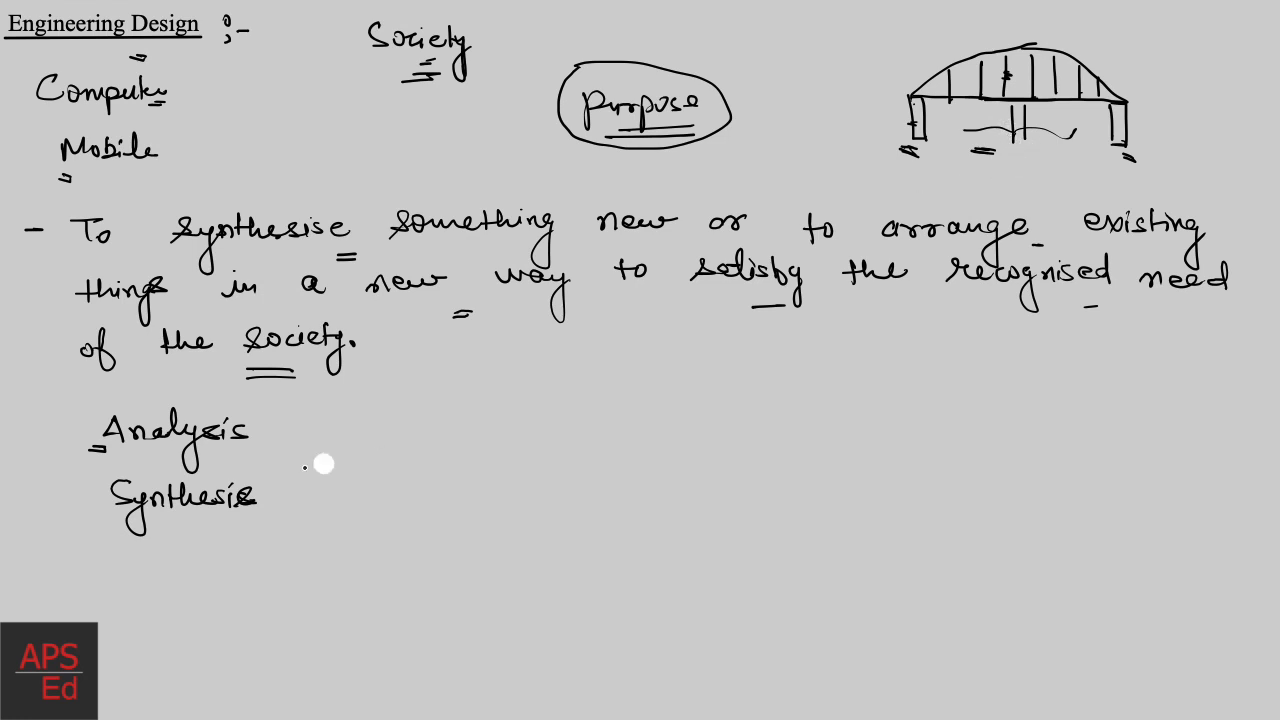
mouse_move(196, 516)
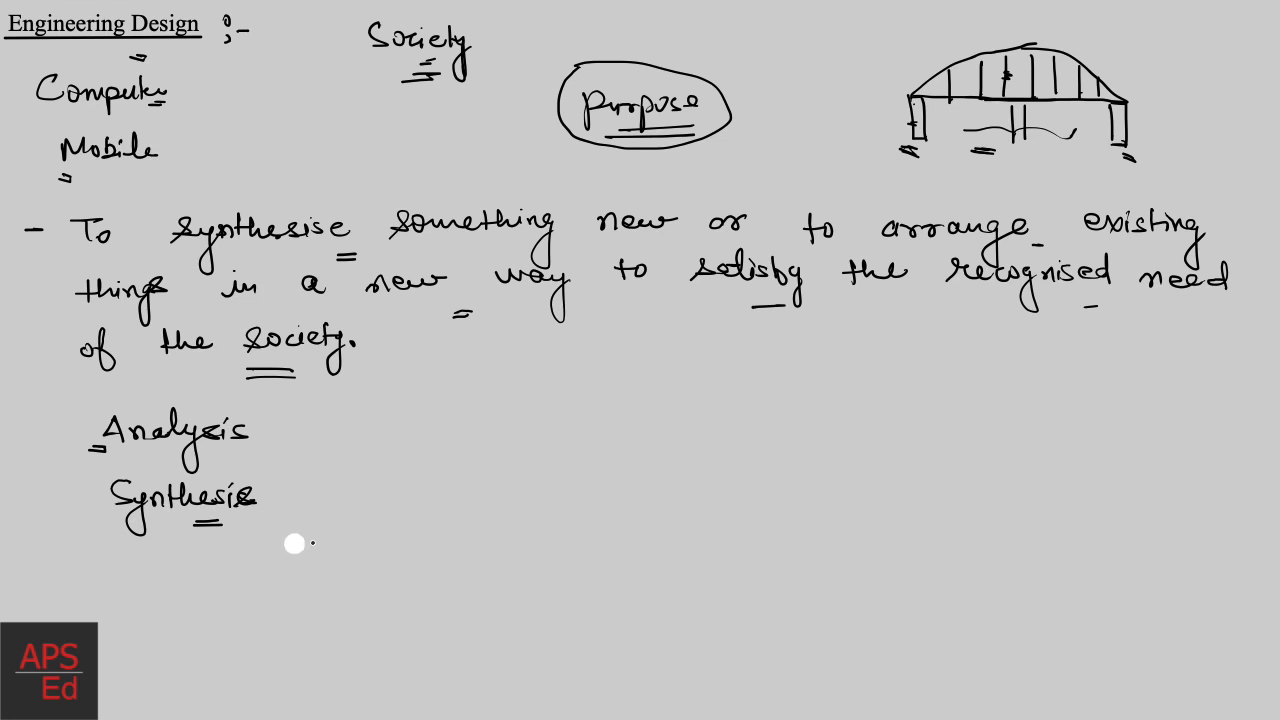
mouse_move(888, 232)
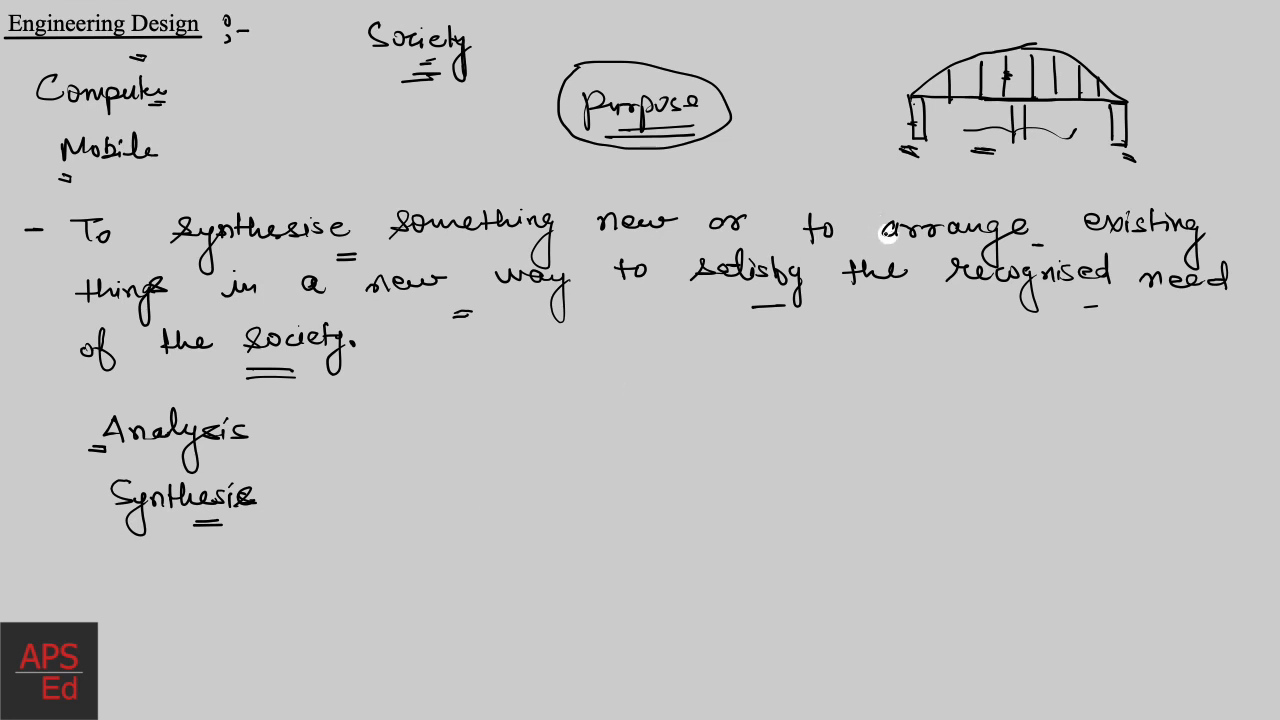
mouse_move(1088, 136)
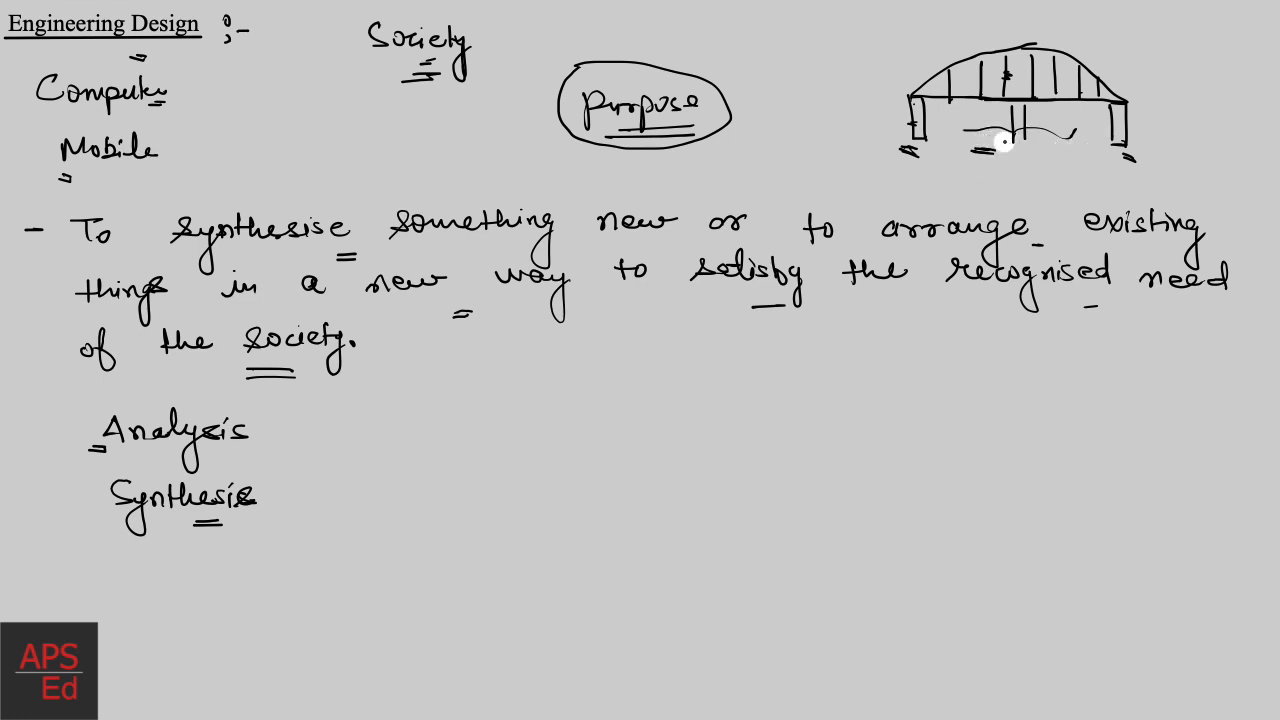
mouse_move(1038, 164)
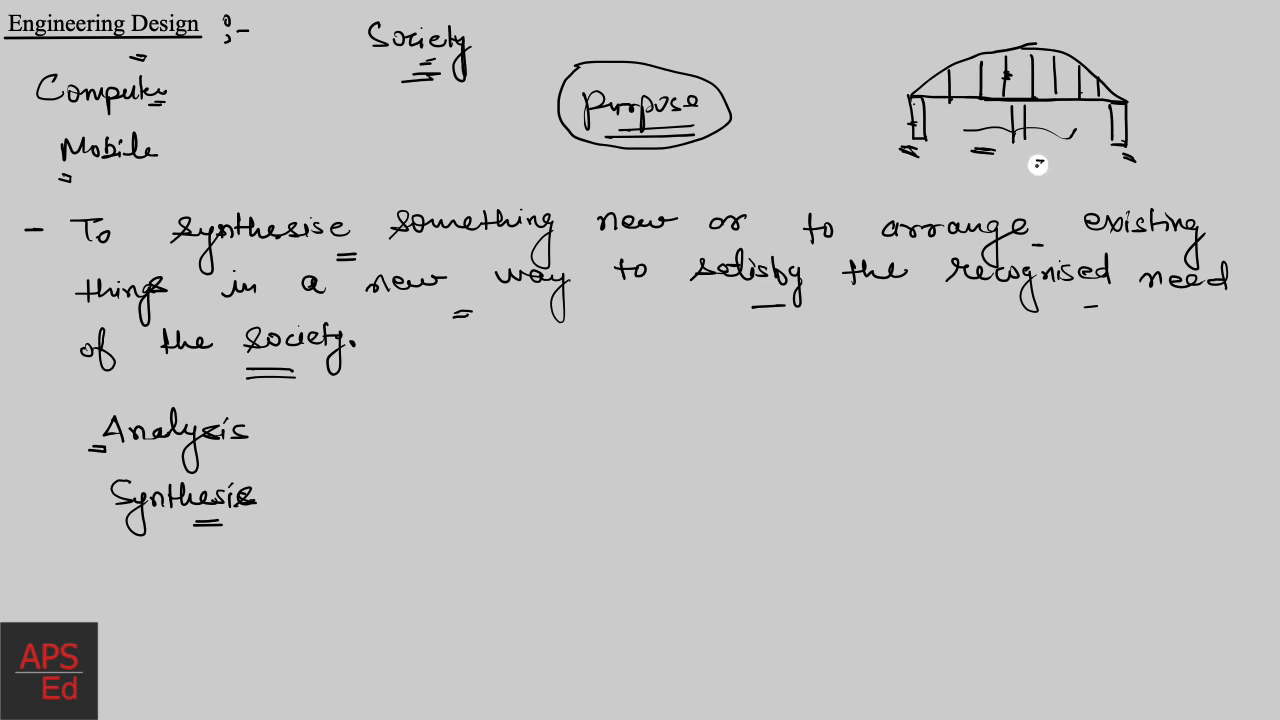
mouse_move(1040, 174)
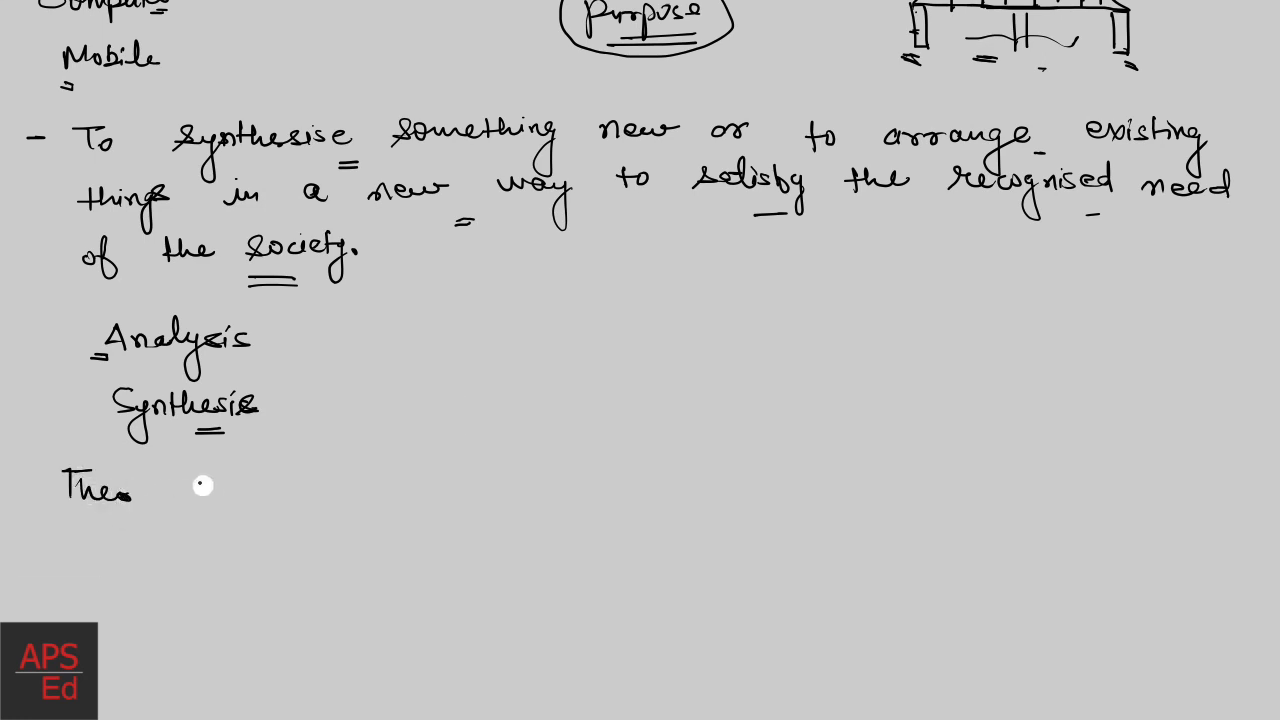
Step: Handwrite the heading 'The 4 C's of design'
type("4 C's")
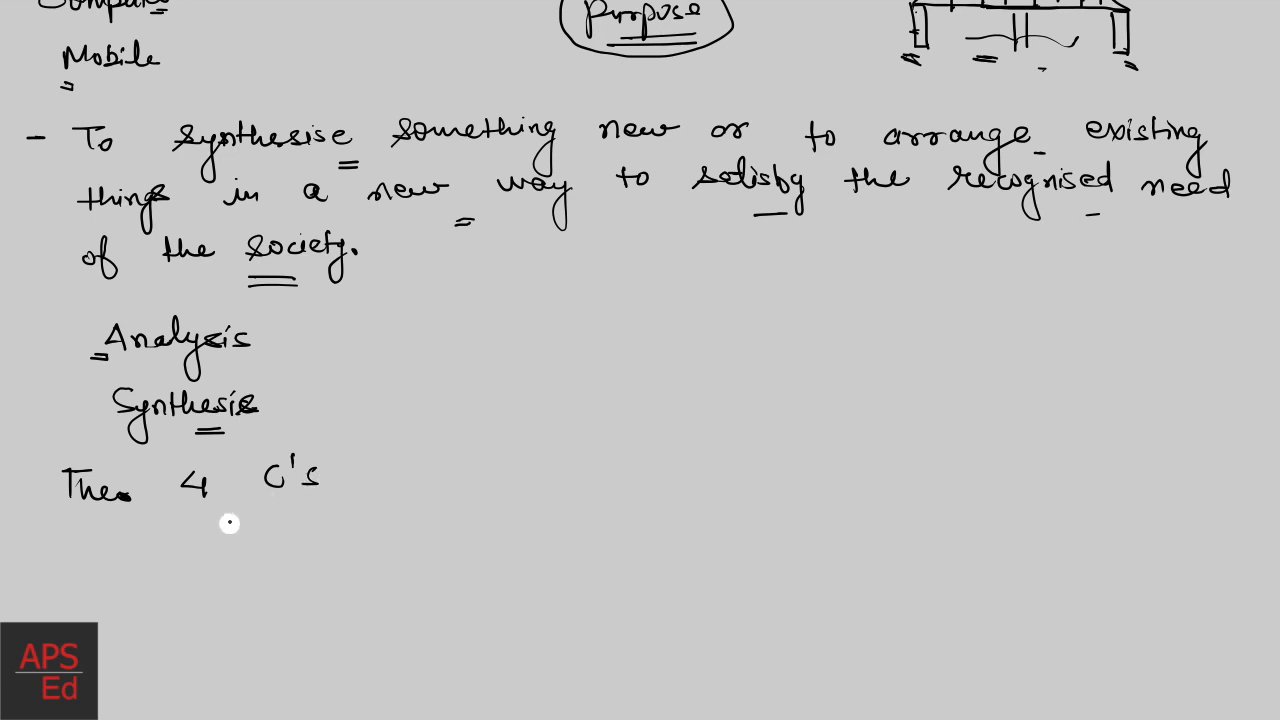
type("d")
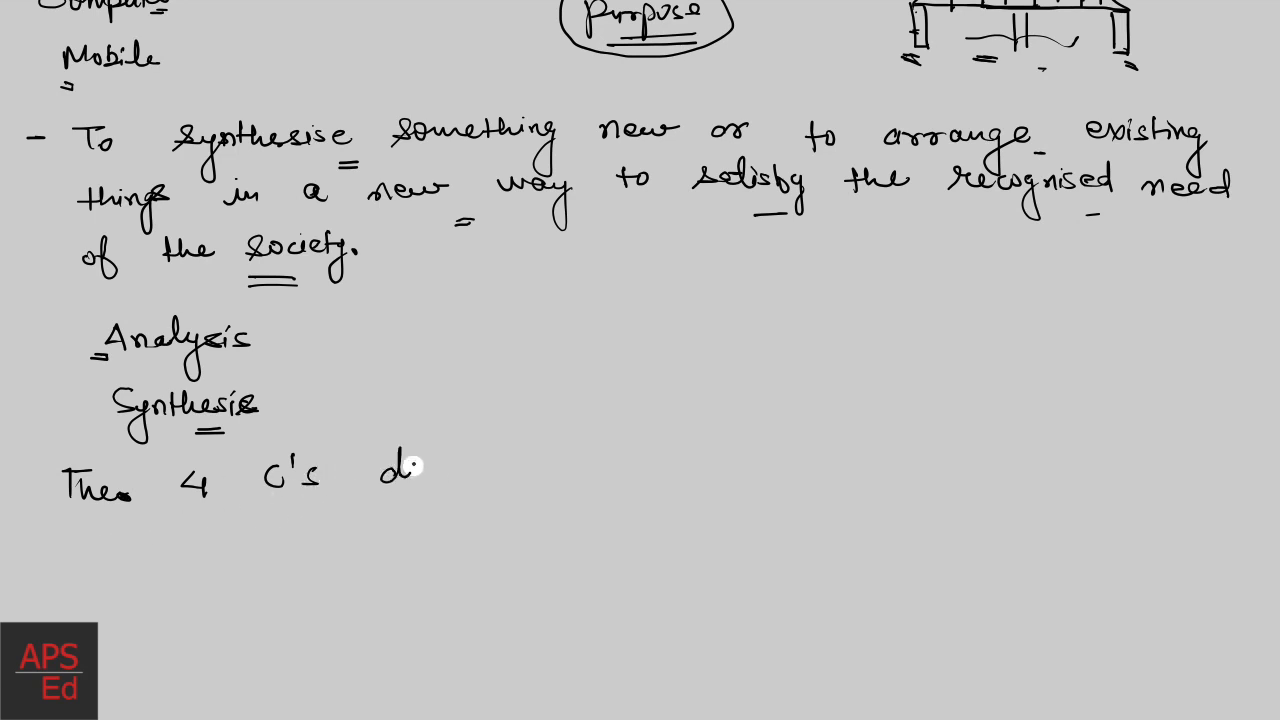
type("of design")
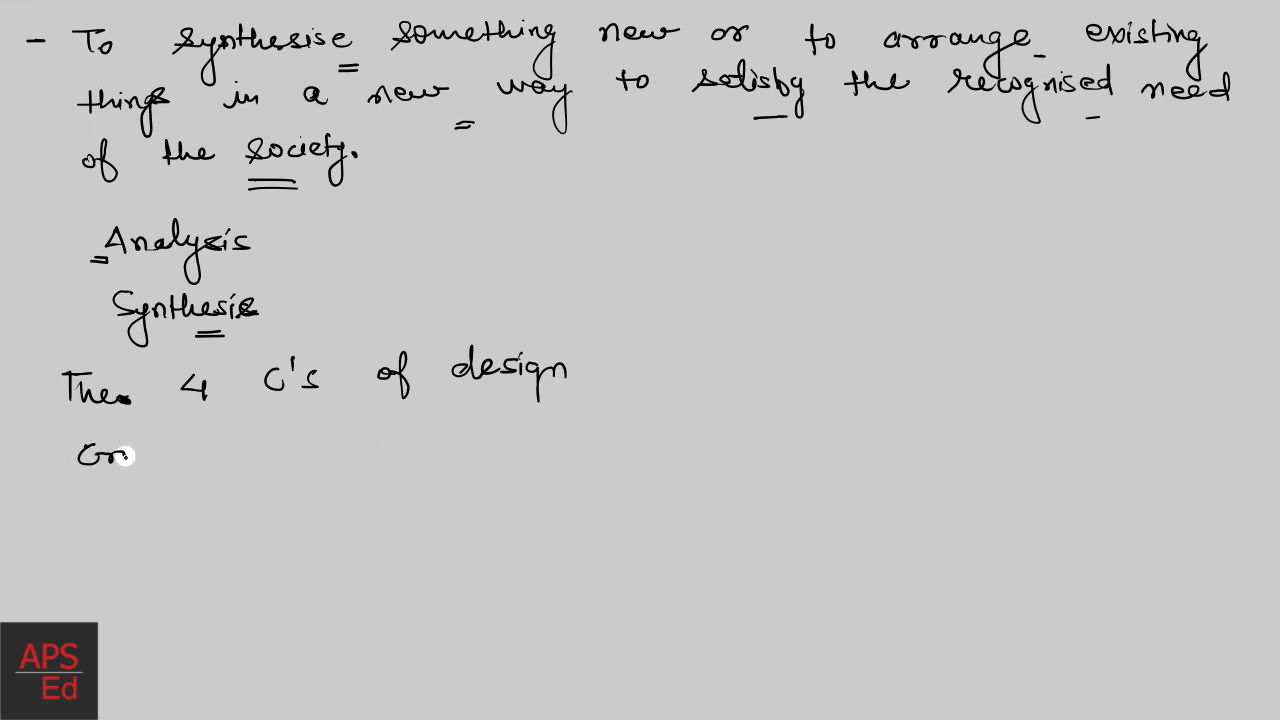
Step: List Creativity, Complexity and choice beneath the heading
type("Creativity")
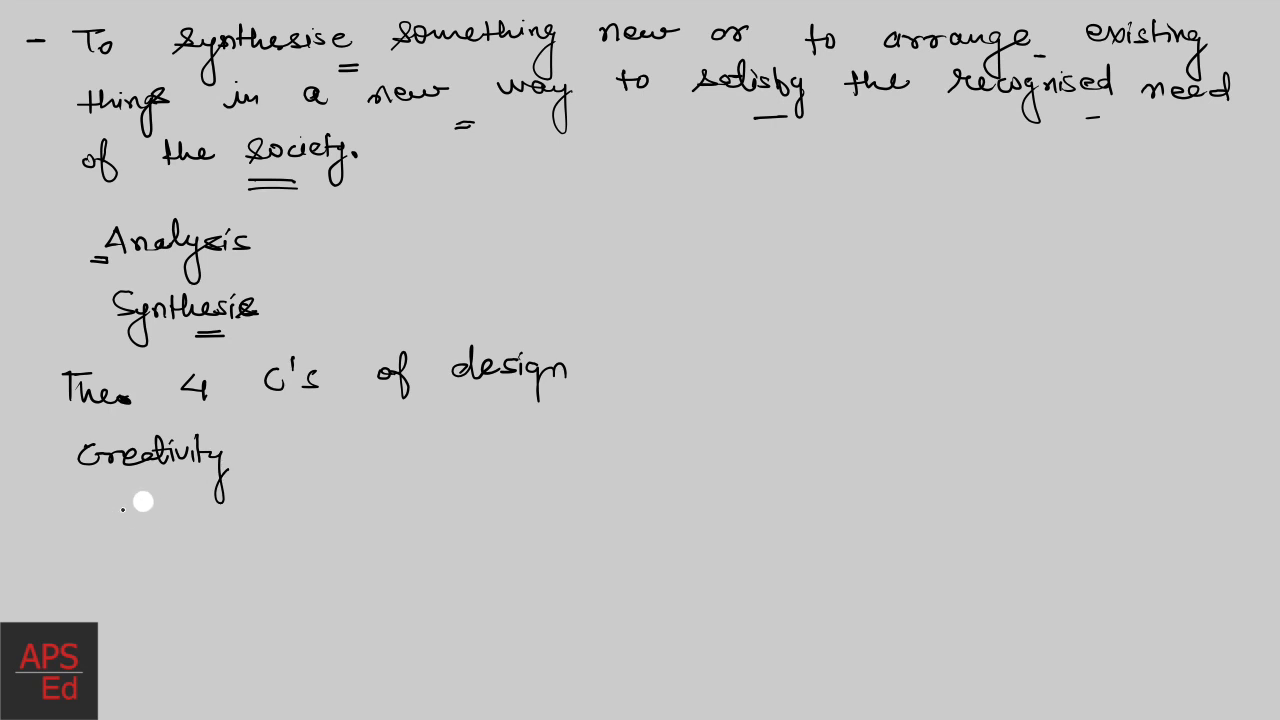
type("Con")
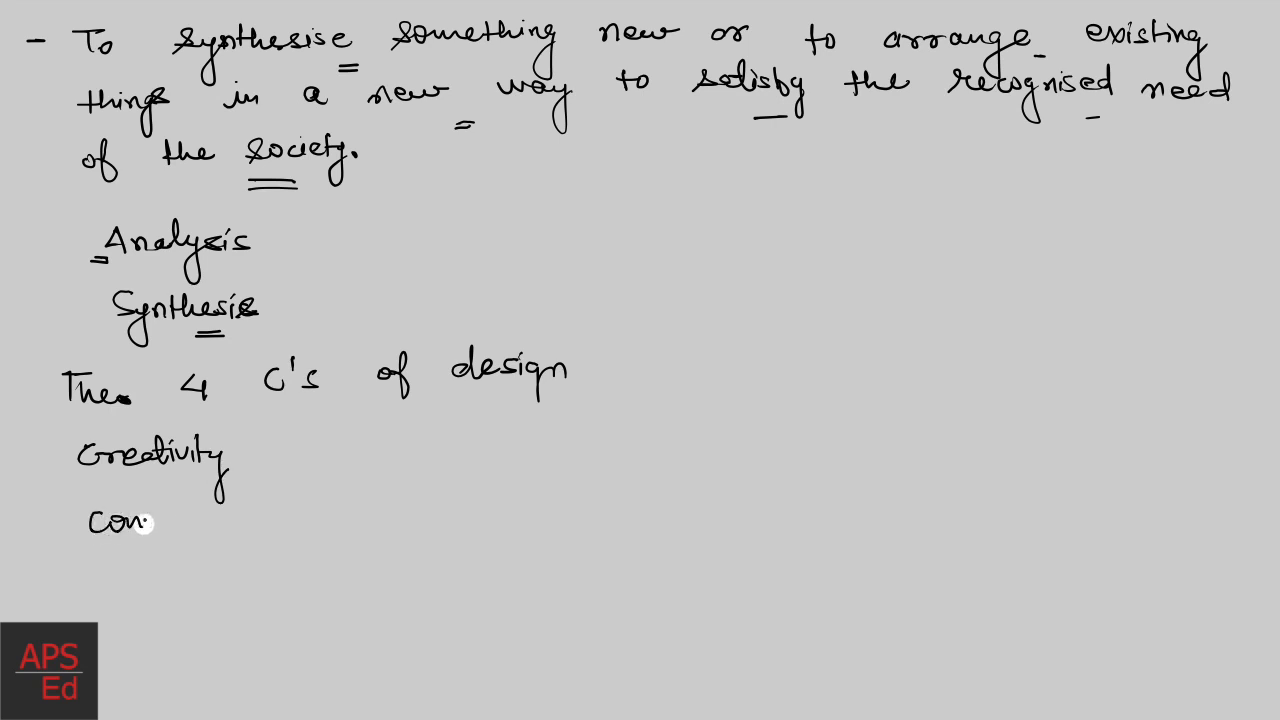
type("Complexity")
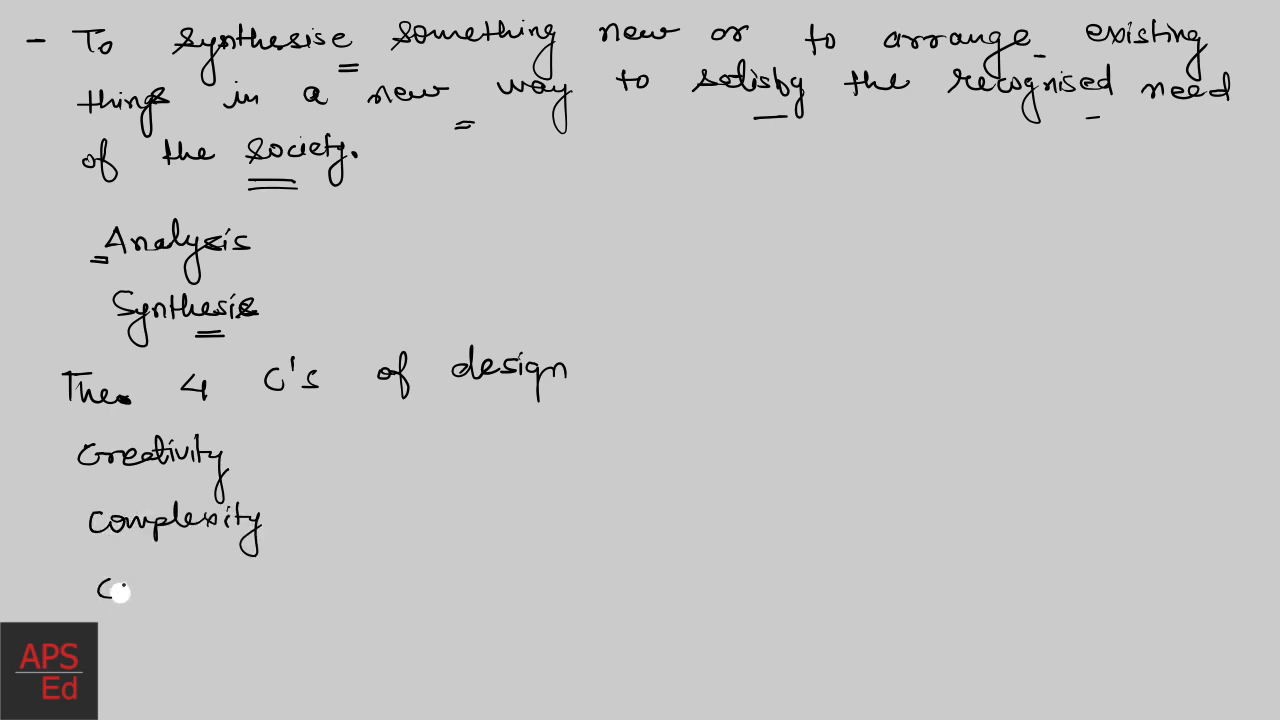
type("choice")
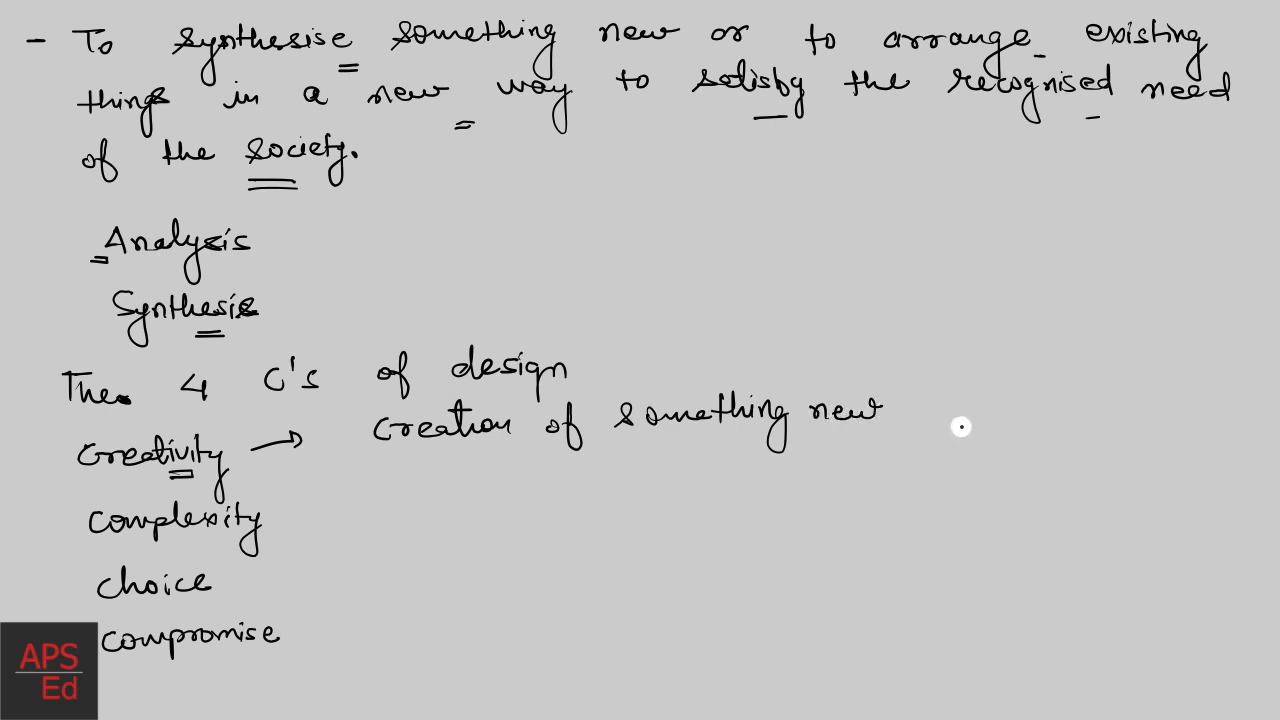
mouse_move(304, 506)
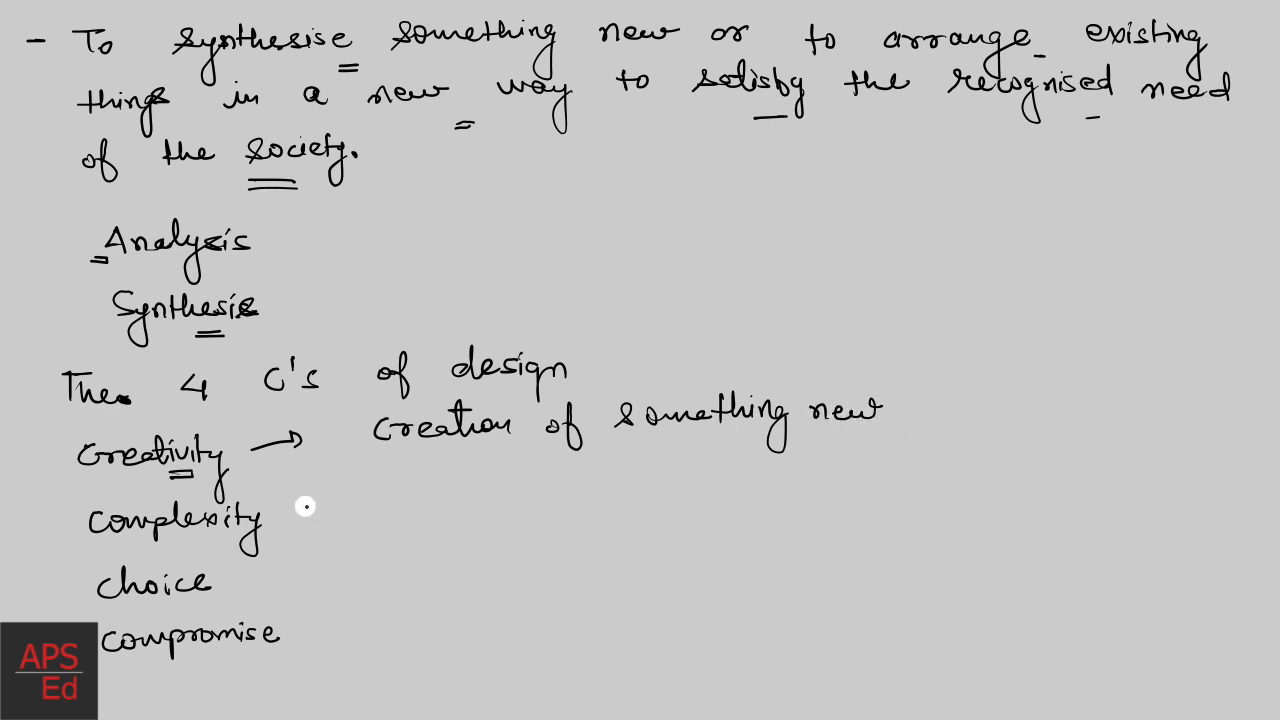
Step: Draw an arrow after Complexity and write 'decisions on variables and parameters'
left_click_drag(290, 516, 344, 512)
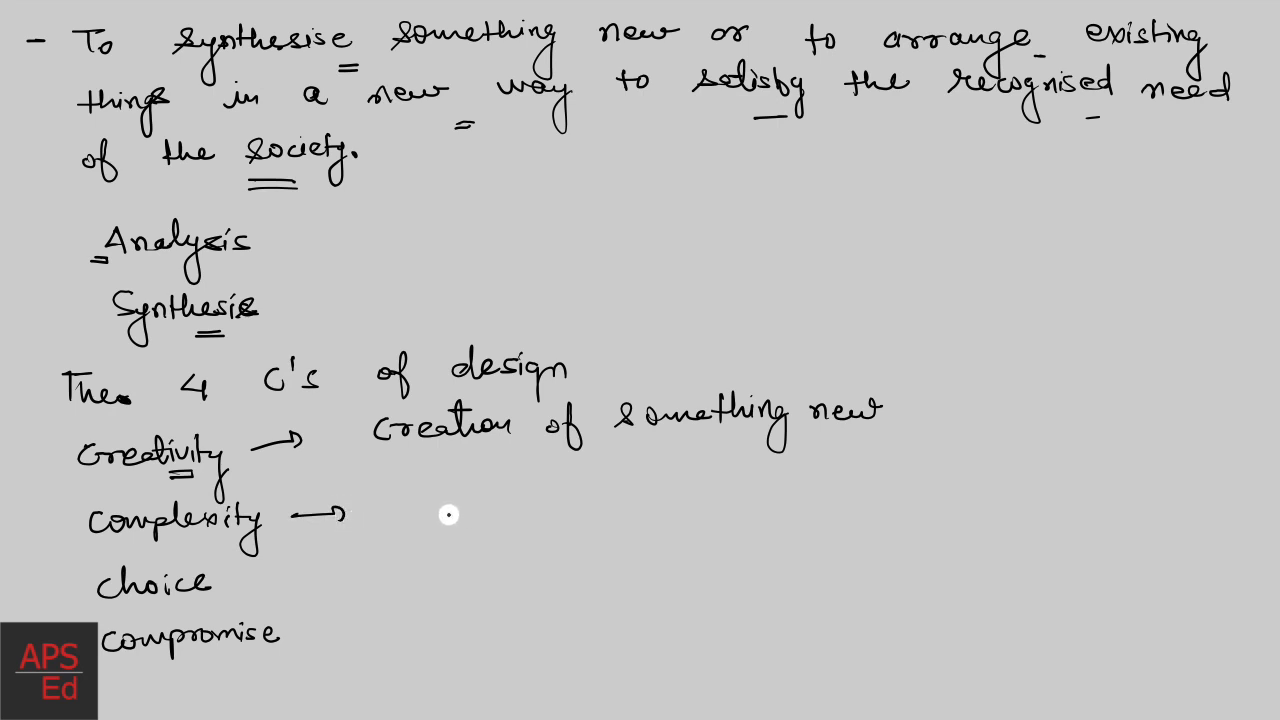
mouse_move(428, 520)
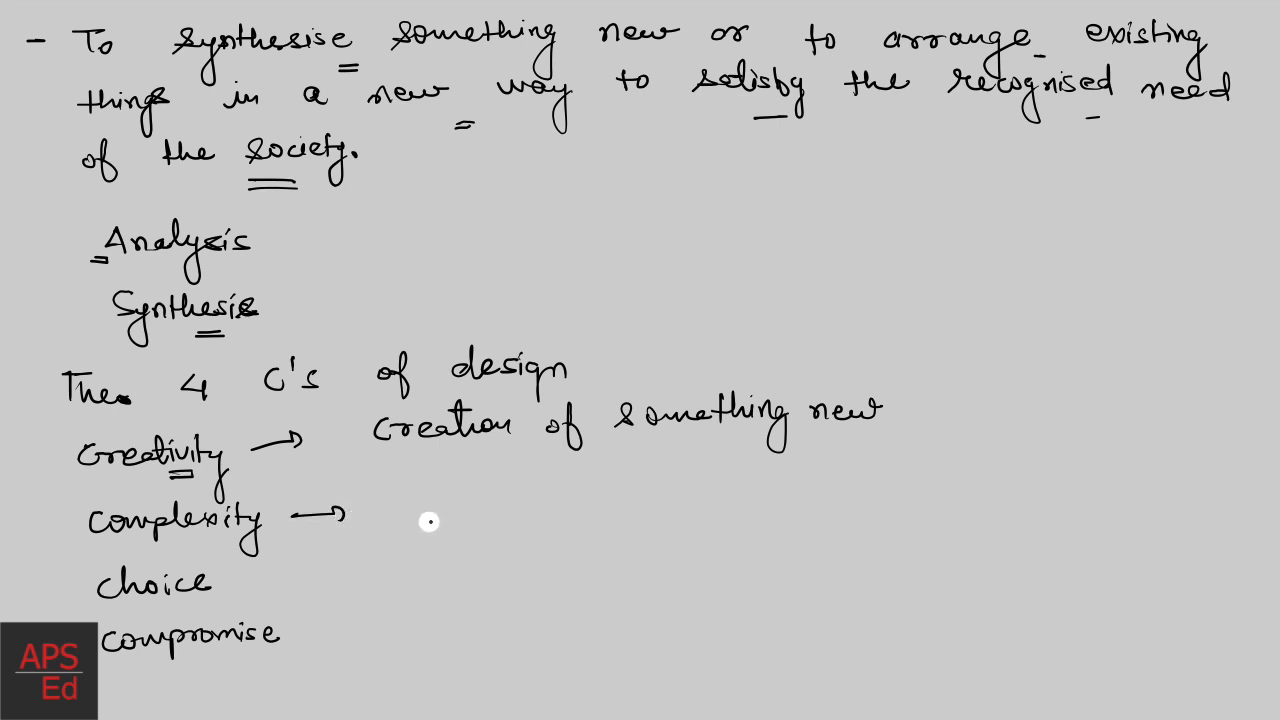
mouse_move(268, 540)
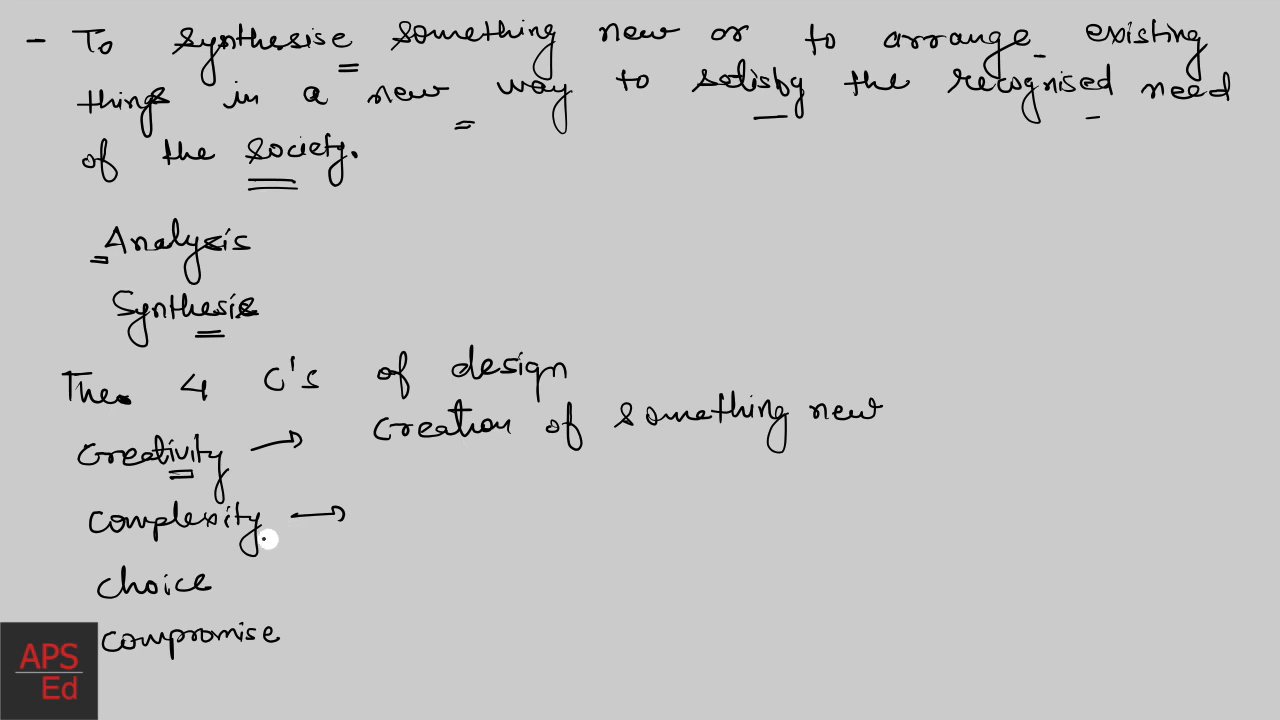
mouse_move(318, 540)
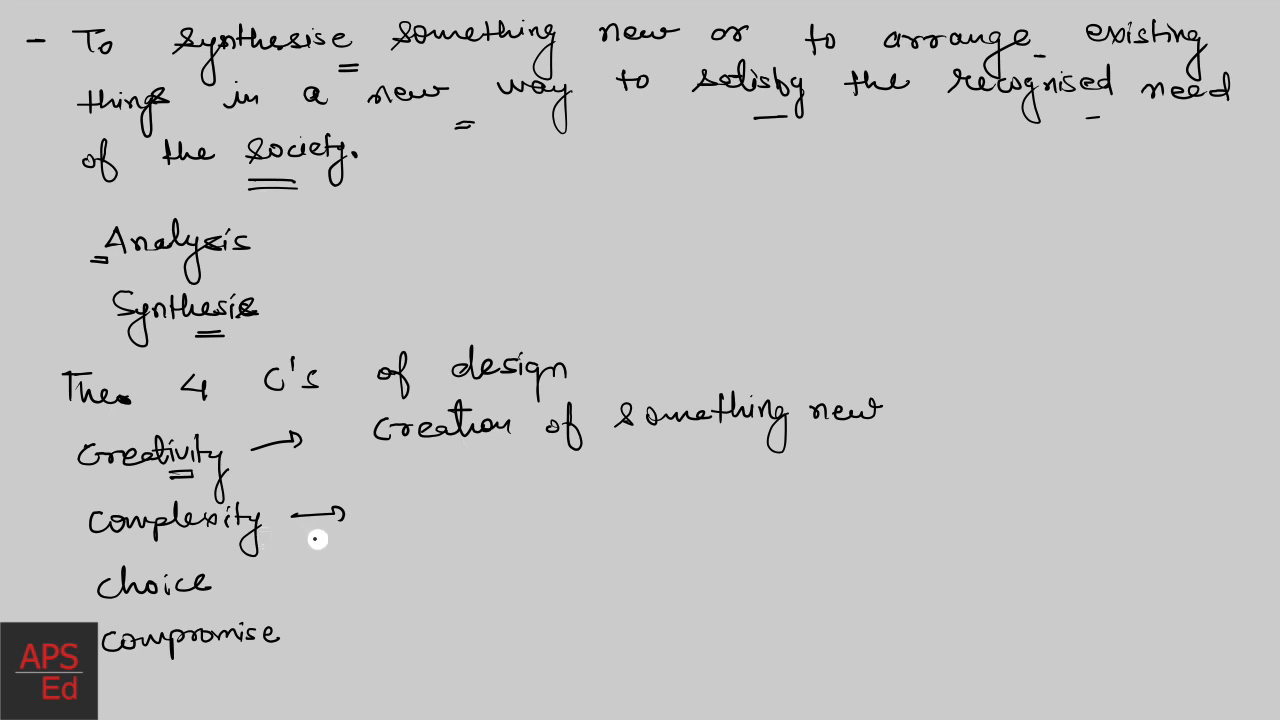
mouse_move(216, 540)
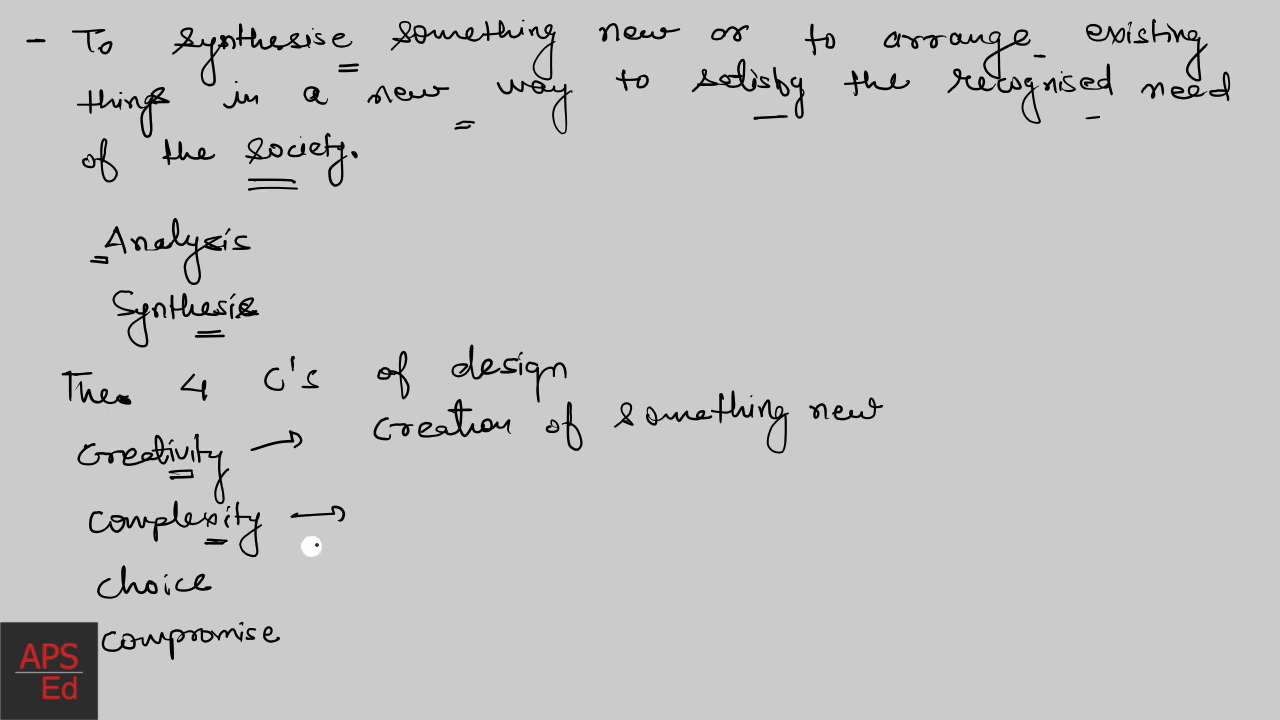
type("der")
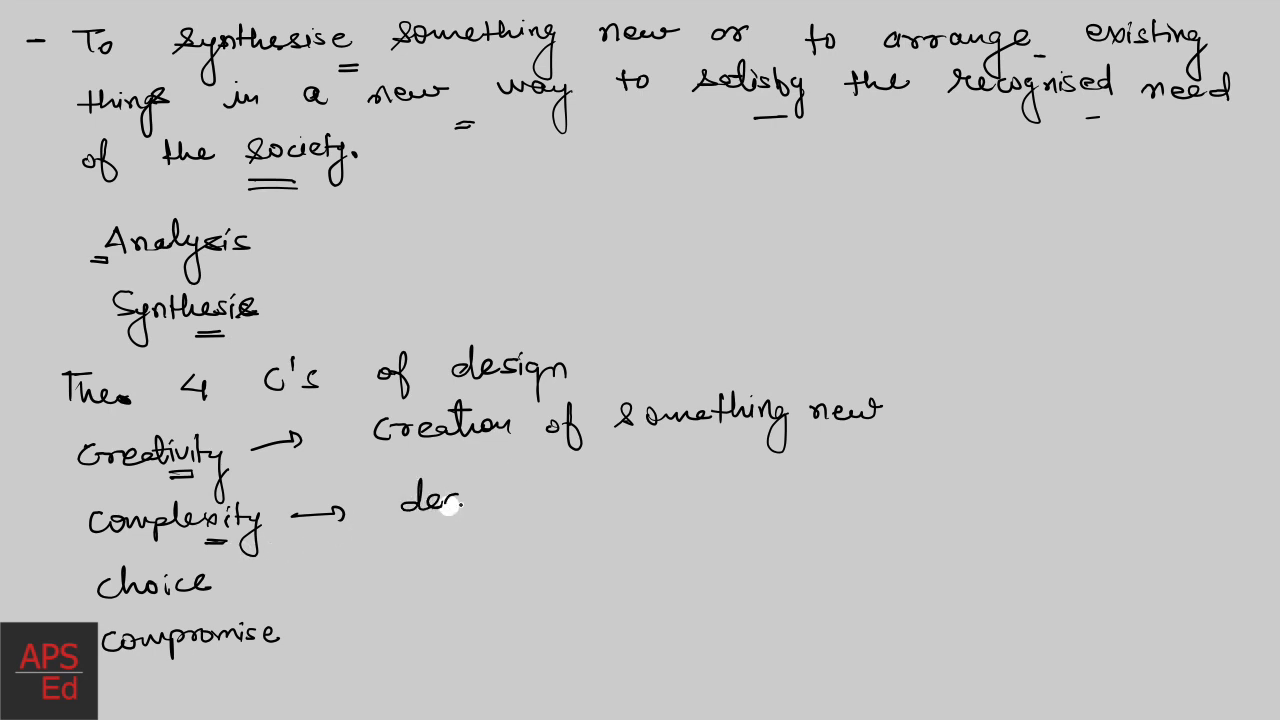
type("decisions")
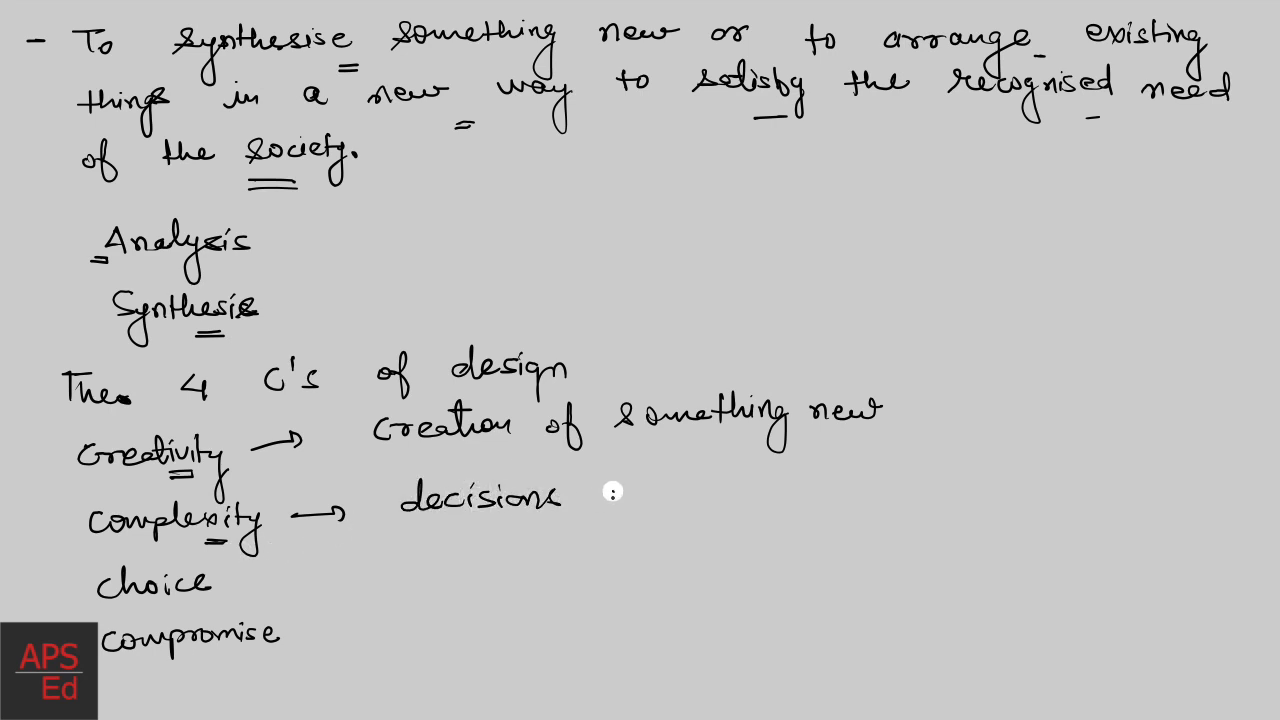
type("on variables")
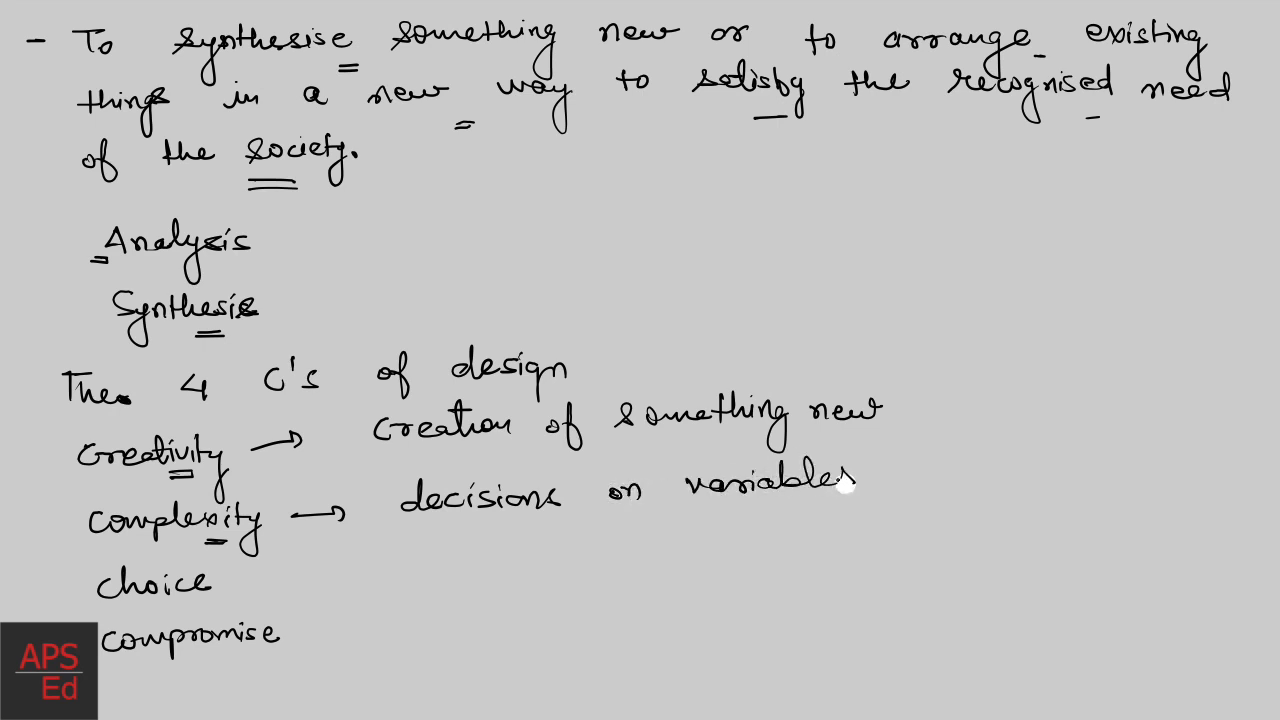
type("and parameters")
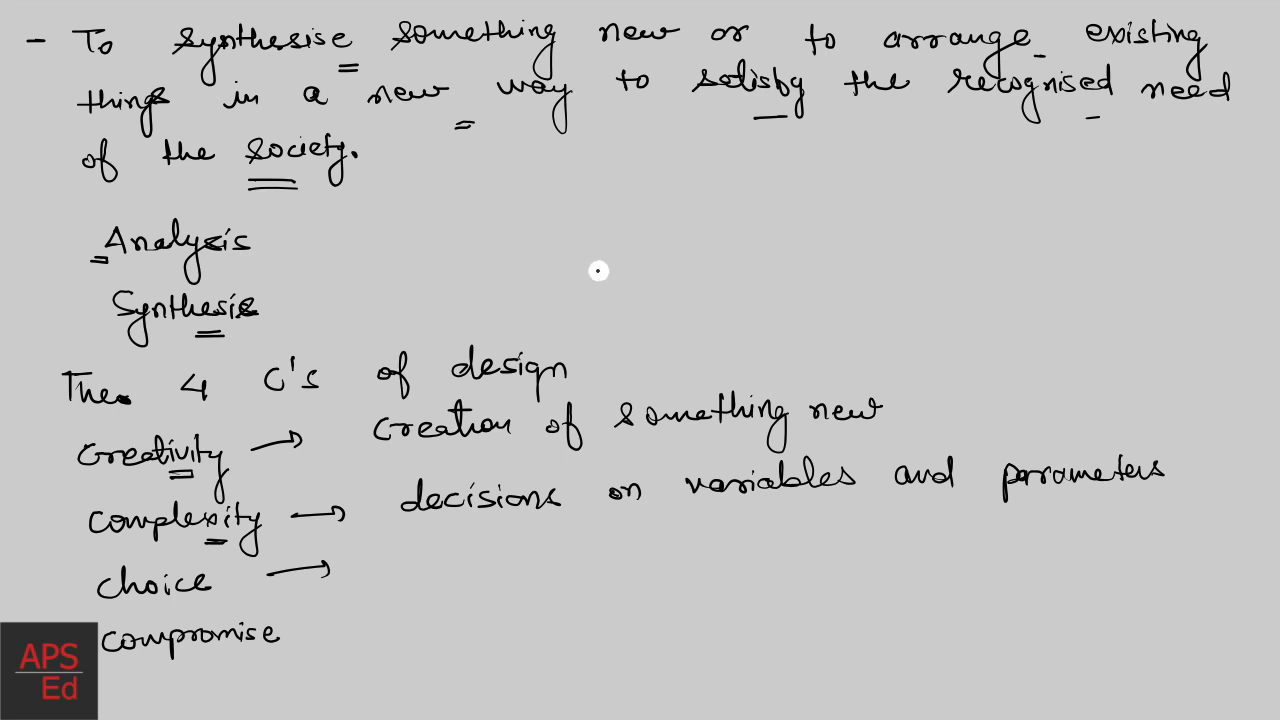
Step: Handwrite 'Society' and 'Alternatives' above the heading, each double-underlined
type("Society")
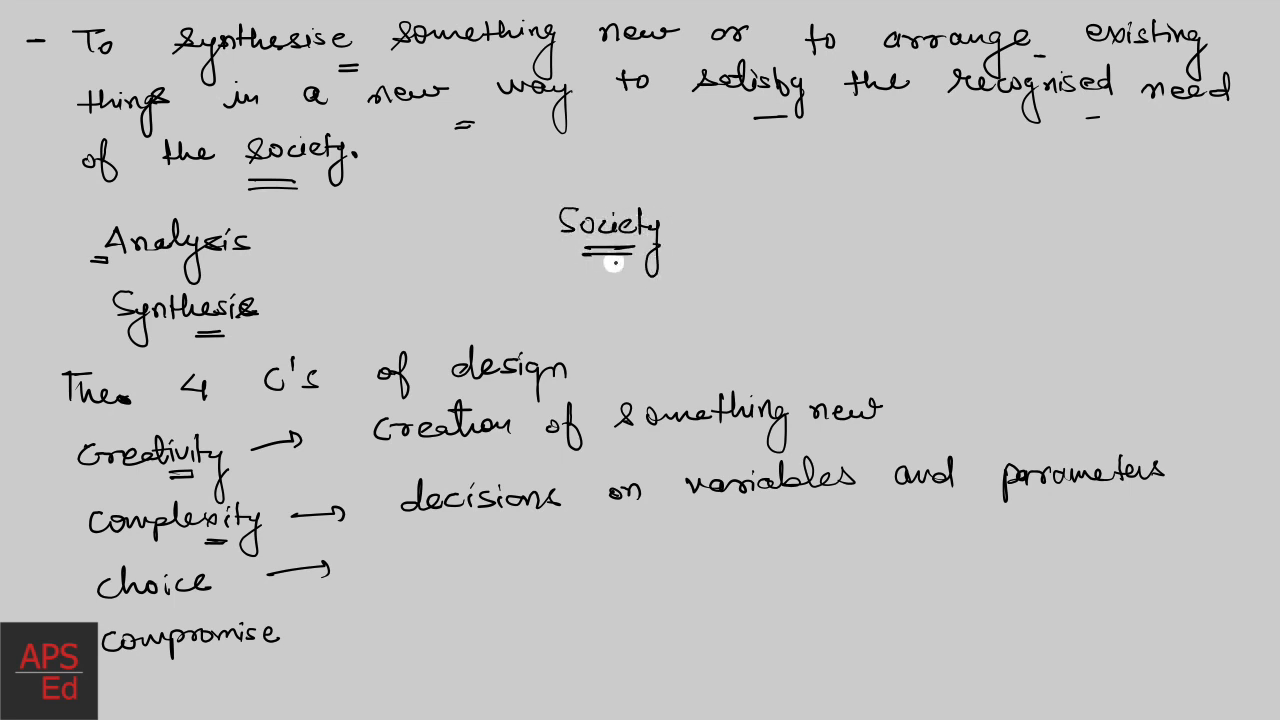
mouse_move(560, 316)
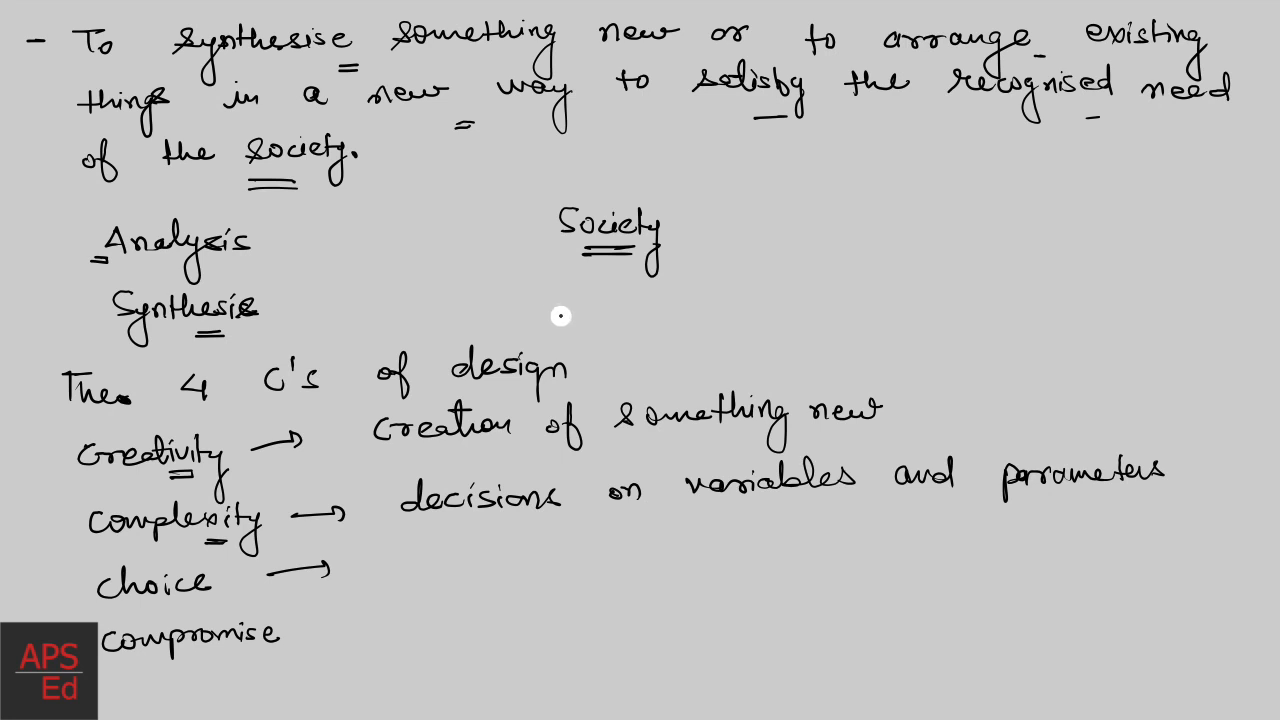
mouse_move(442, 376)
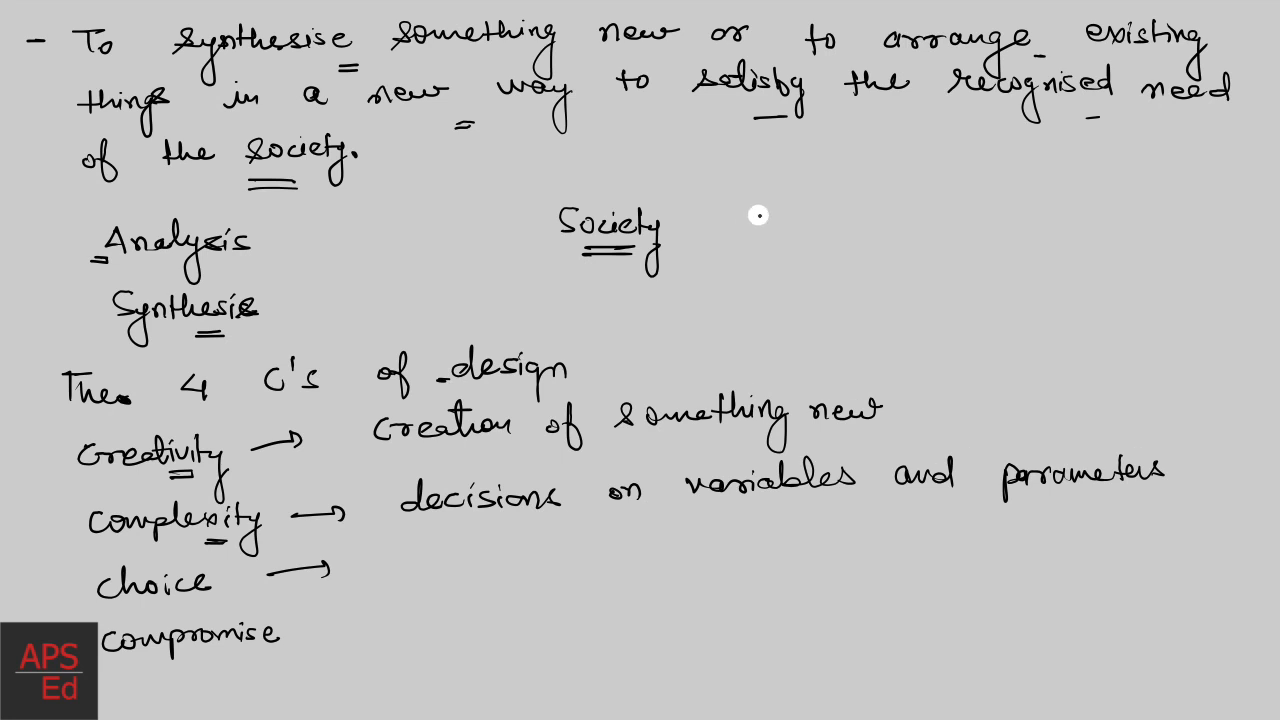
type("At")
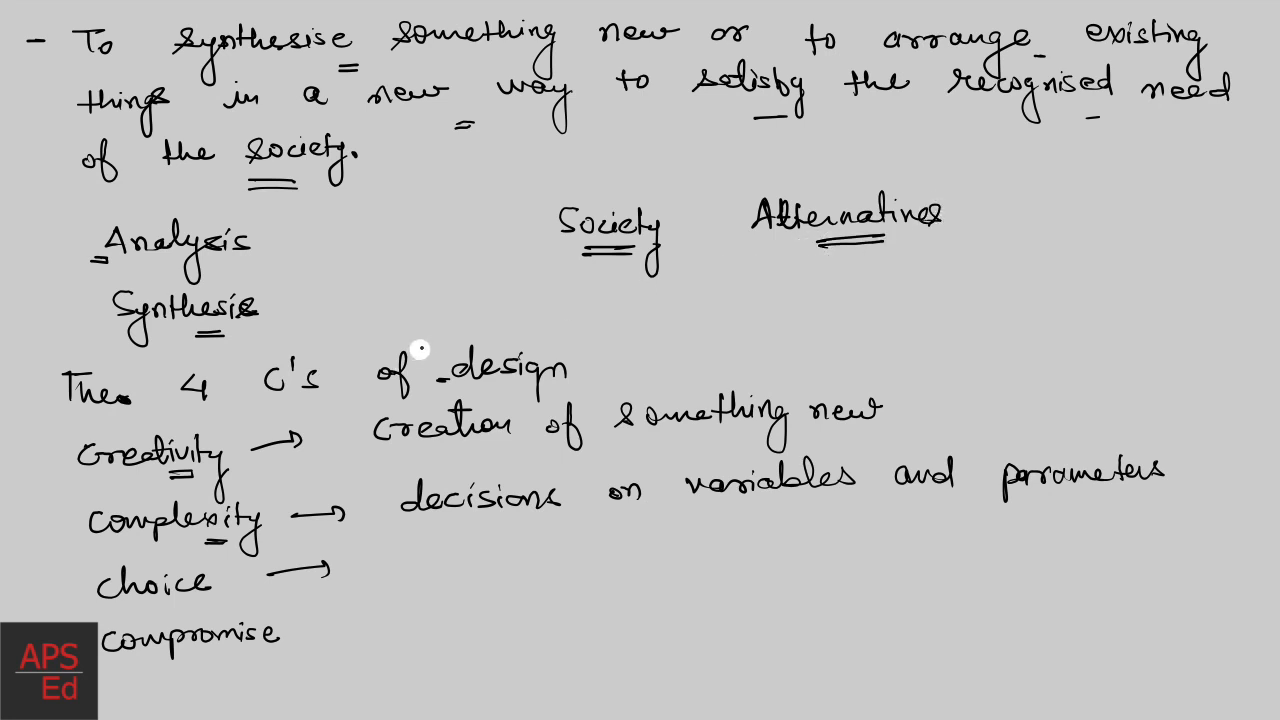
mouse_move(496, 388)
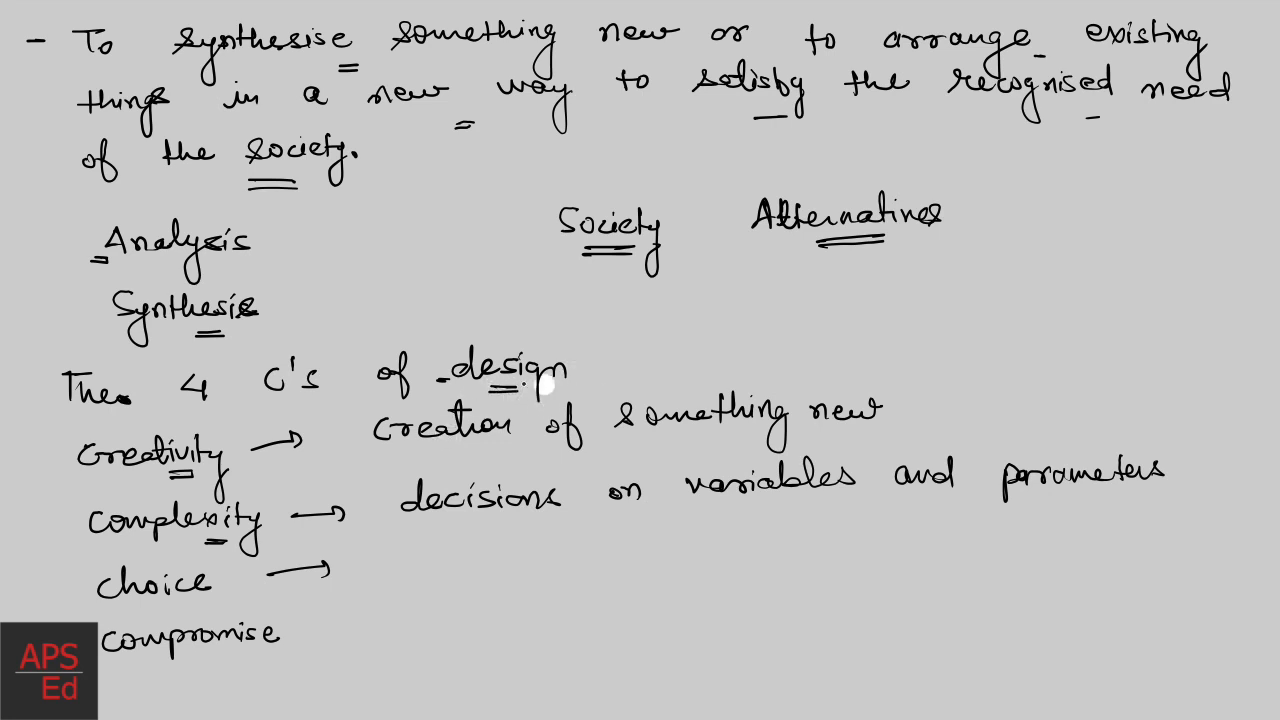
mouse_move(448, 548)
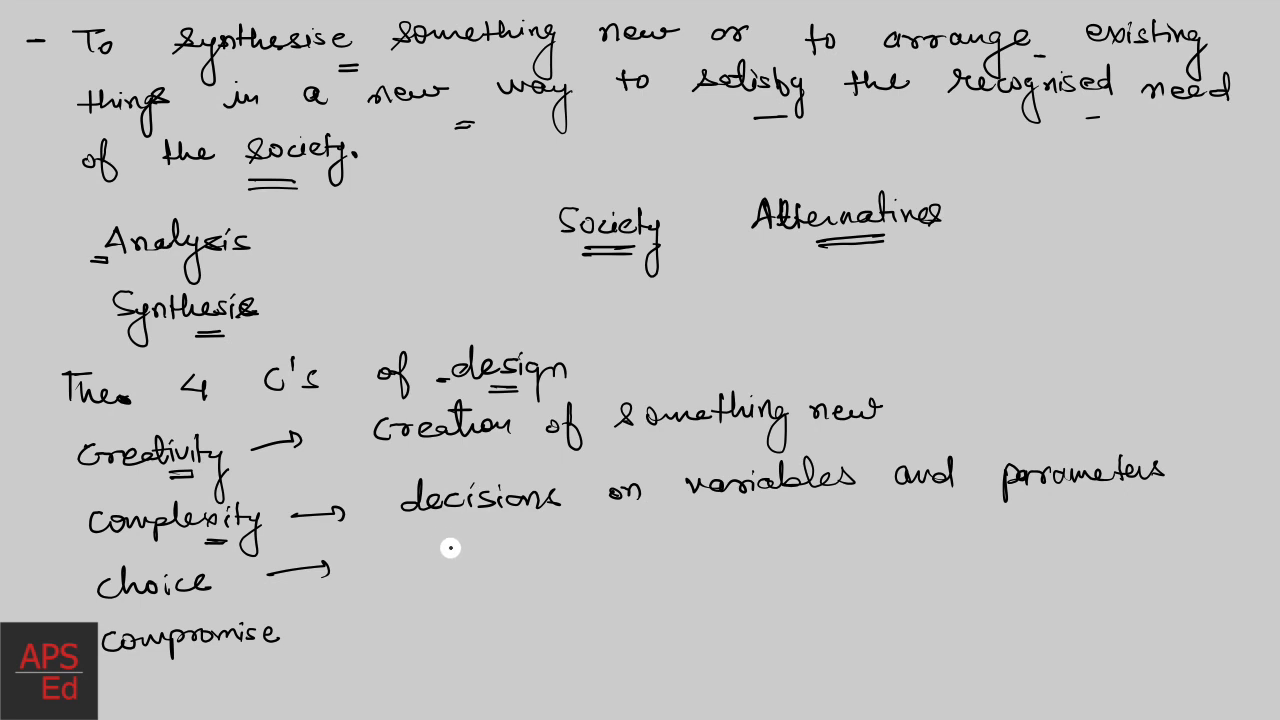
Step: Write 'Requires making choices between many possible solutions' after the choice arrow
type("Re")
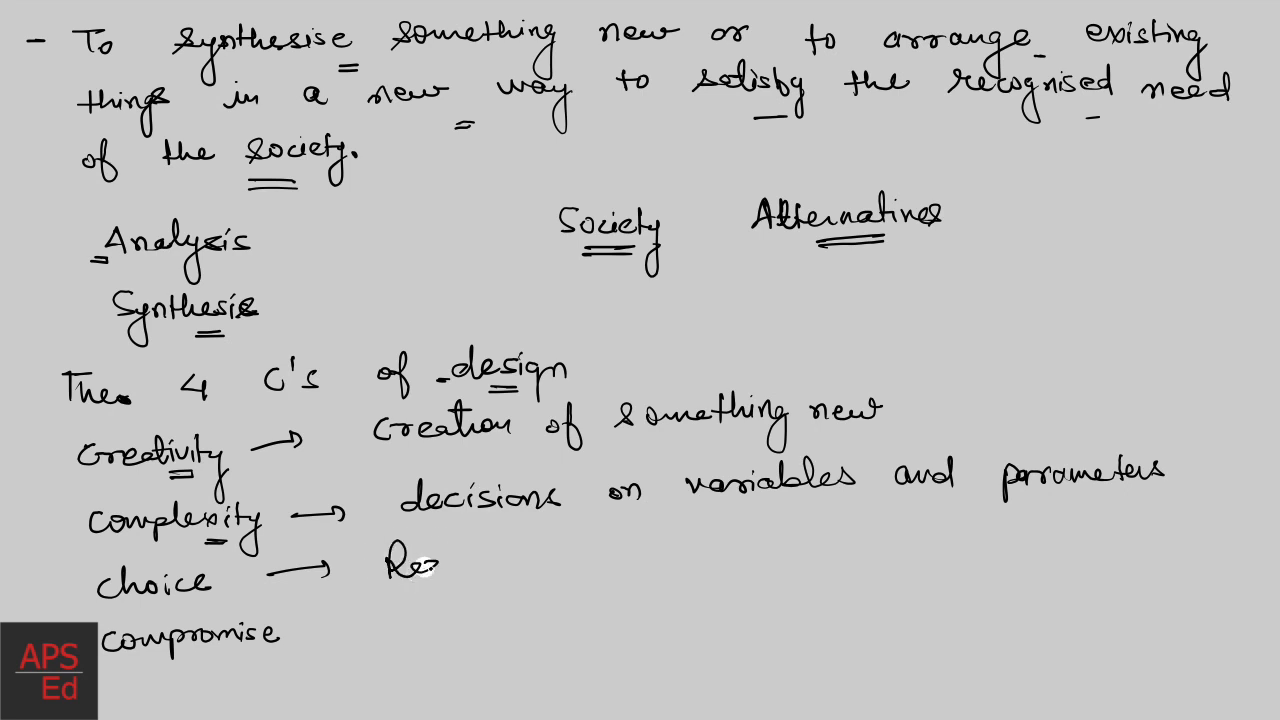
type("Requires mal")
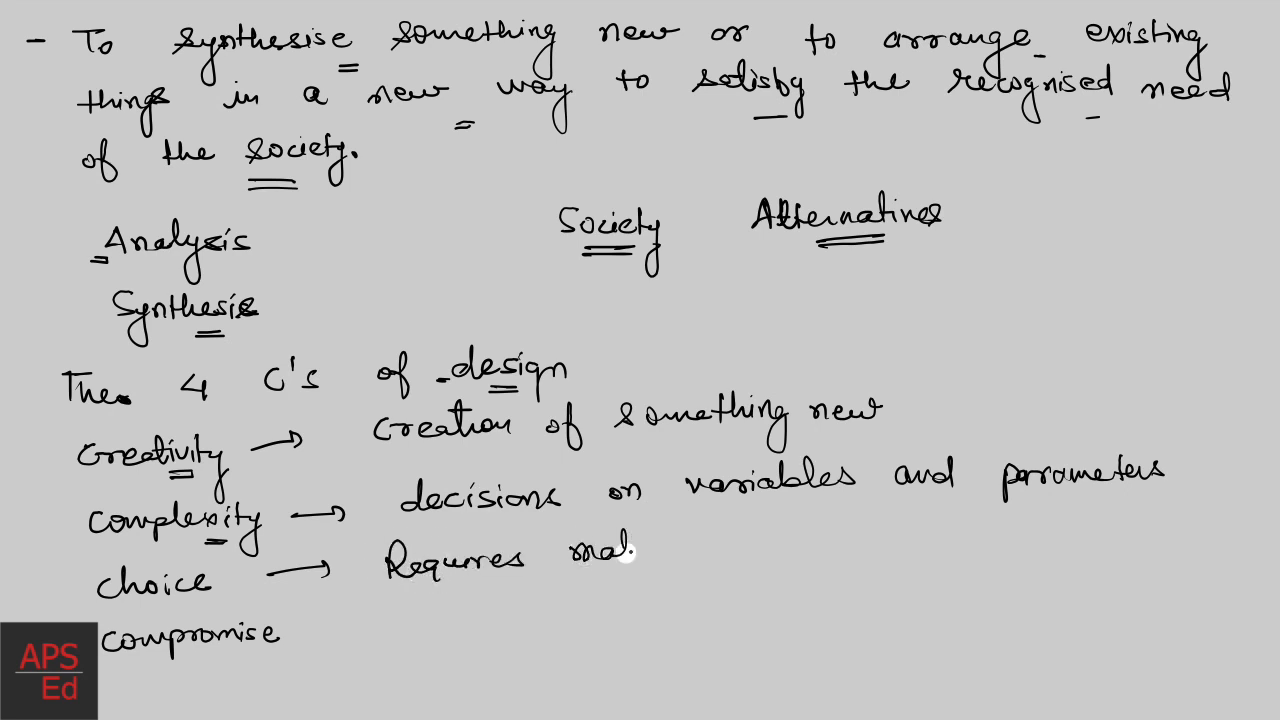
type("making choices between")
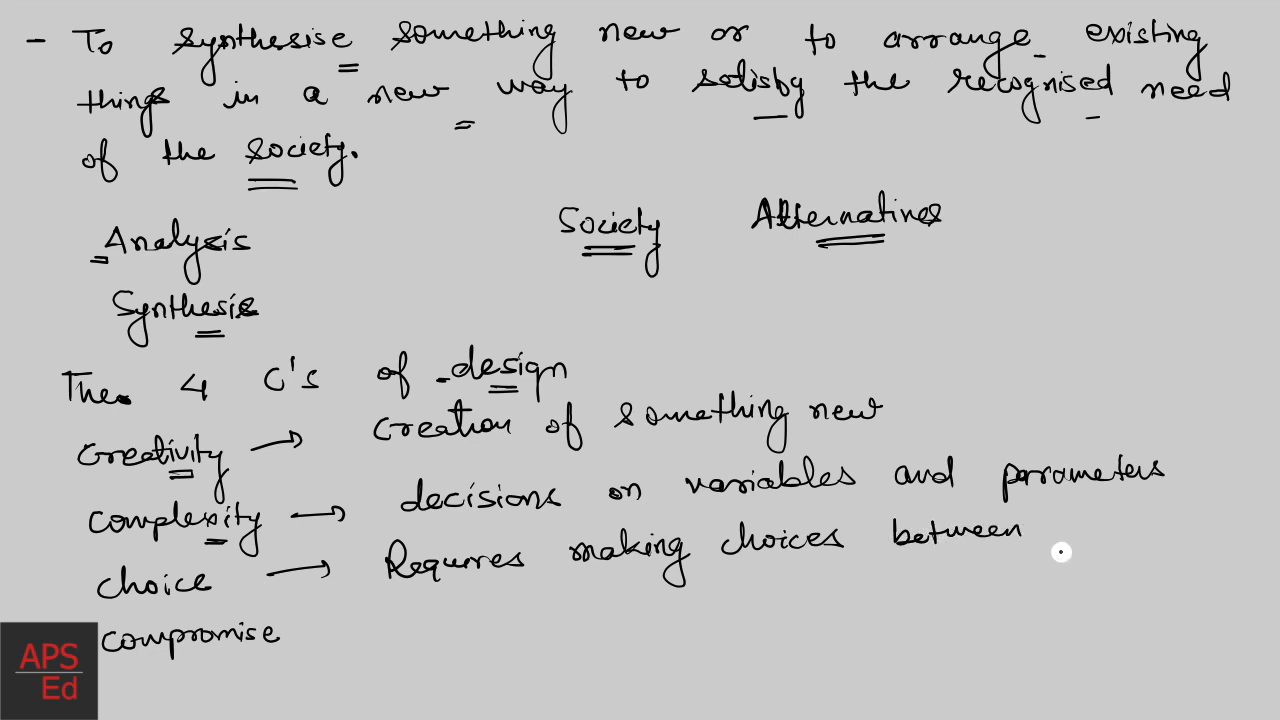
type("many possible solutions")
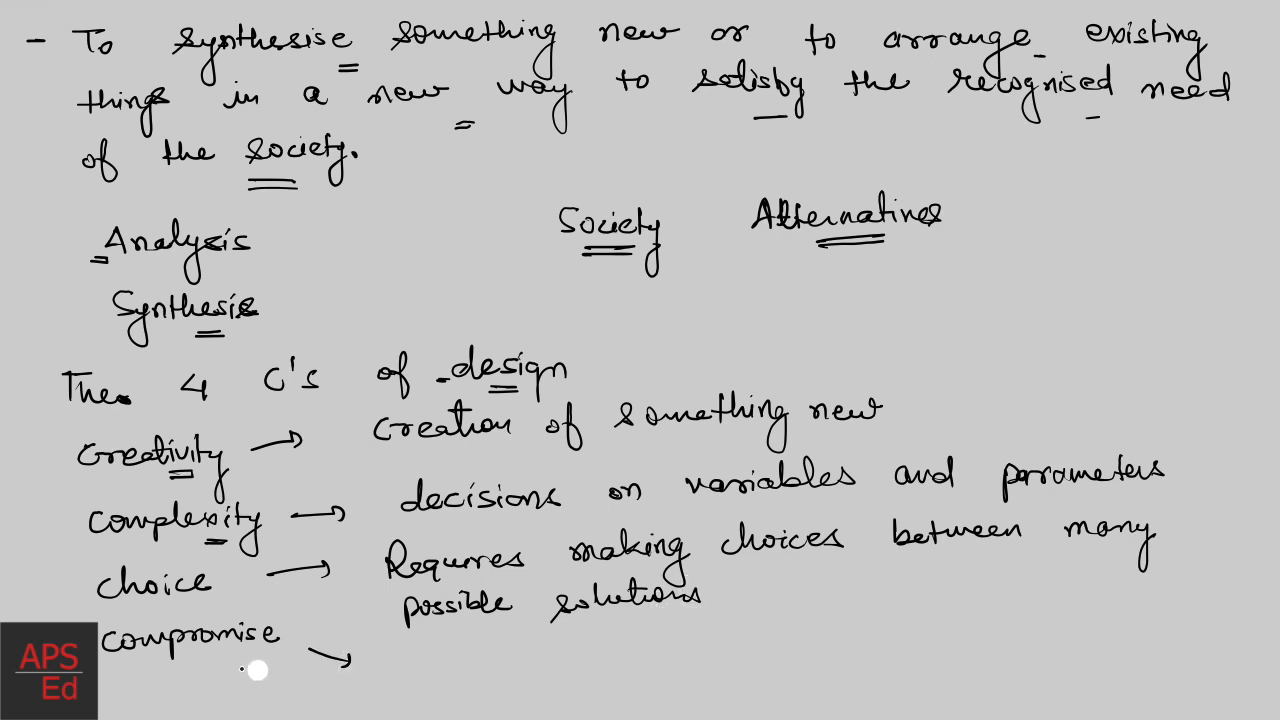
mouse_move(464, 268)
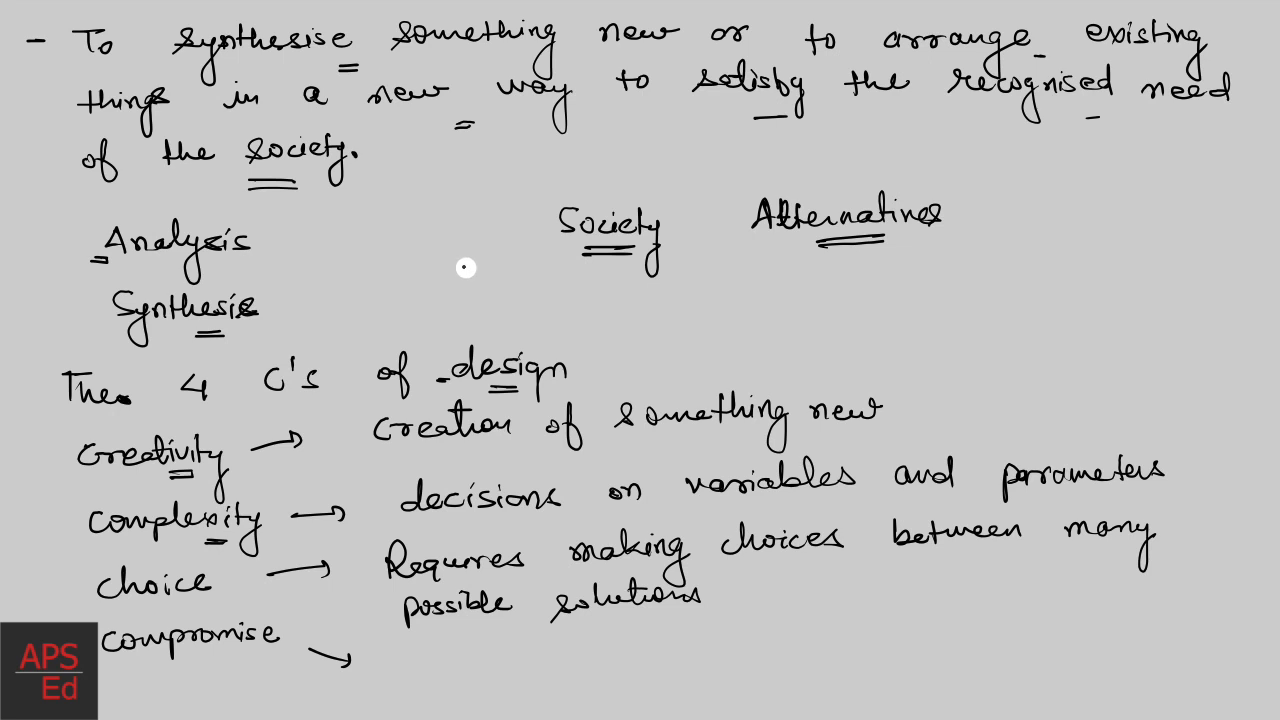
mouse_move(404, 264)
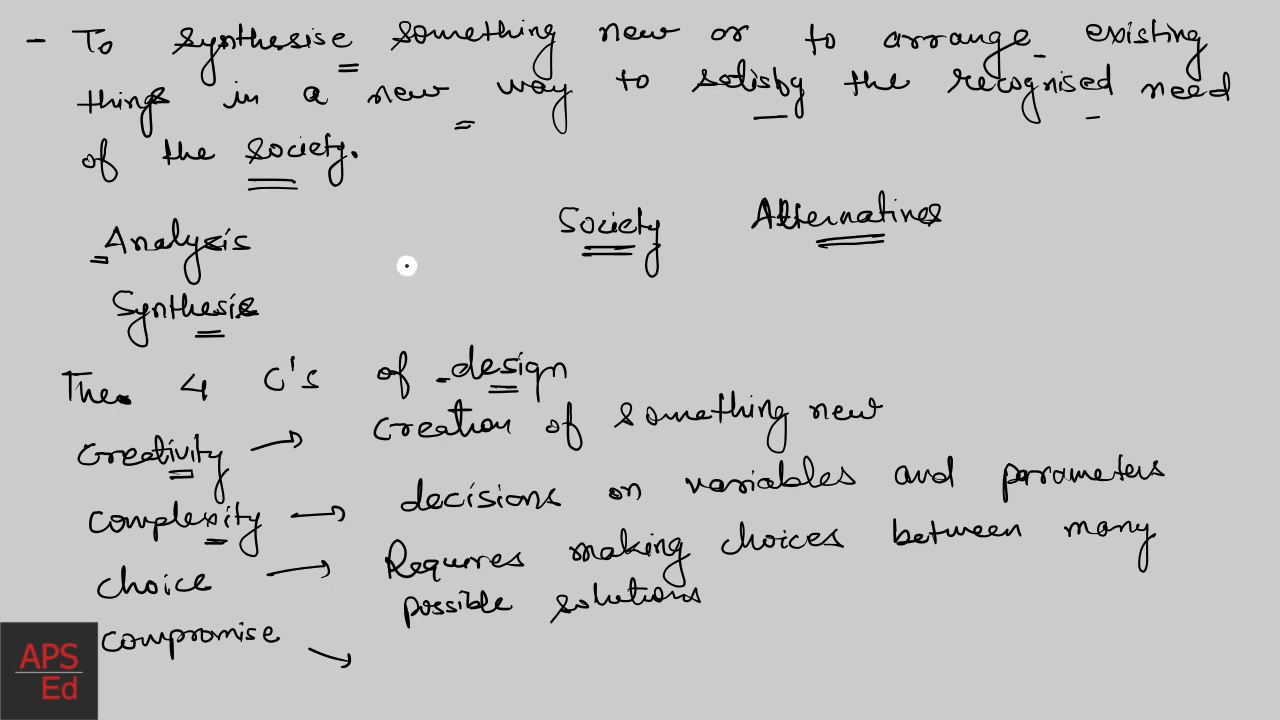
mouse_move(460, 290)
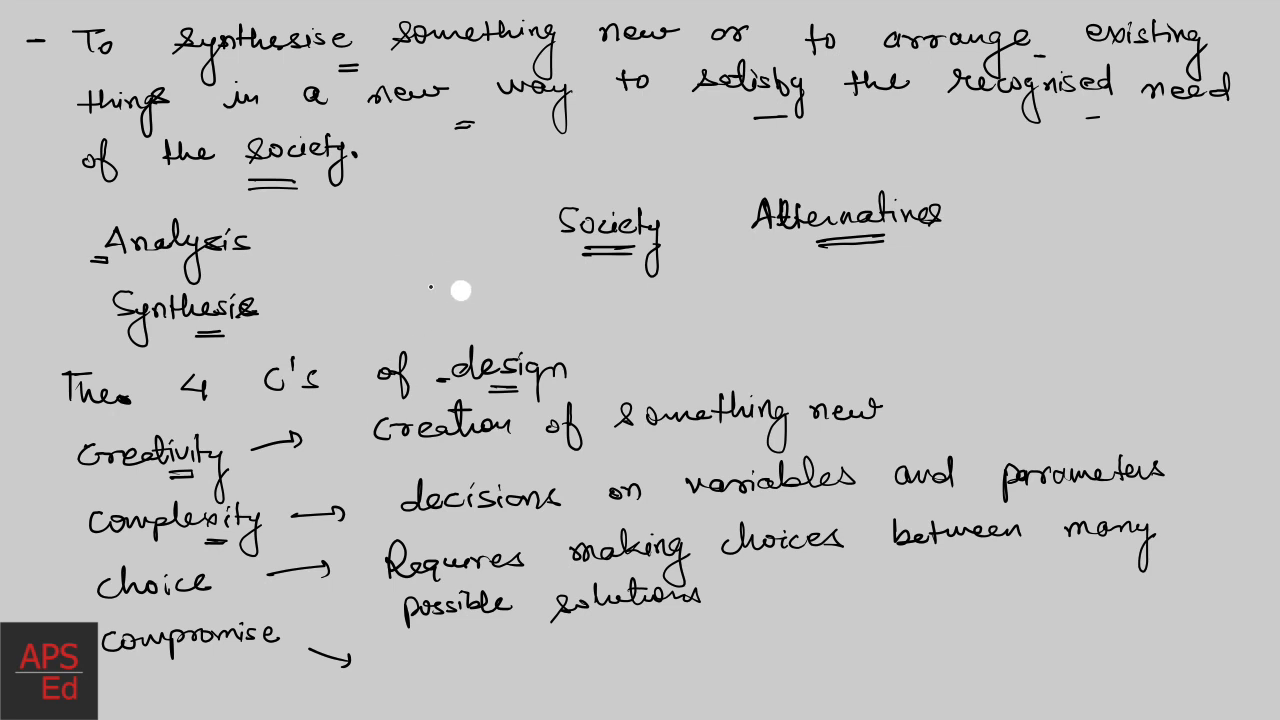
Step: Handwrite 'Economy' to the right of Synthesis and double-underline it
type("Economy")
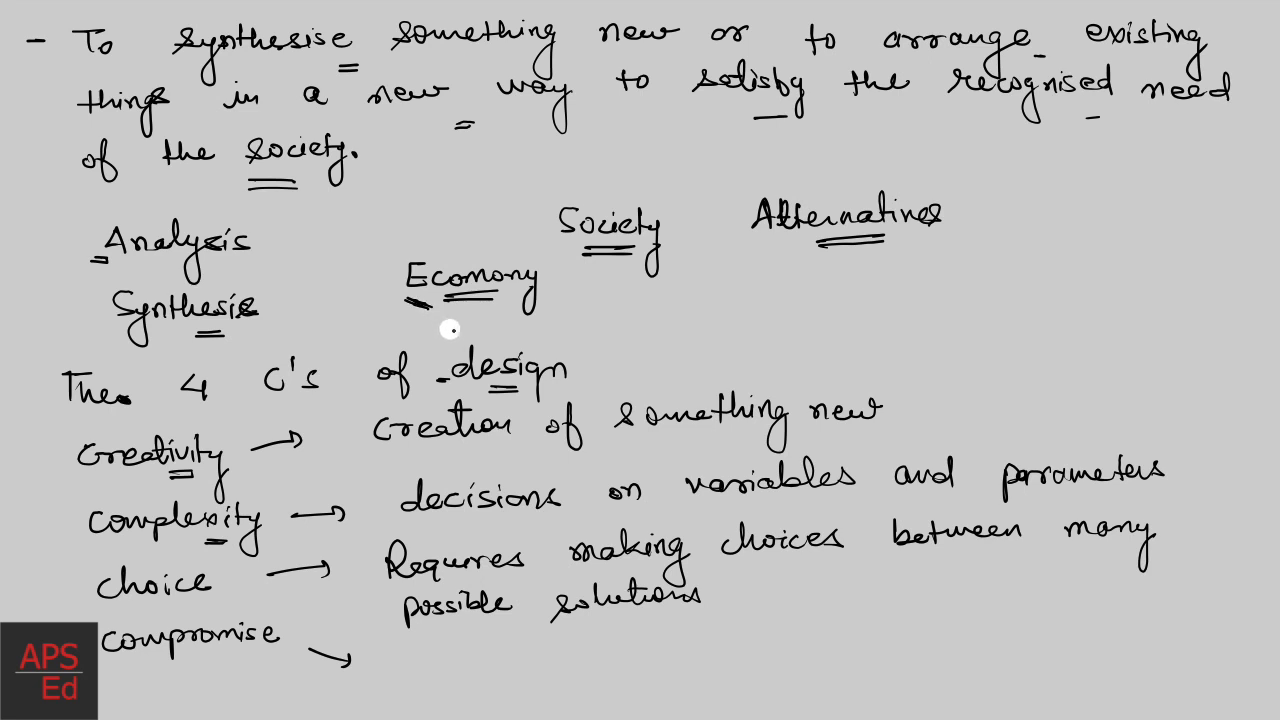
mouse_move(376, 620)
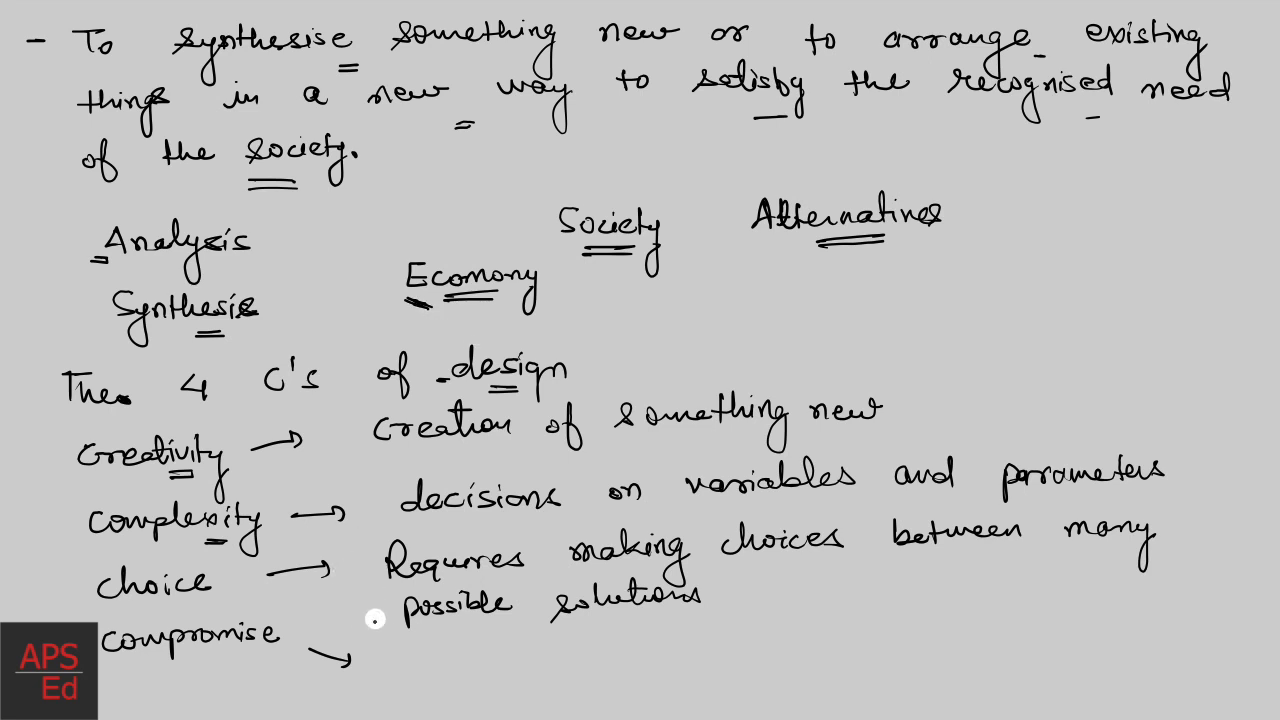
mouse_move(510, 340)
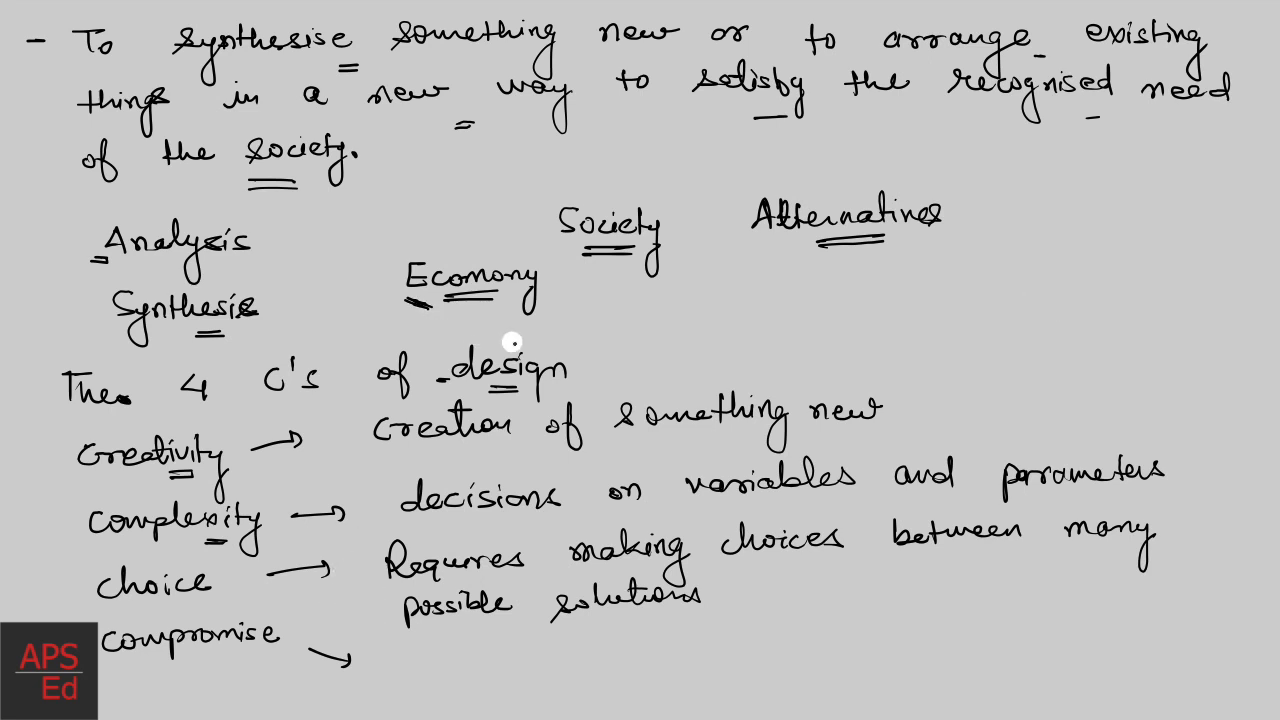
mouse_move(868, 328)
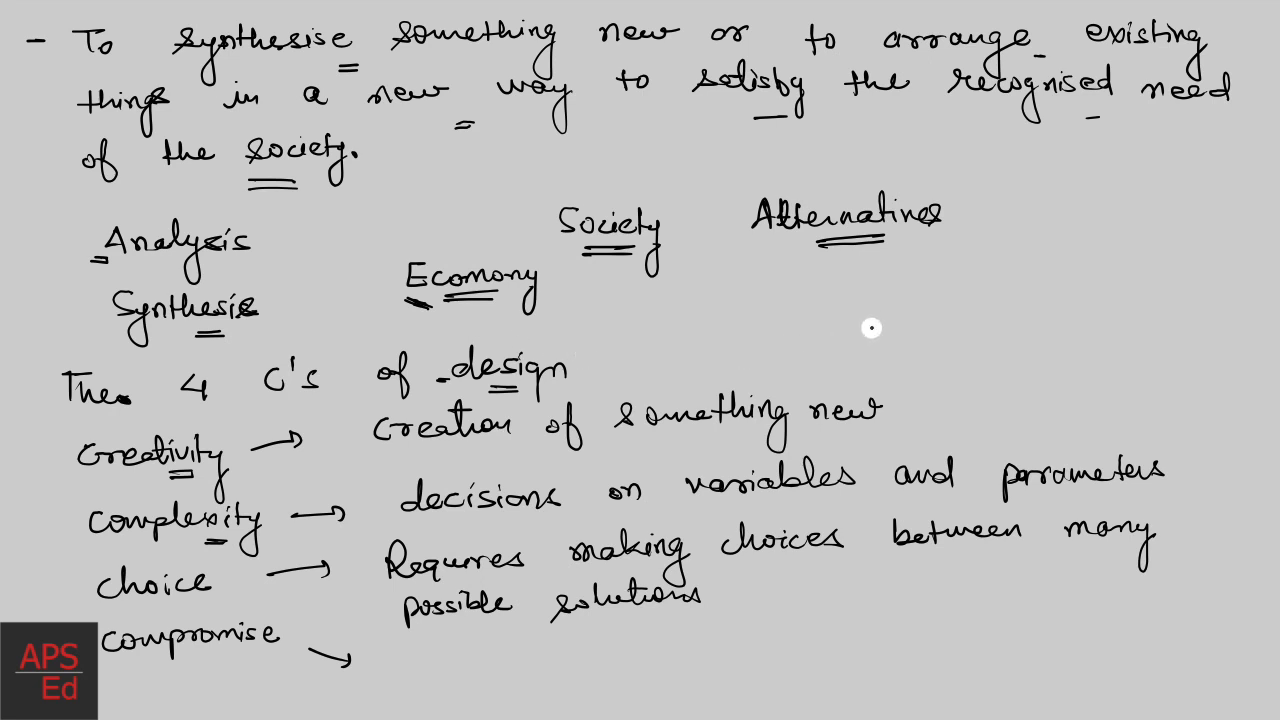
mouse_move(872, 324)
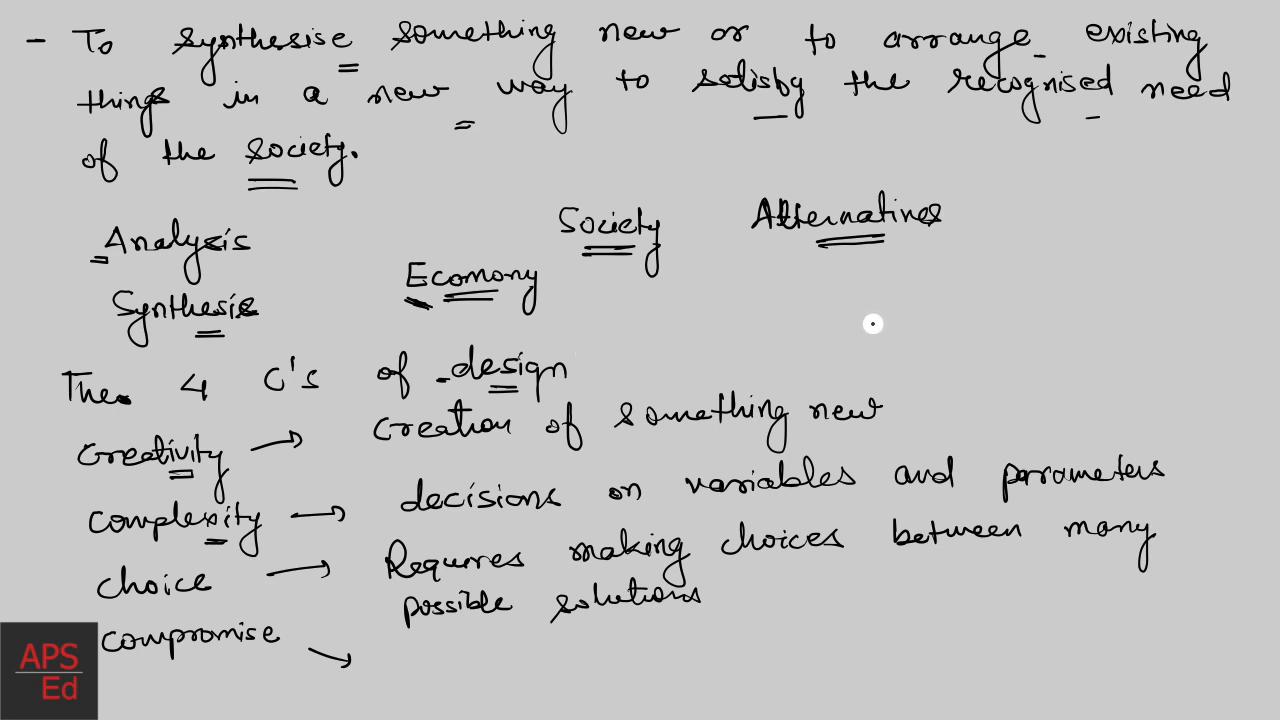
mouse_move(876, 320)
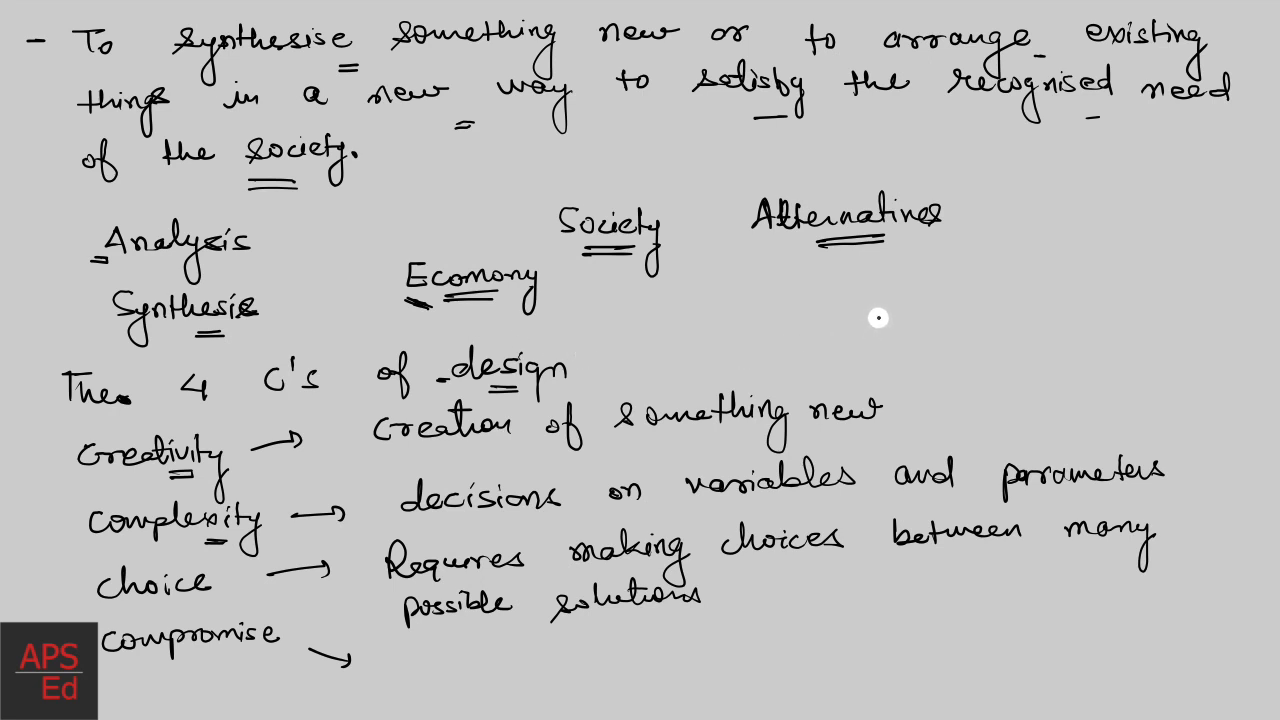
mouse_move(450, 384)
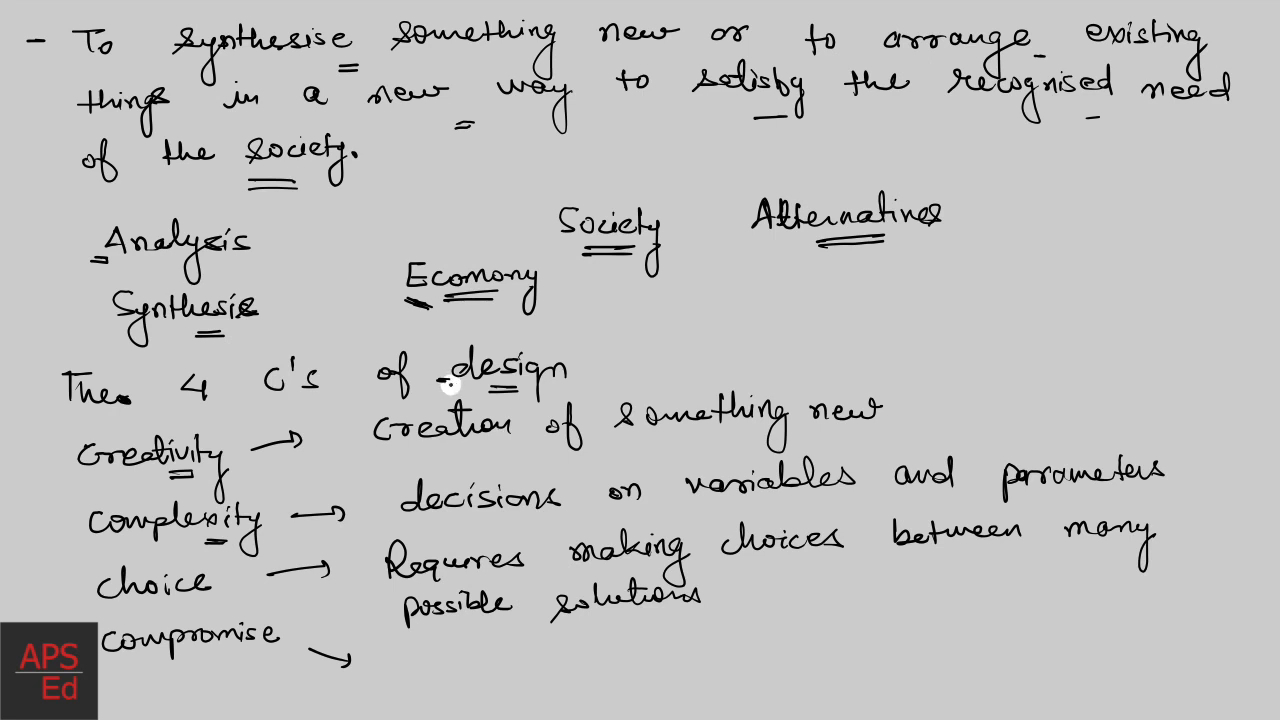
mouse_move(458, 388)
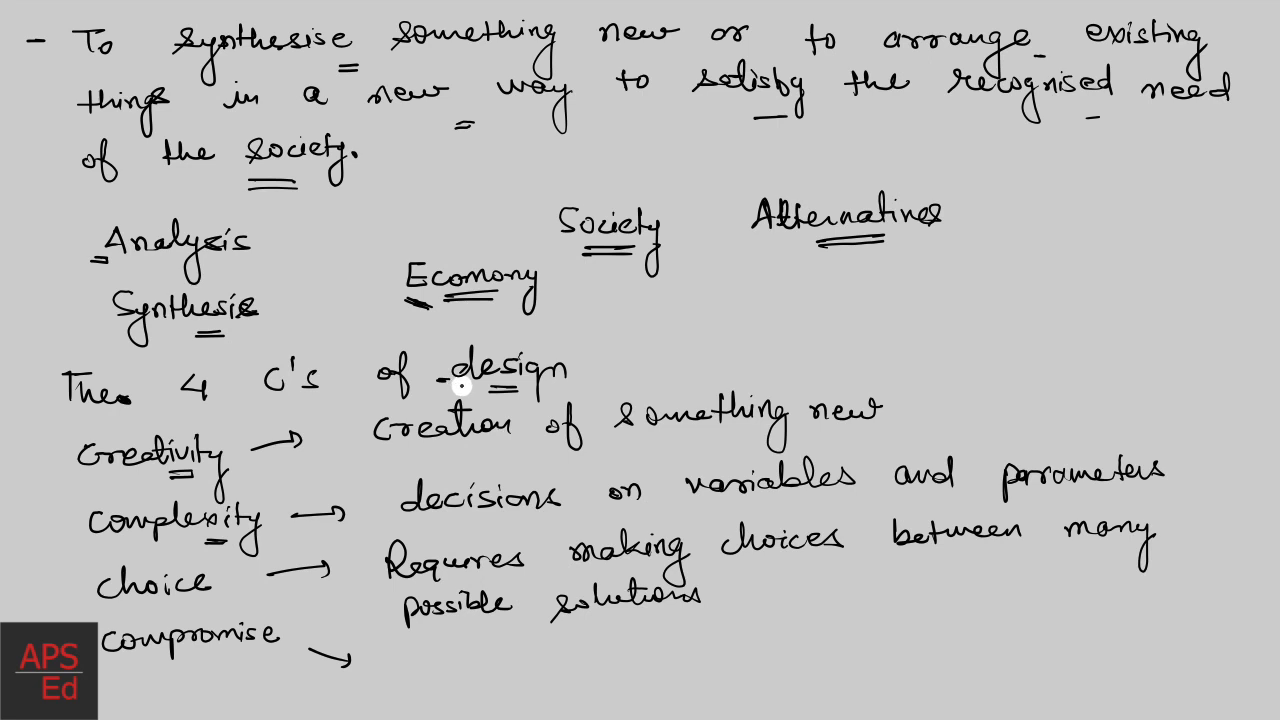
mouse_move(254, 660)
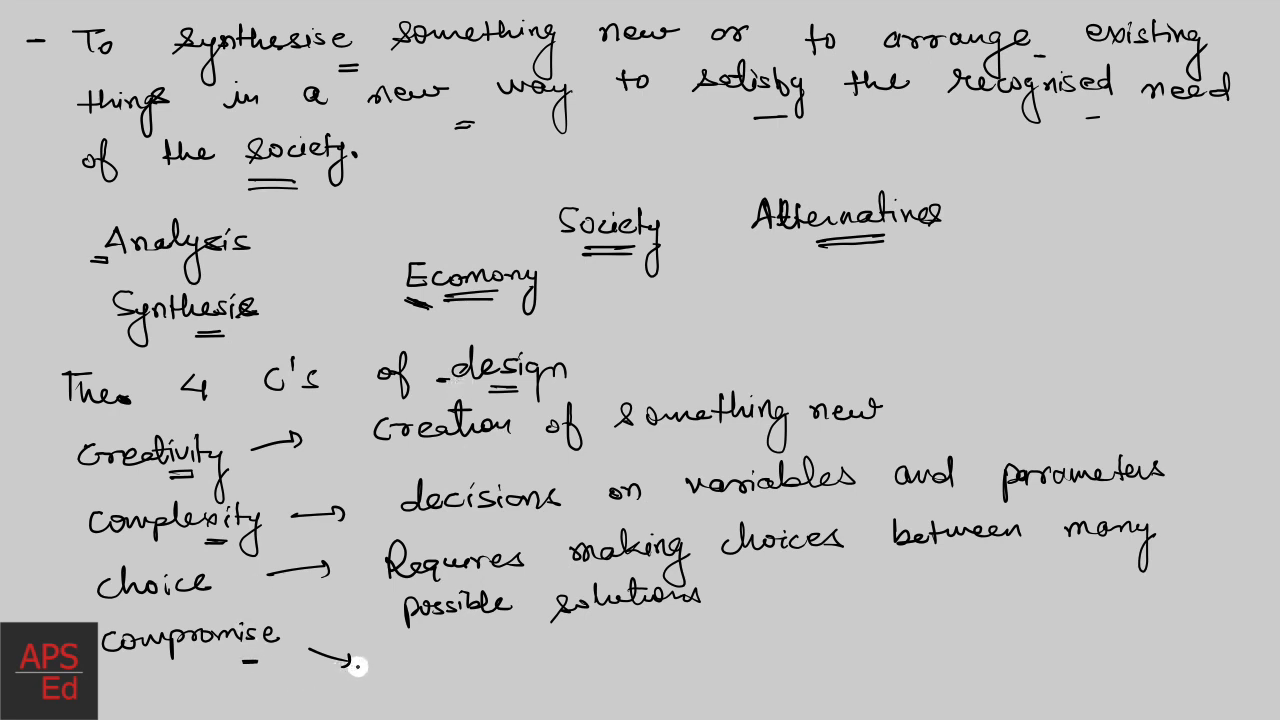
mouse_move(456, 660)
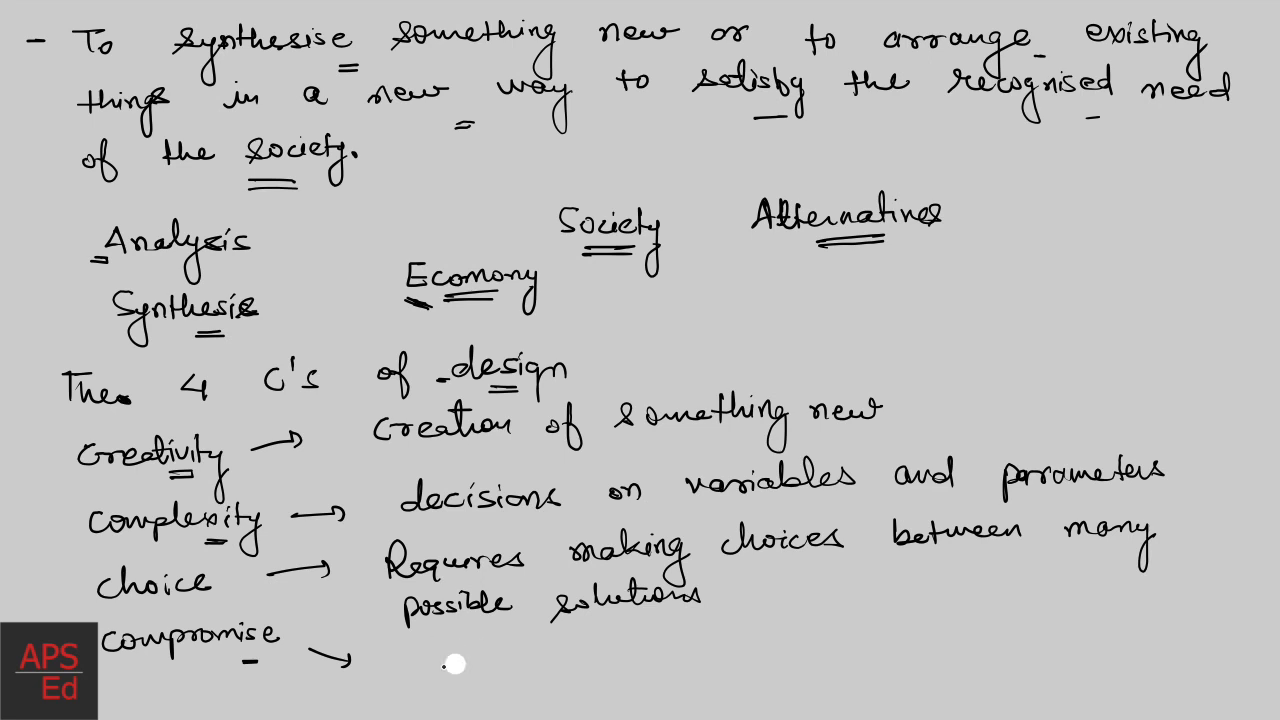